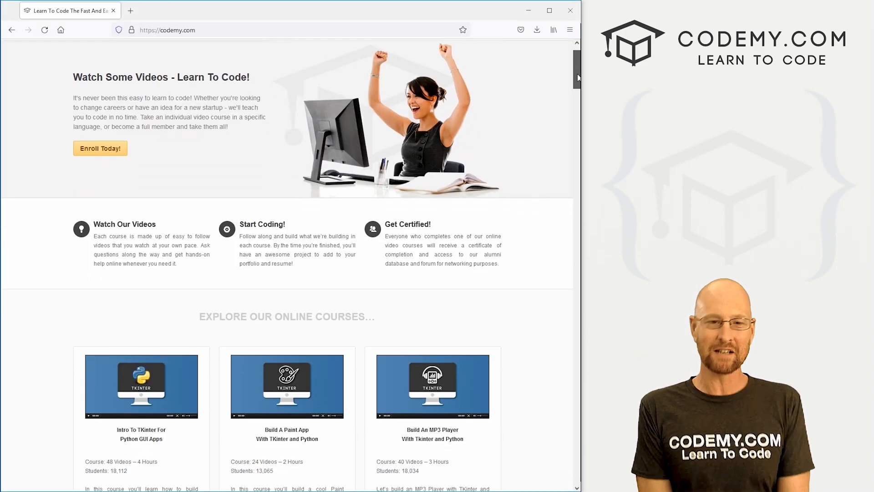
Look up the word 'Boy' in the dictionary app
scroll(down, 3)
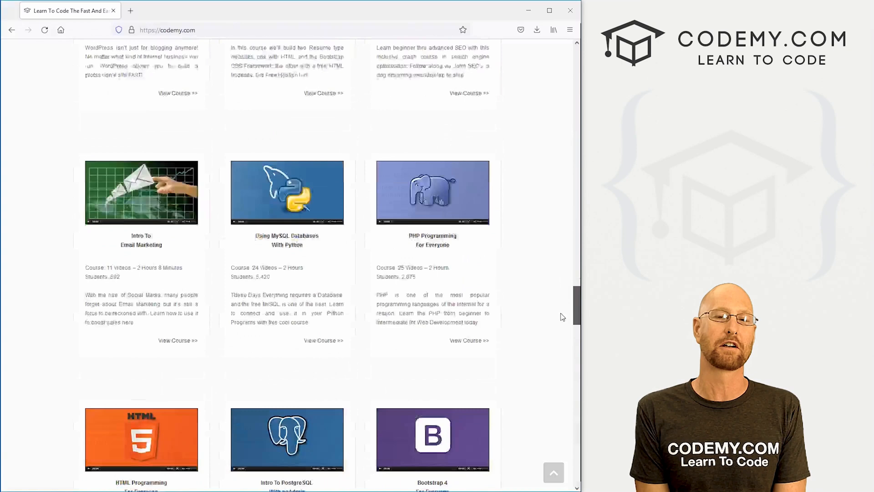
scroll(down, 3)
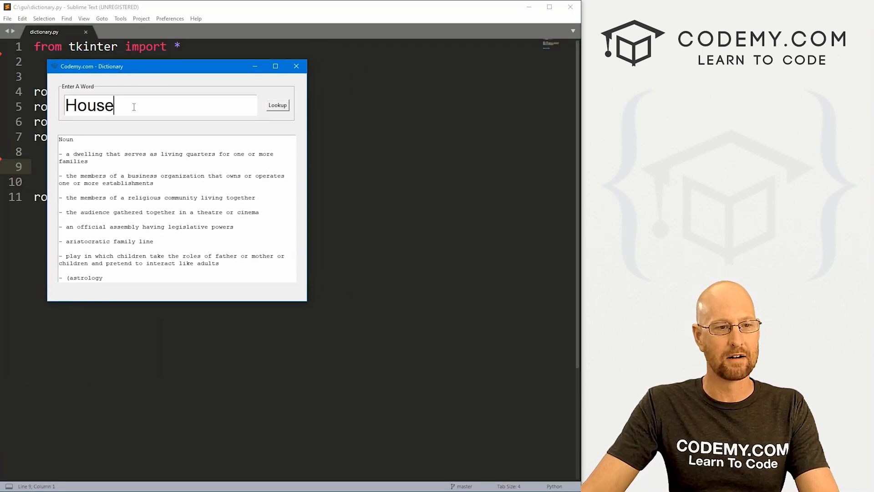
text(Boy)
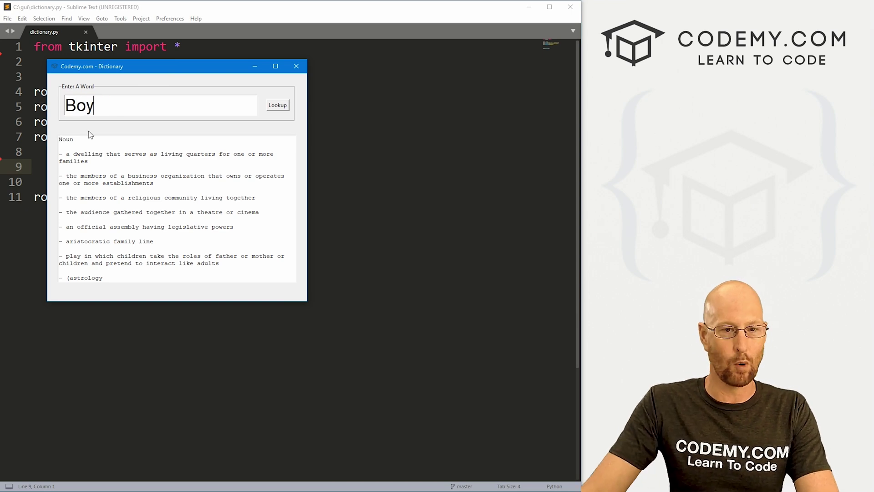
click(278, 105)
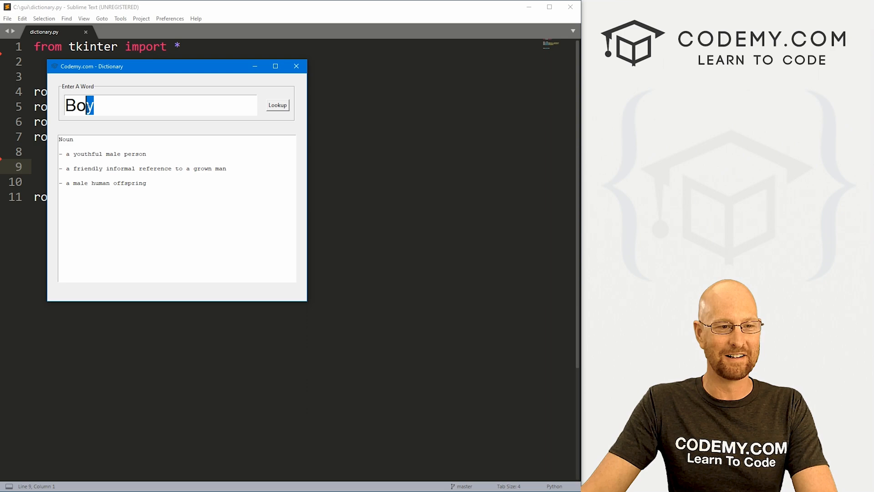
Look up 'blue' and scroll through its noun, verb and adjective definitions
text(blue)
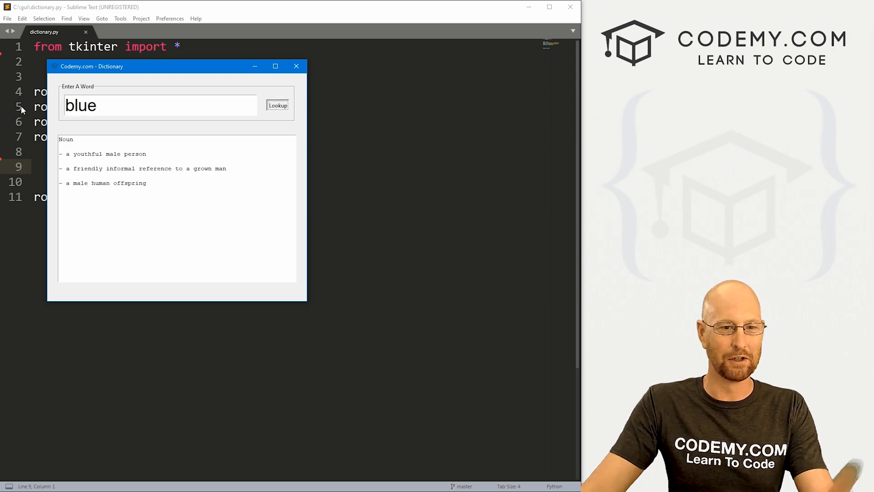
click(277, 105)
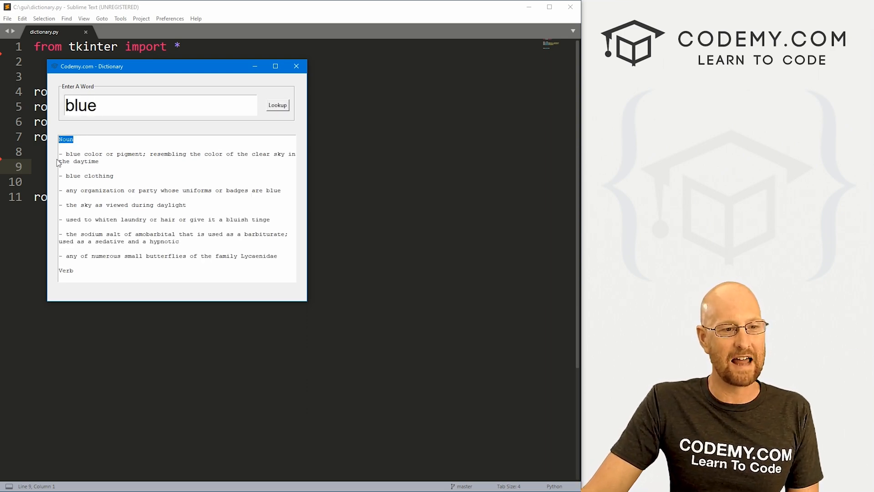
scroll(down, 3)
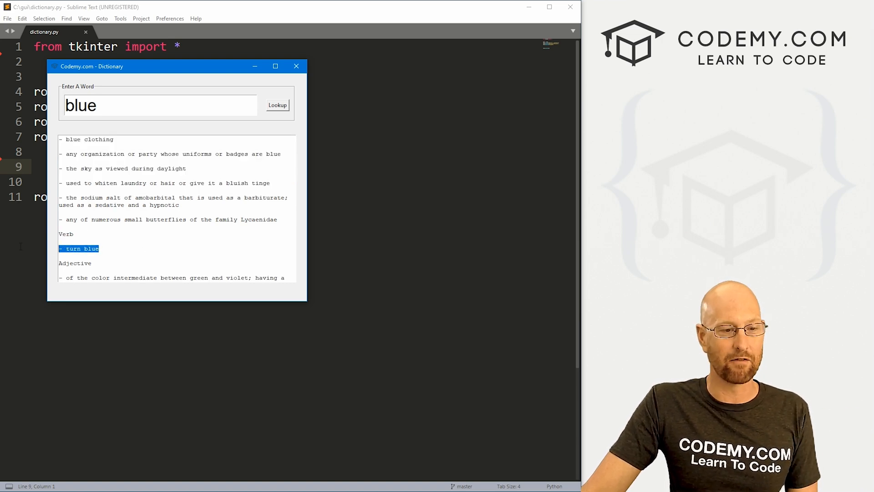
scroll(down, 3)
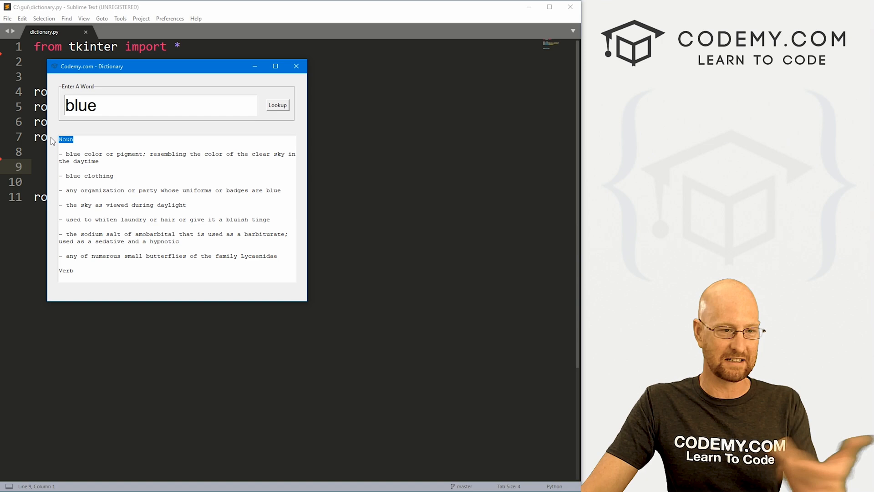
mouse_move(115, 185)
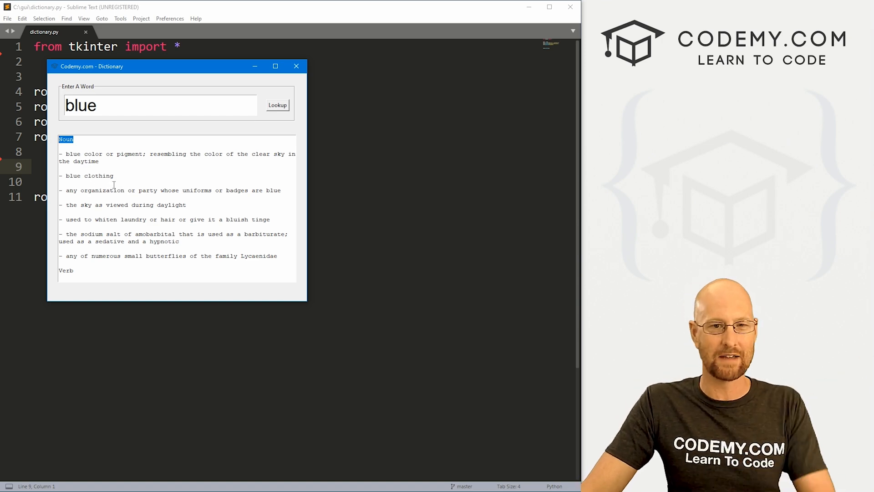
click(98, 161)
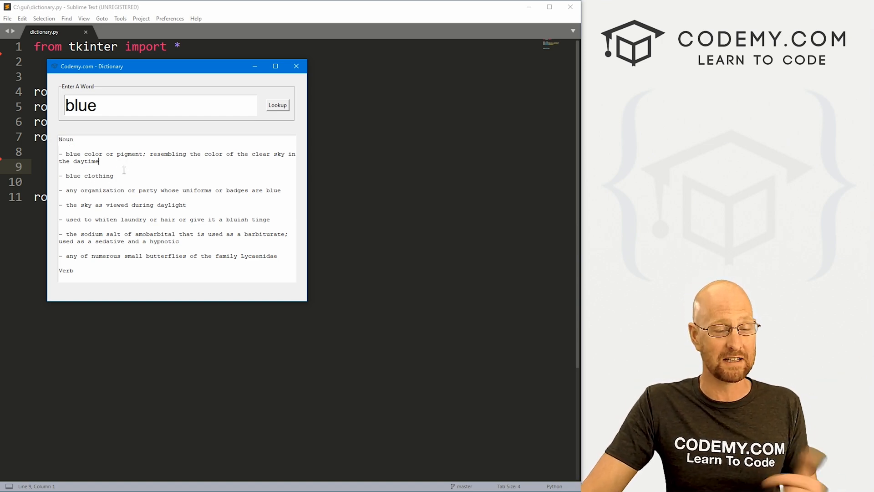
scroll(down, 3)
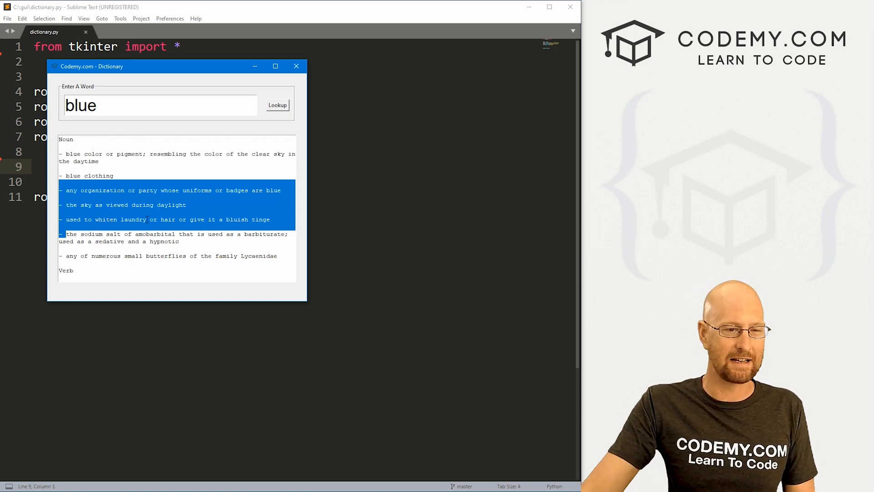
click(114, 175)
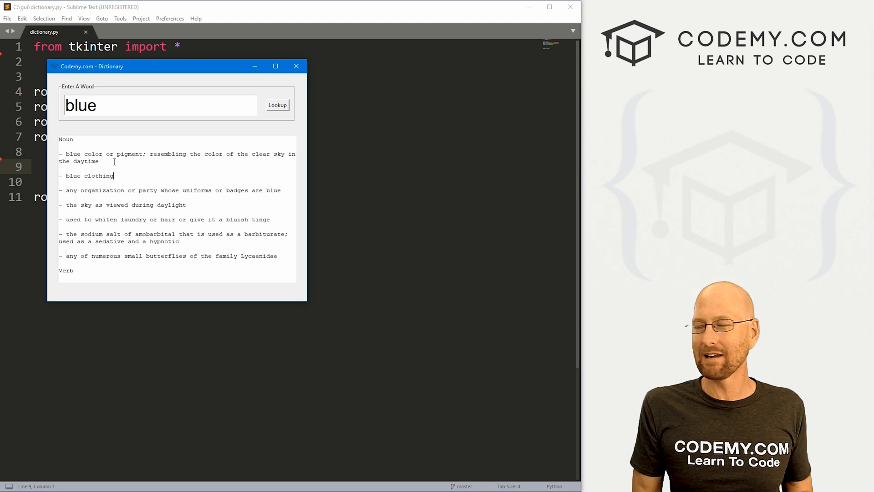
mouse_move(201, 97)
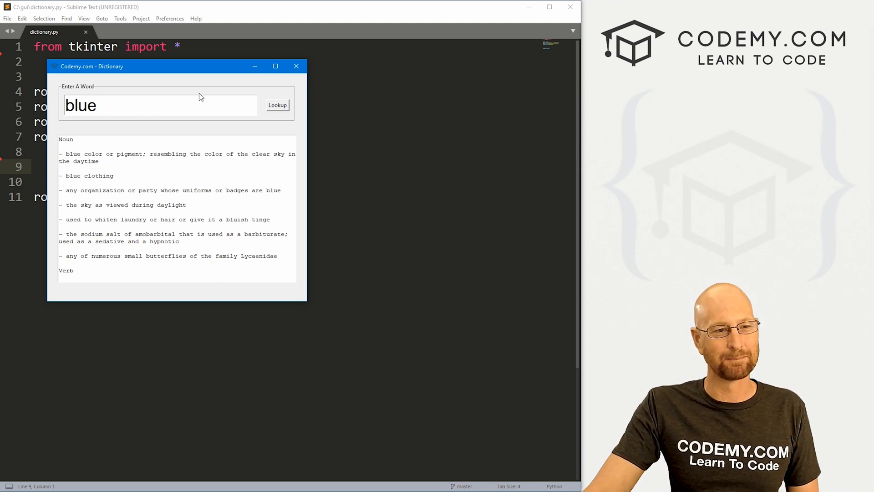
Close the dictionary app and deselect the starter dictionary.py code in Sublime Text
click(296, 65)
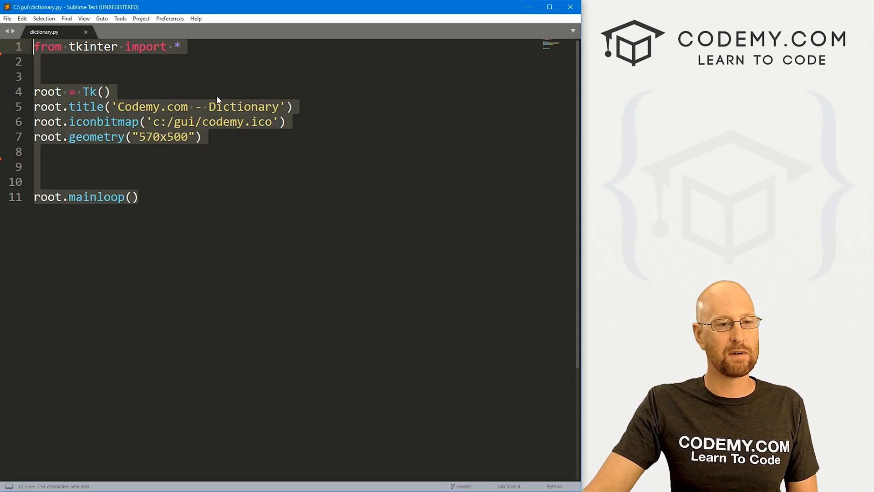
mouse_move(75, 72)
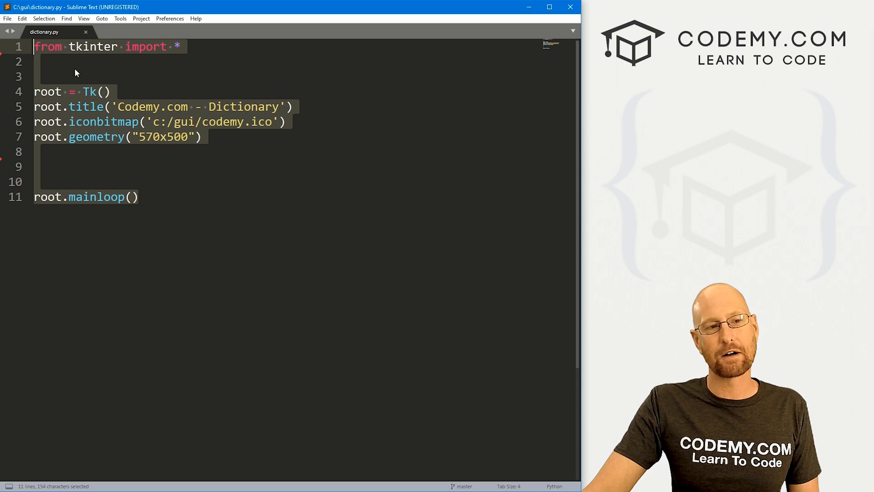
click(33, 77)
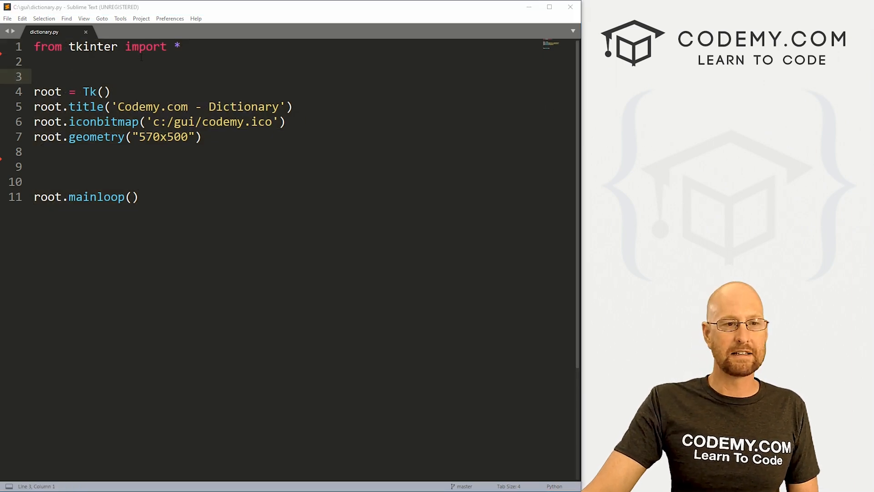
mouse_move(763, 193)
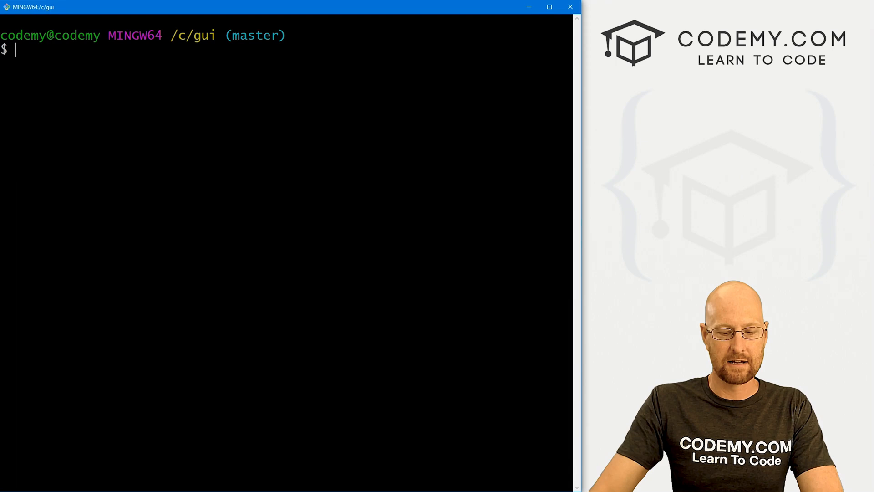
Enter 'pip install' in the Git Bash terminal to install the package
text(pip install)
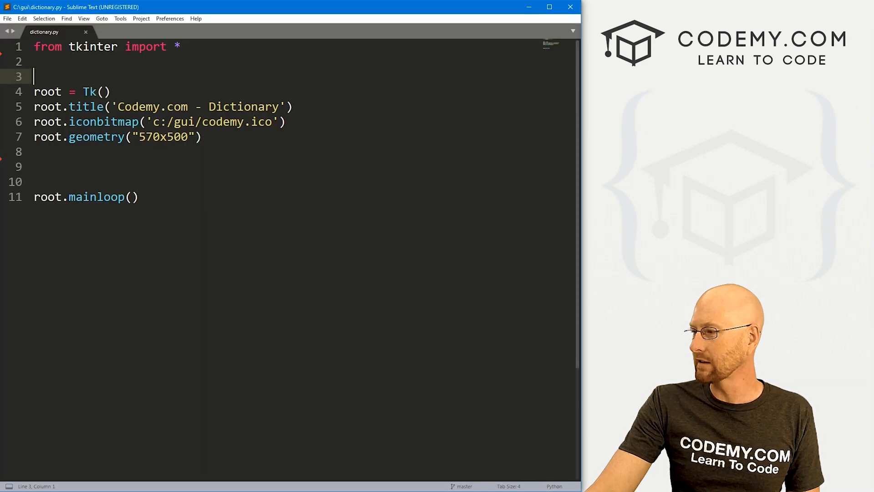
Add 'from PyDictionary import PyDictionary' below the tkinter import and save
key(enter)
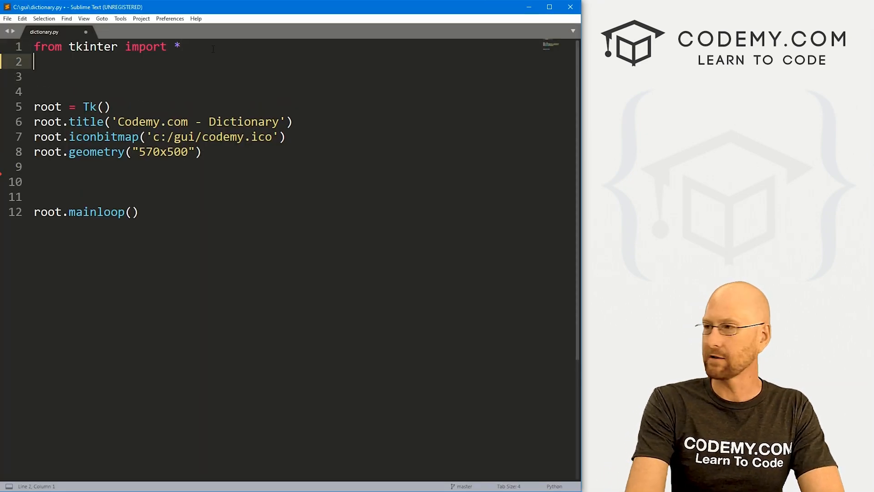
text(from PyDictionary)
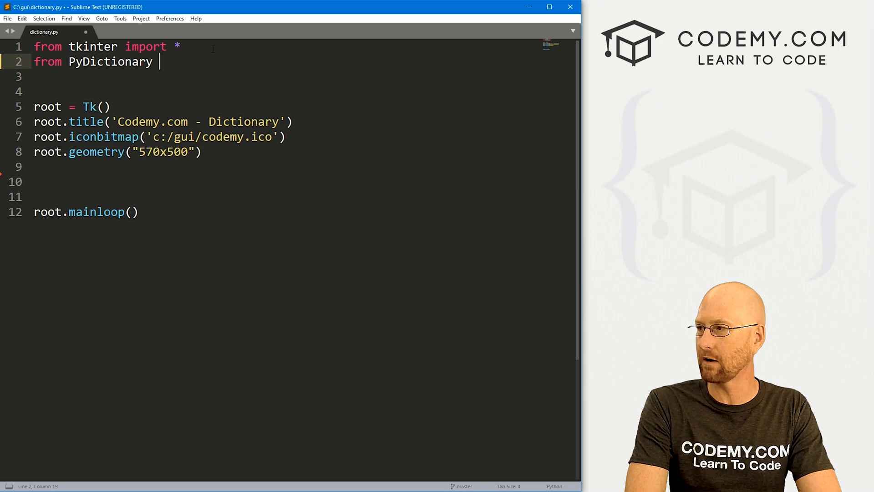
text(import PyDictionary)
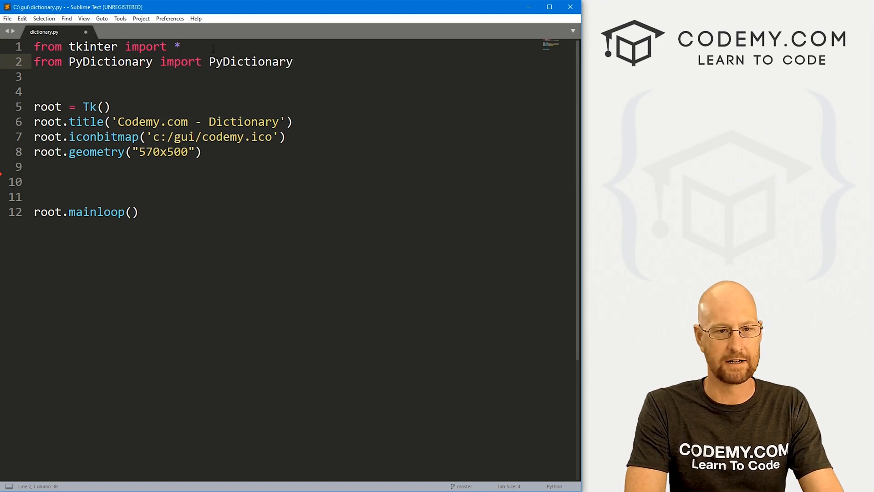
click(36, 167)
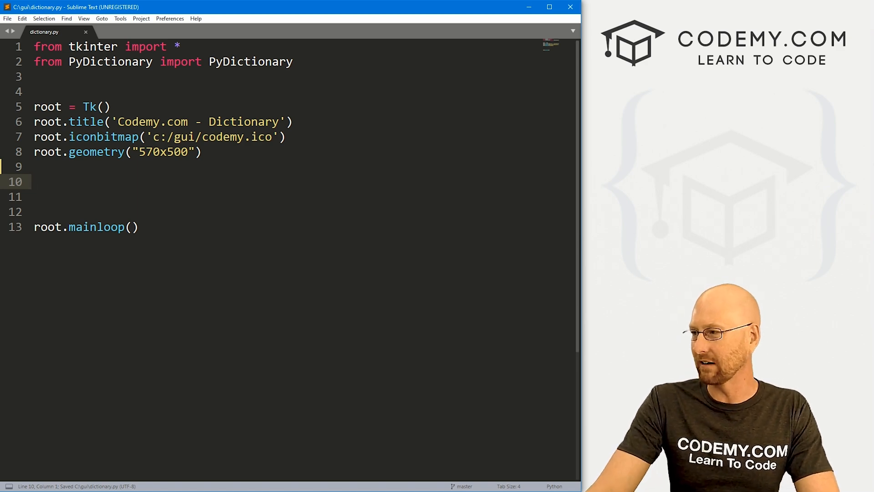
Define my_labelframe as LabelFrame(root, text="Enter A Word") and pack it with pady=20
text(my)
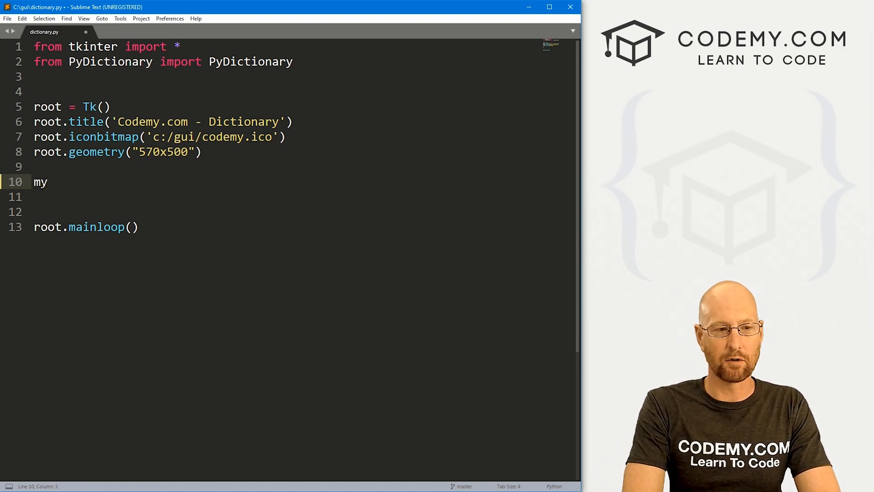
text(_label)
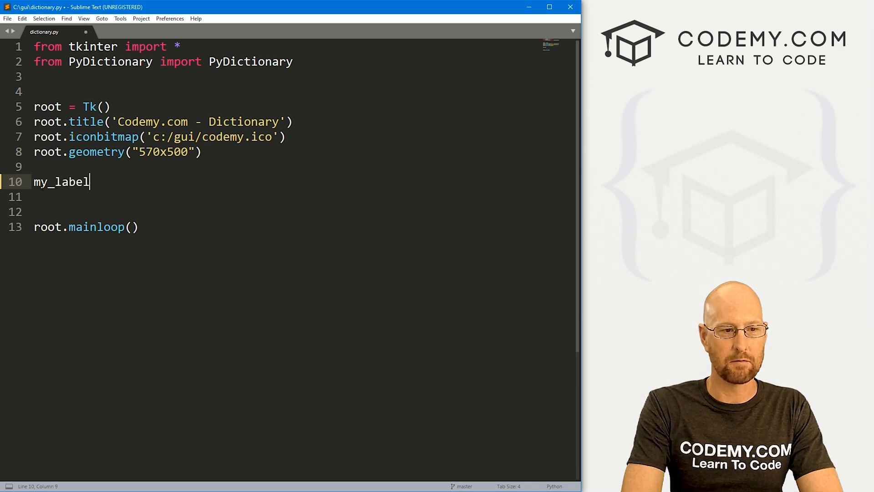
text(frame = Label)
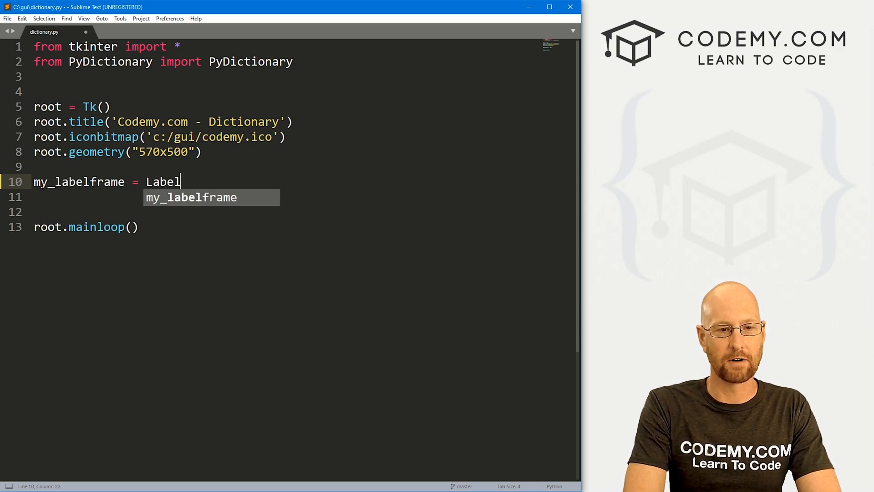
text(Frame(root, text="Enter A Word)
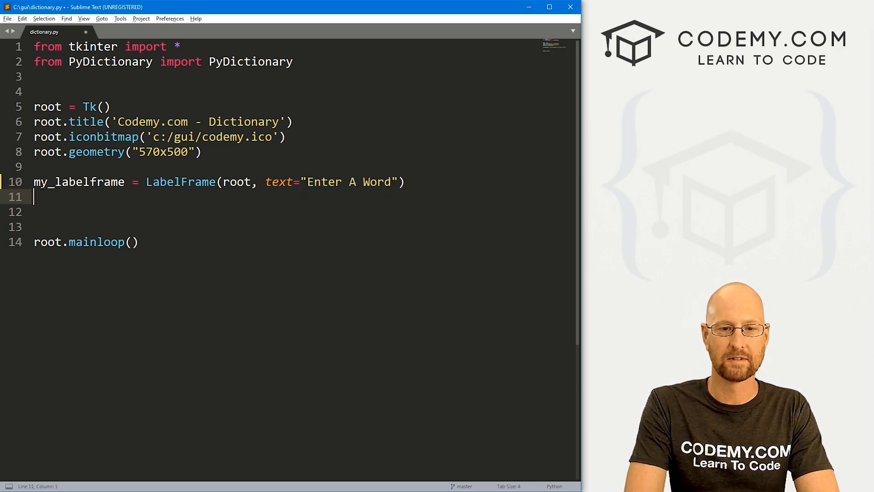
text(my_labelframe.pack)
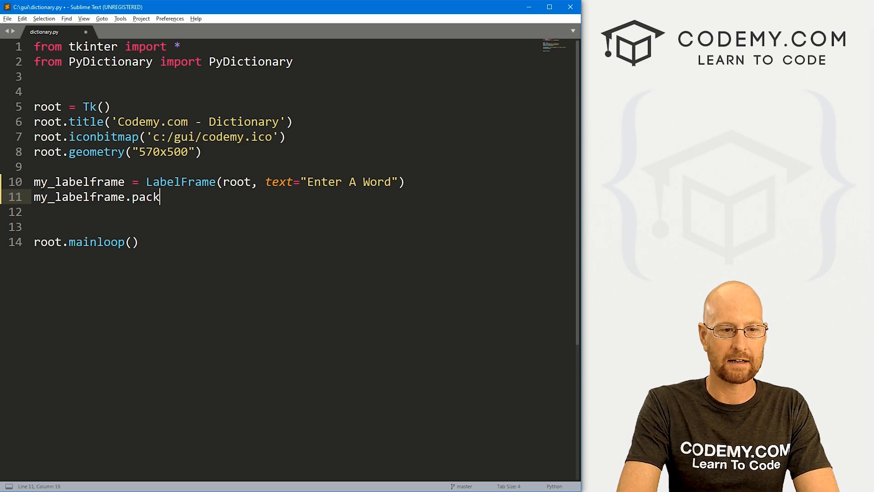
text((pady)
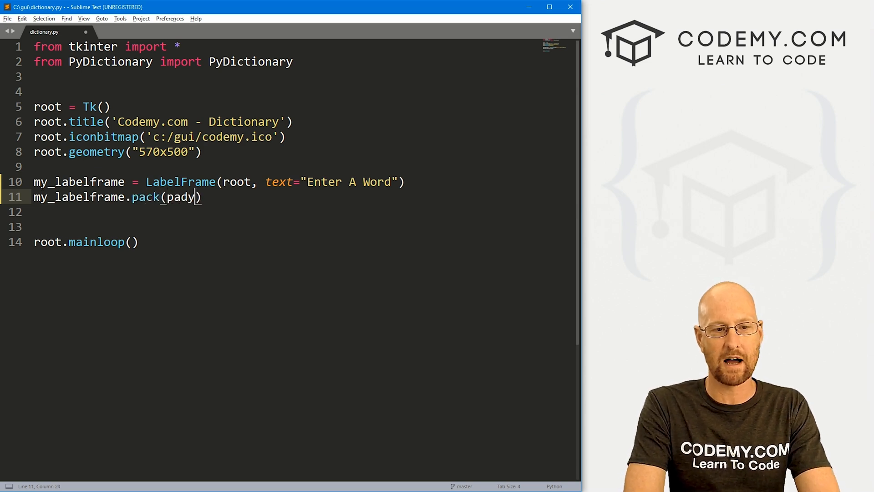
text(=20)
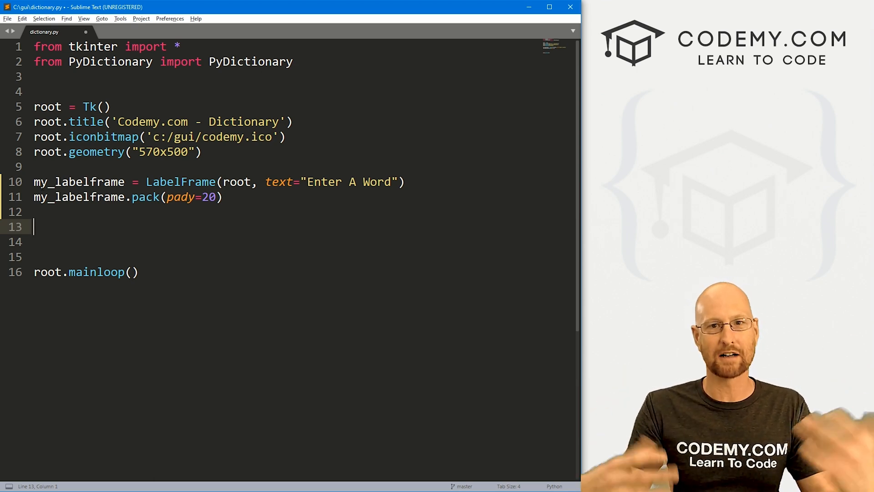
Create the word entry in my_labelframe with font ("Helvetica", 28)
text(my_entry = Entry)
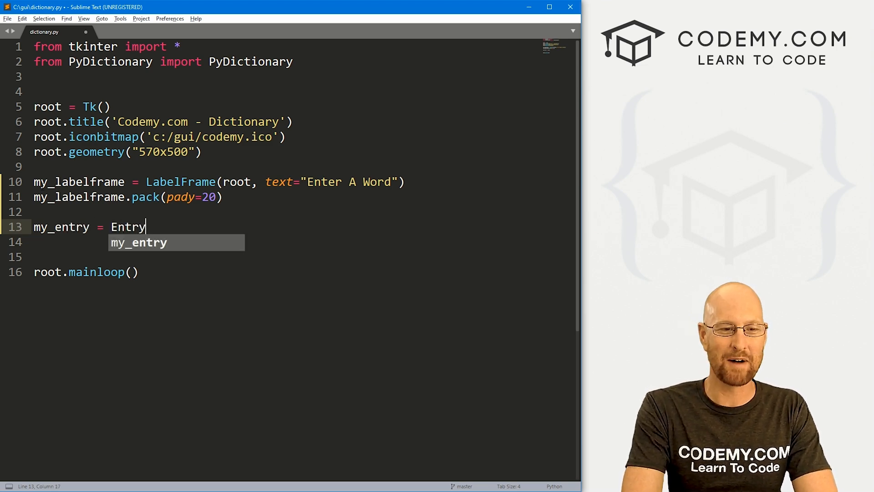
text((my_labelframe,)
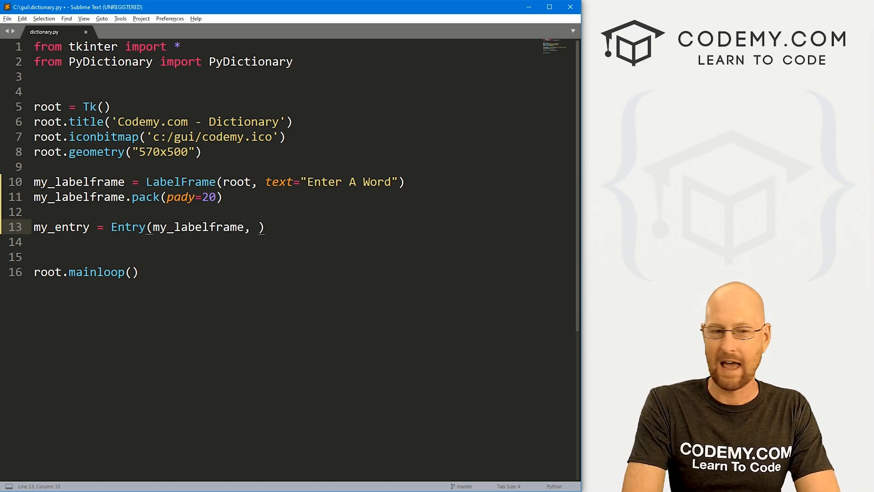
text(font=)
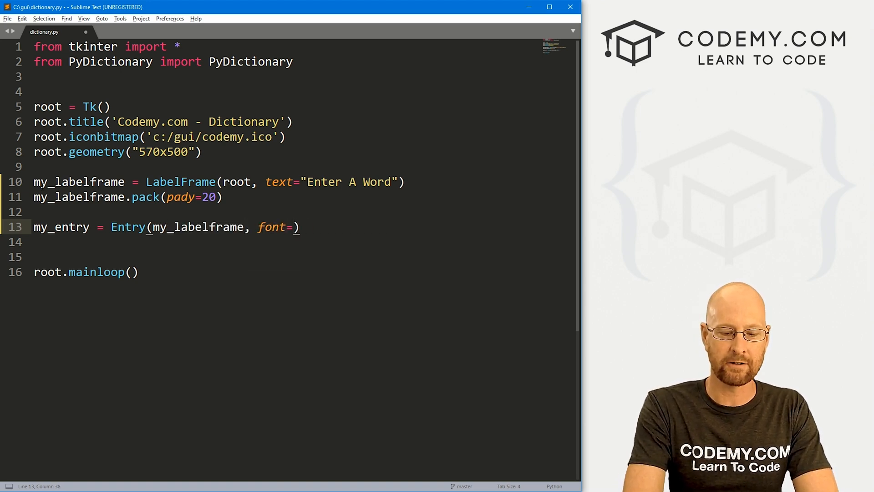
text(("Helvetica")
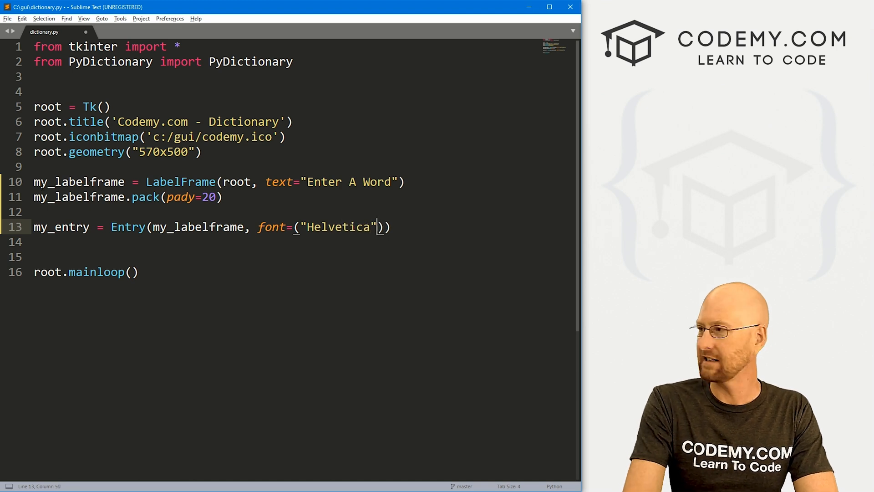
text(, 28)
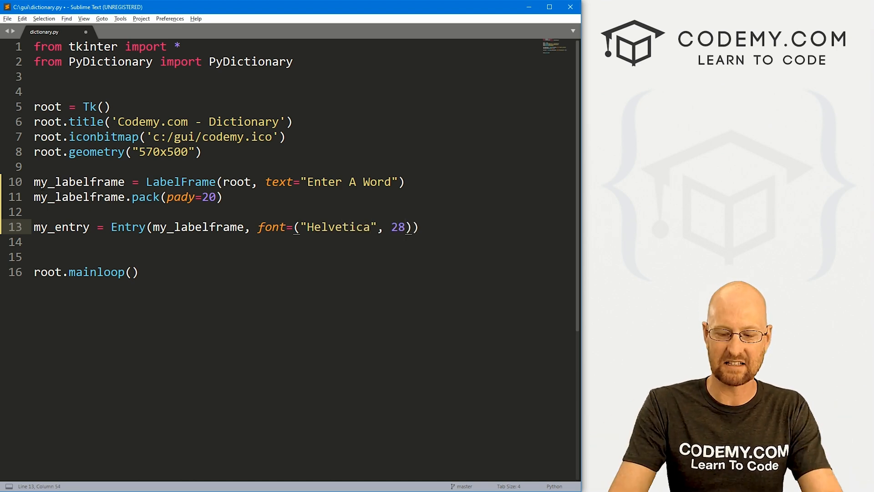
Grid my_entry at row 0, column 0 with padx=10 and pady=10
text(my_entry.g)
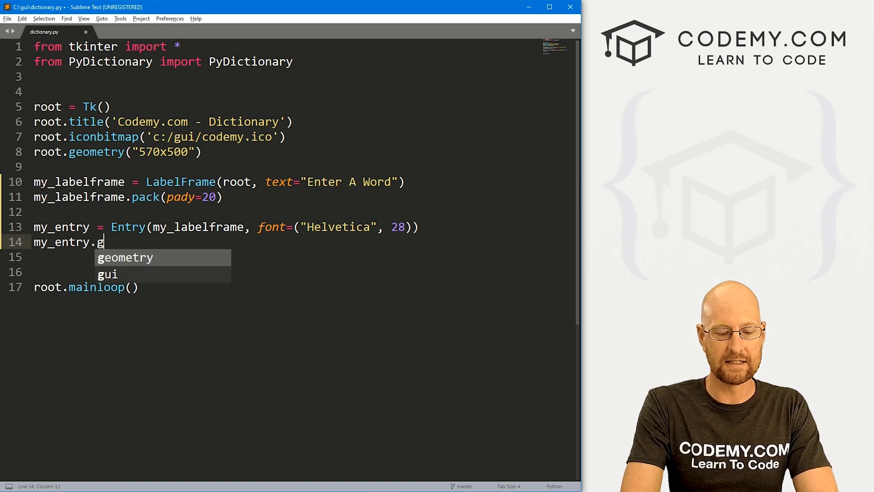
text(rid(row=)
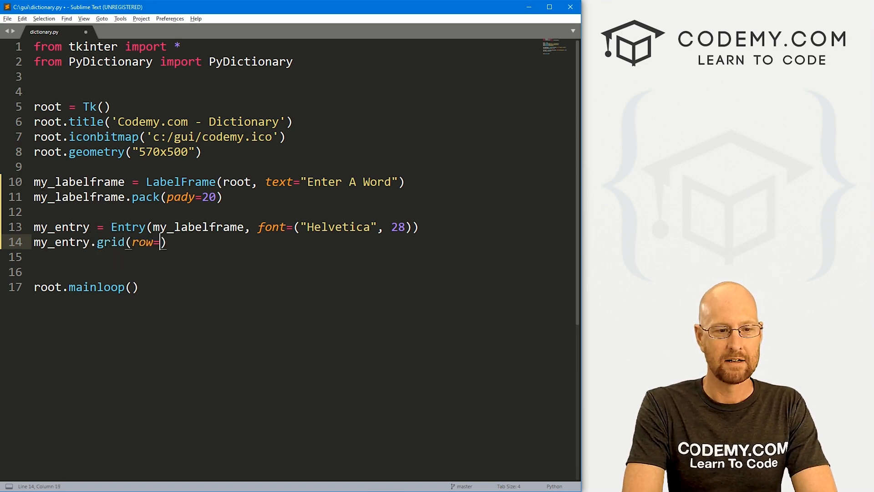
text(0, column=0)
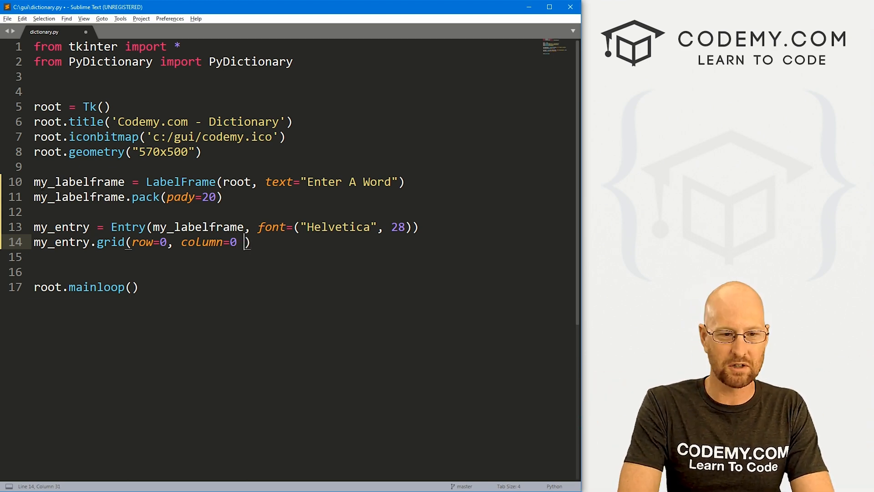
text(, padx=10)
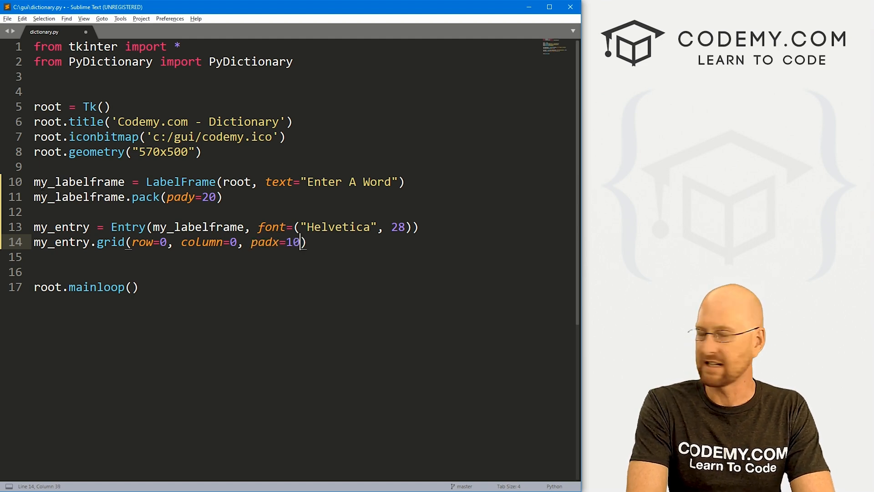
text(, pady=10)
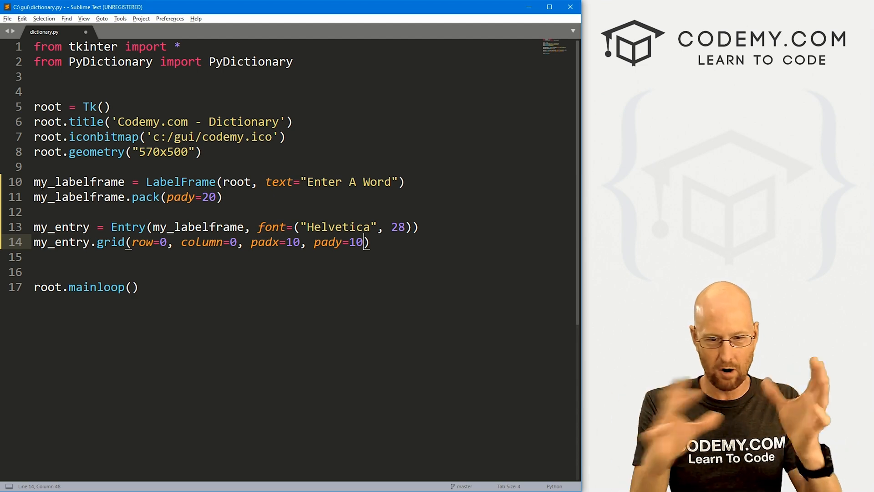
key(enter)
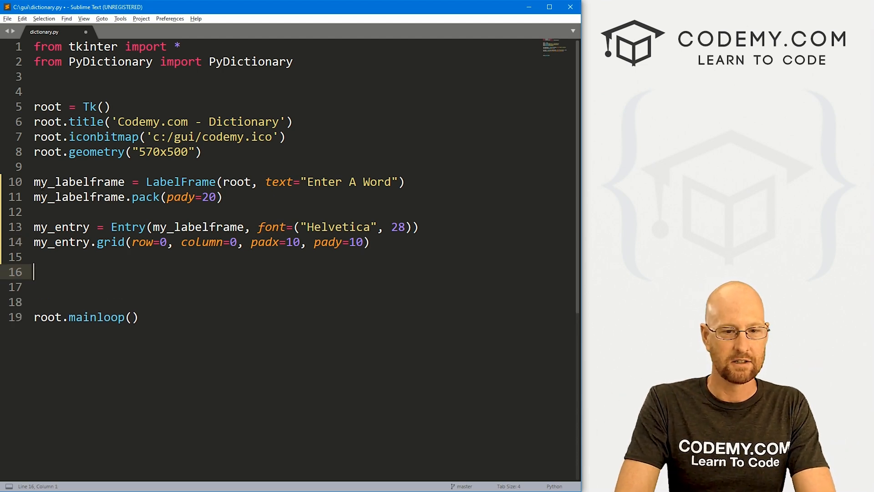
Define my_button in my_labelframe with text "Lookup" and command=lookup
text(my_button = Butto)
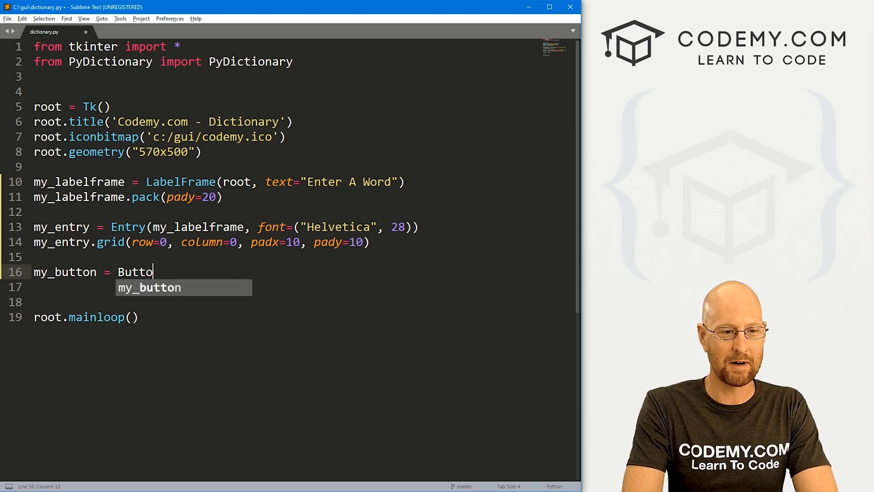
text(n(my_labelframe)
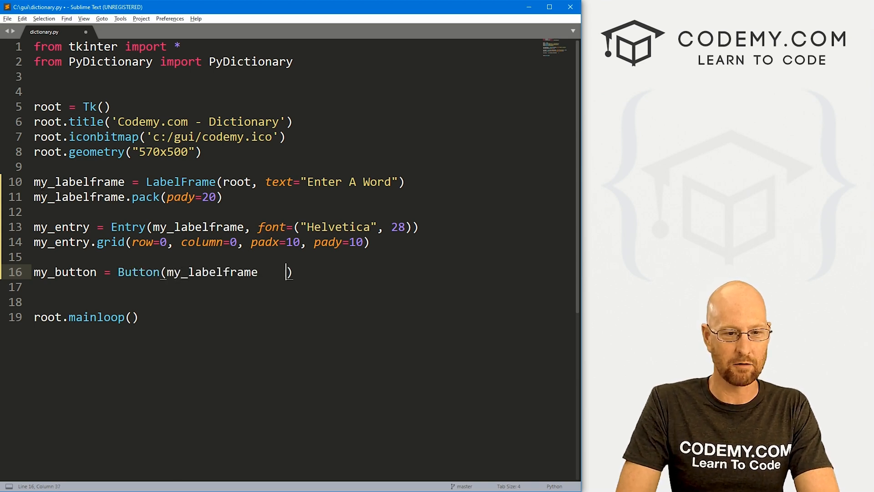
text(,)
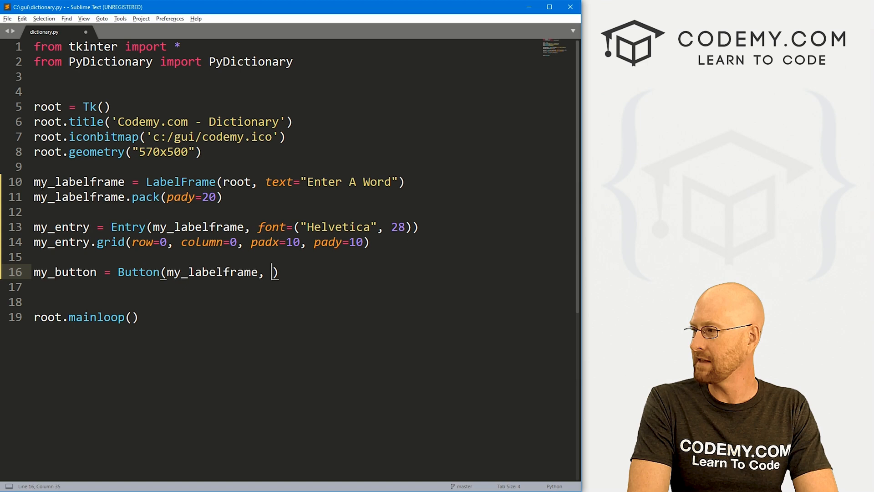
text(text="Loo)
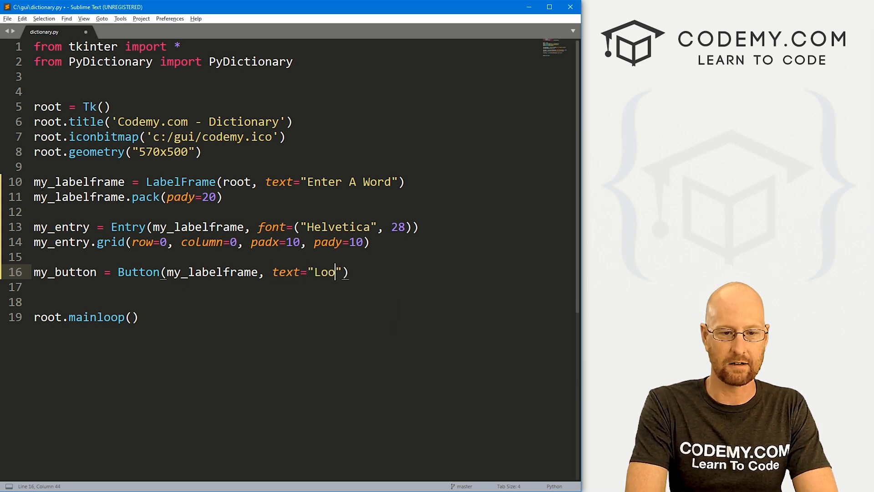
text(kup", command=)
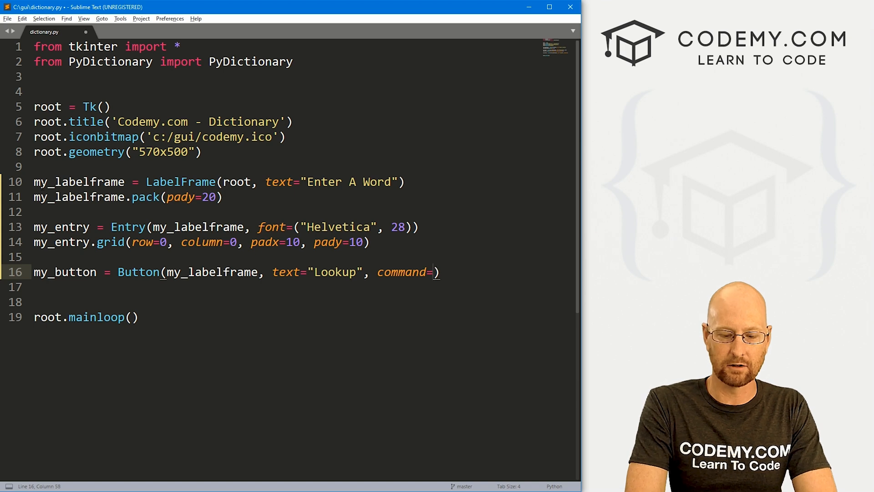
text(lookuo)
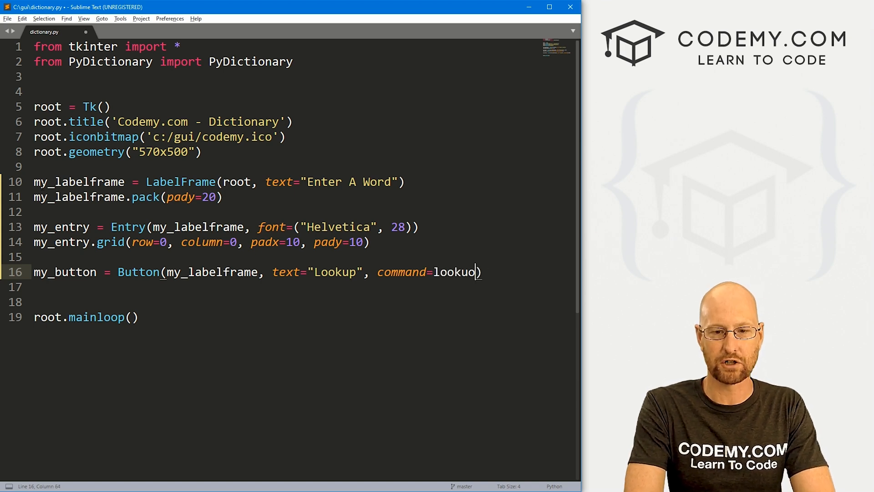
key(enter)
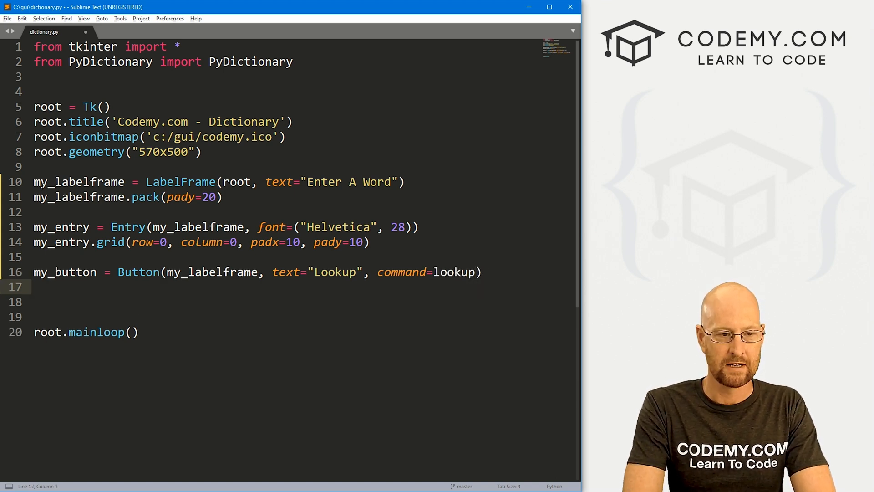
Grid my_button at row 0, column 1 with padx=10
text(my_button)
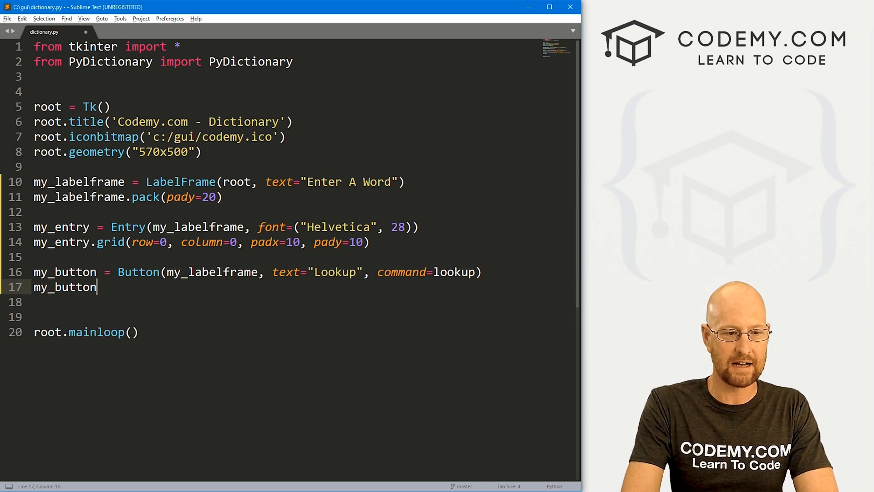
text(.grid(row)
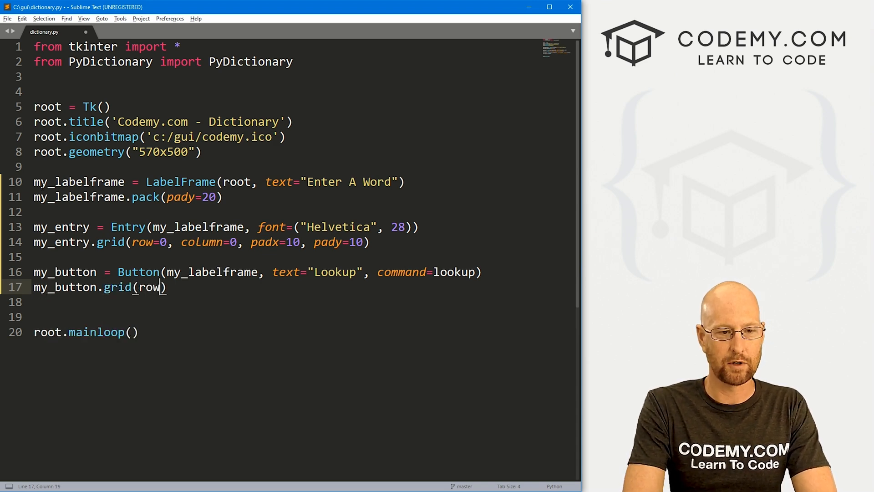
text(=0, column=1,)
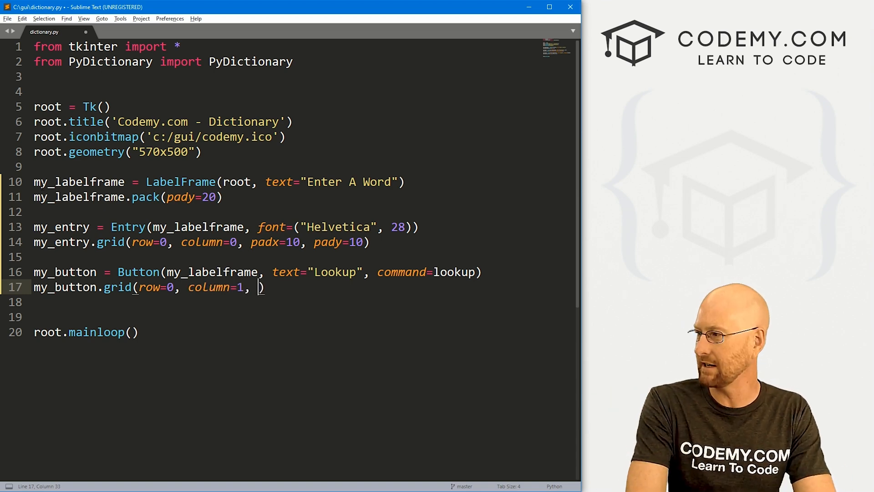
text(padx=10)
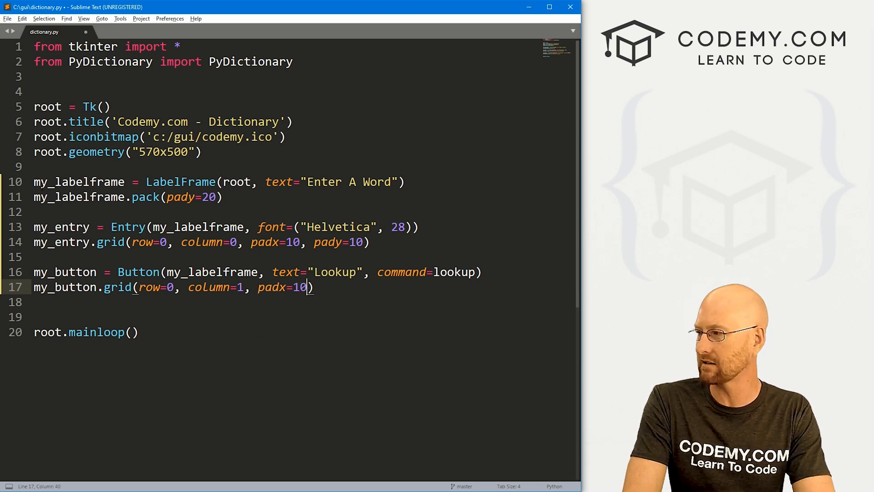
key(enter)
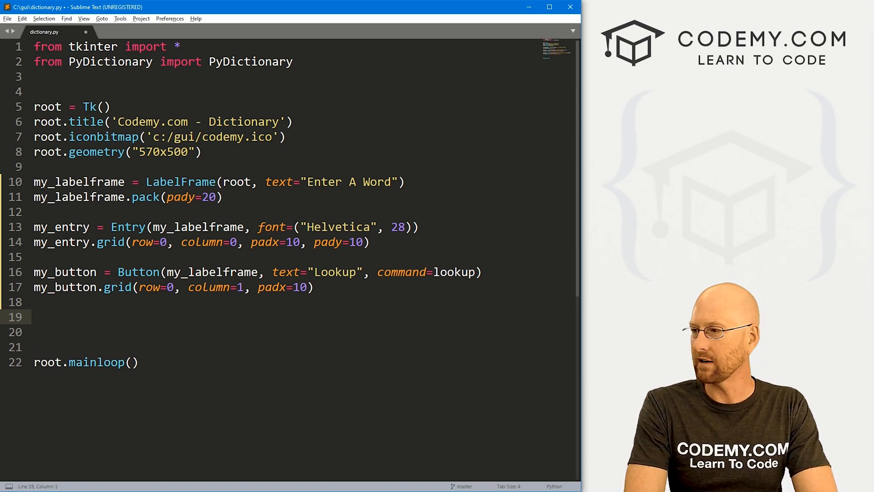
Define my_text as a Text widget with height 20, width 65 and wrap=WORD
text(my+)
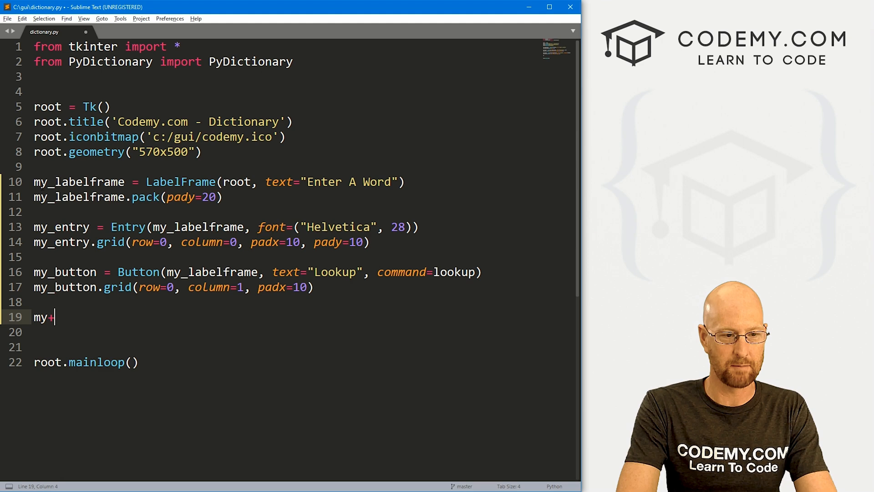
text(_text = Text())
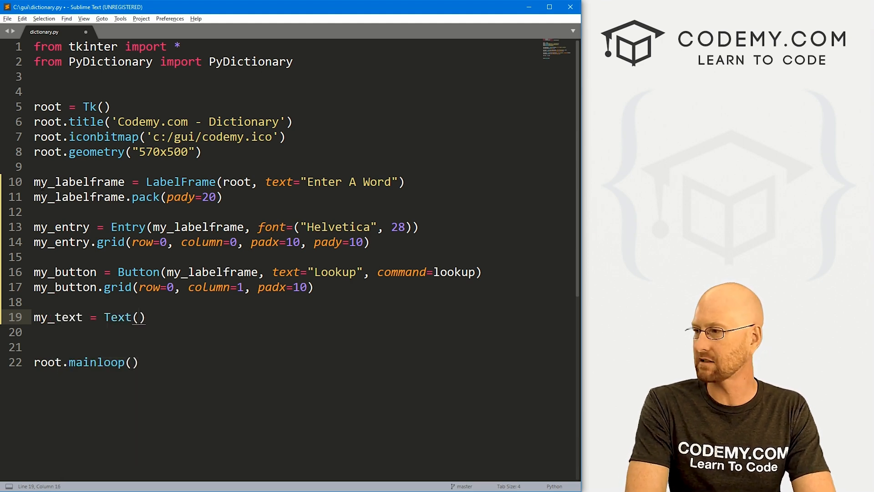
text(root,)
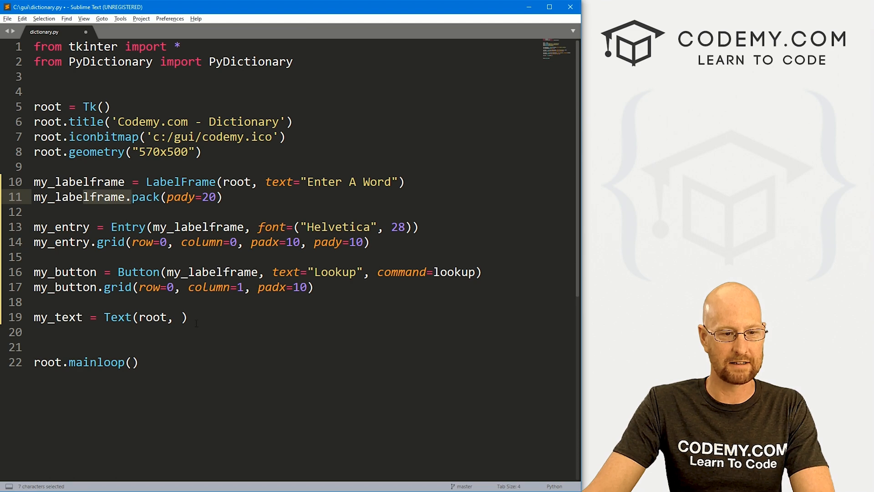
click(181, 317)
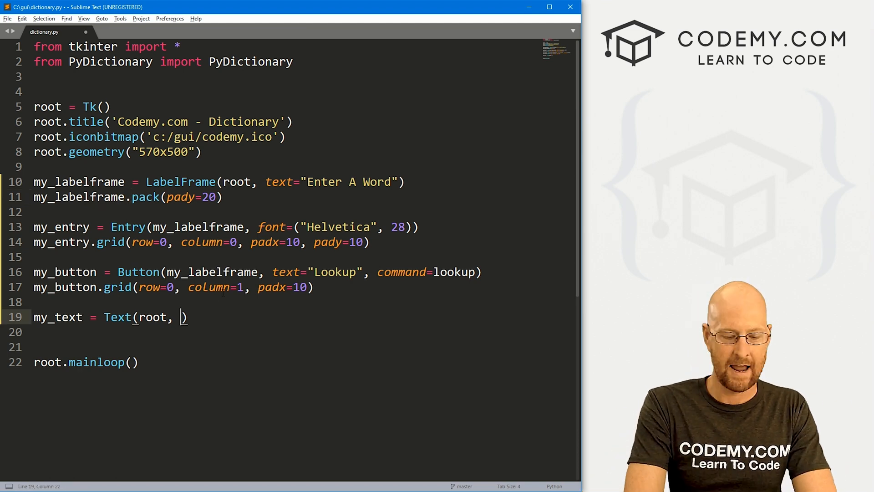
text(height=20)
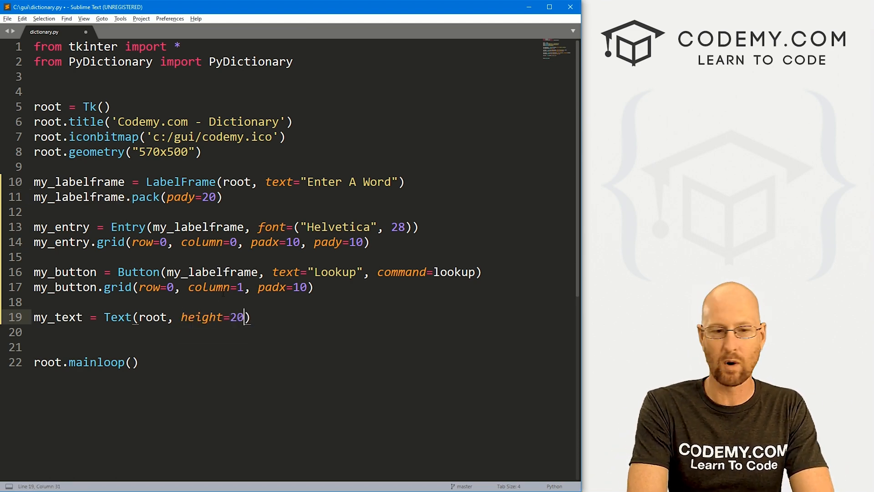
text(, widft)
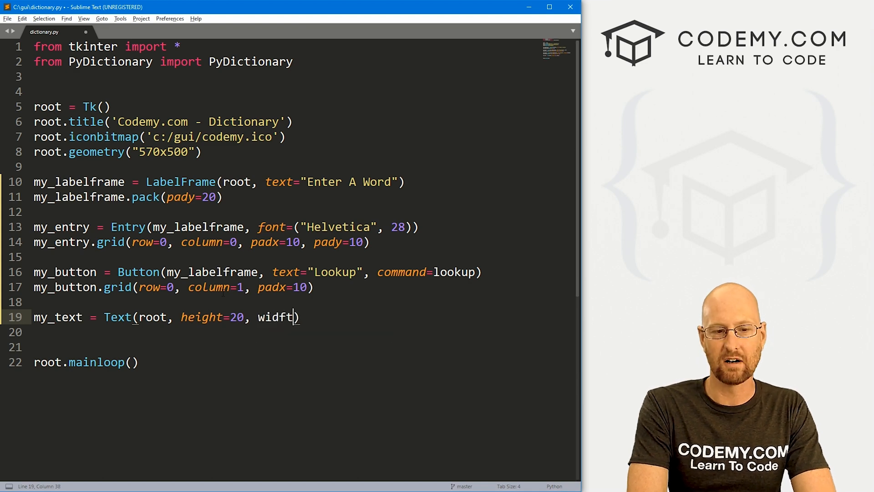
text(h=65)
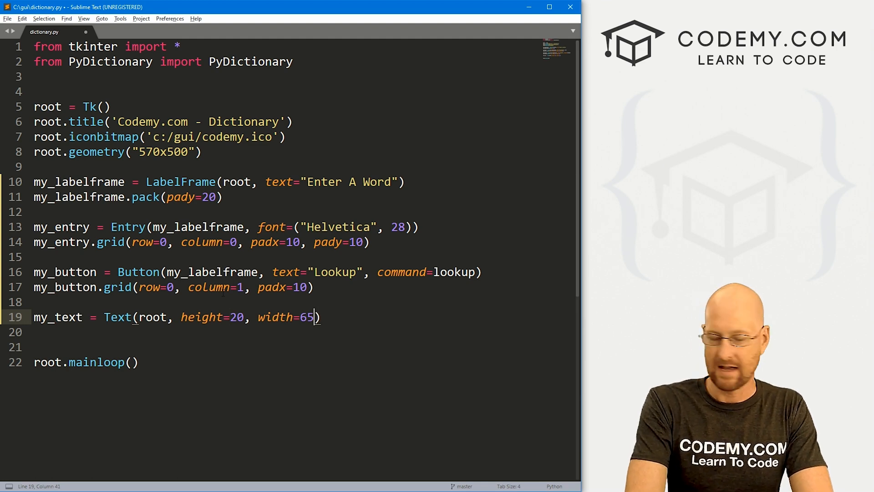
text(, wra)
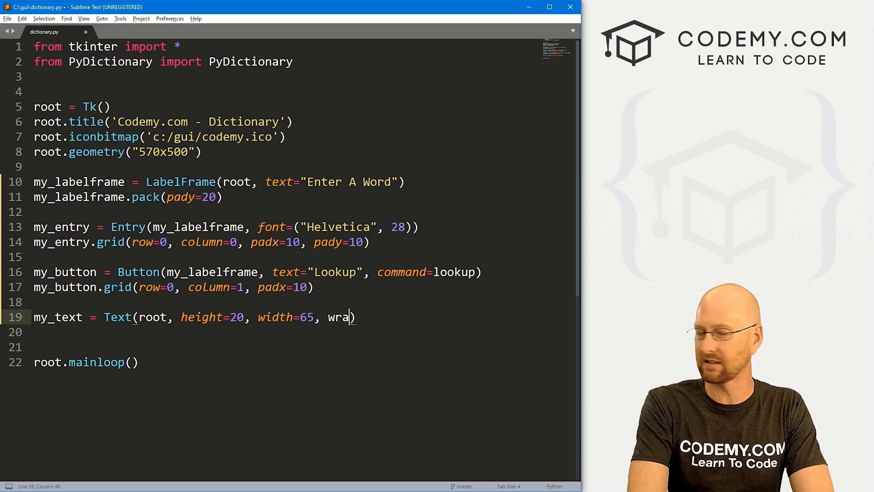
text(p))
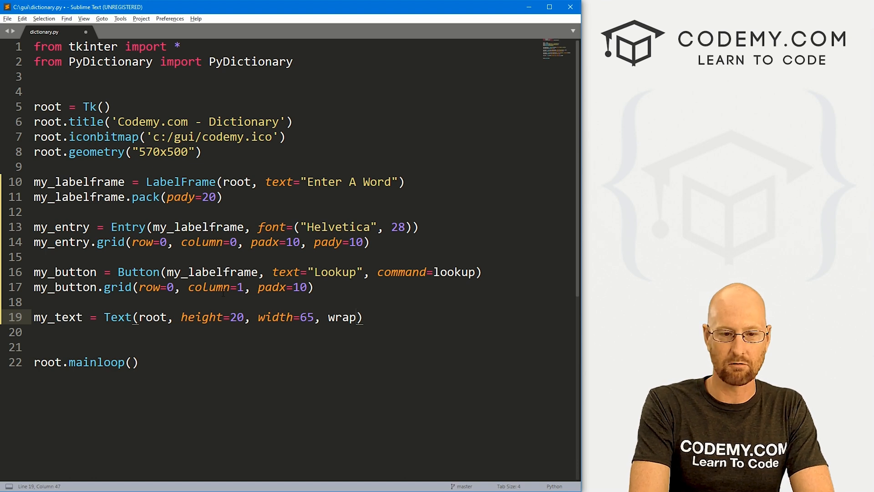
text(=WORD)
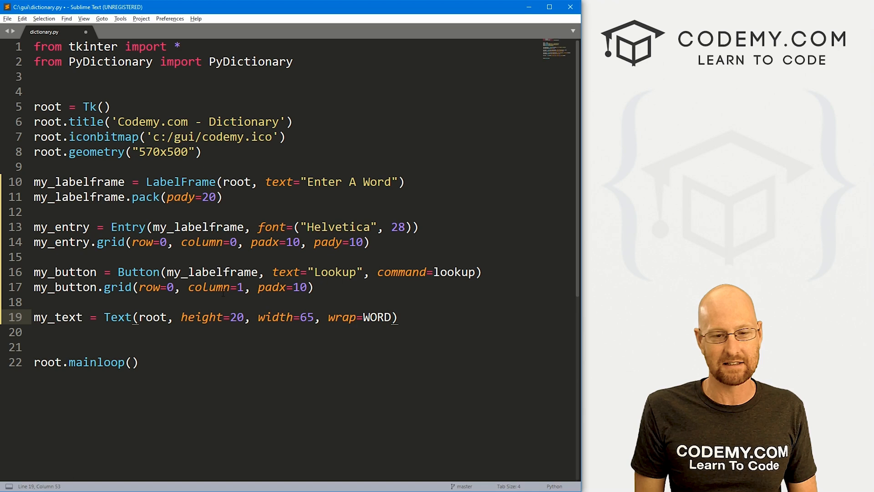
Pack my_text with pady=10
text(my+)
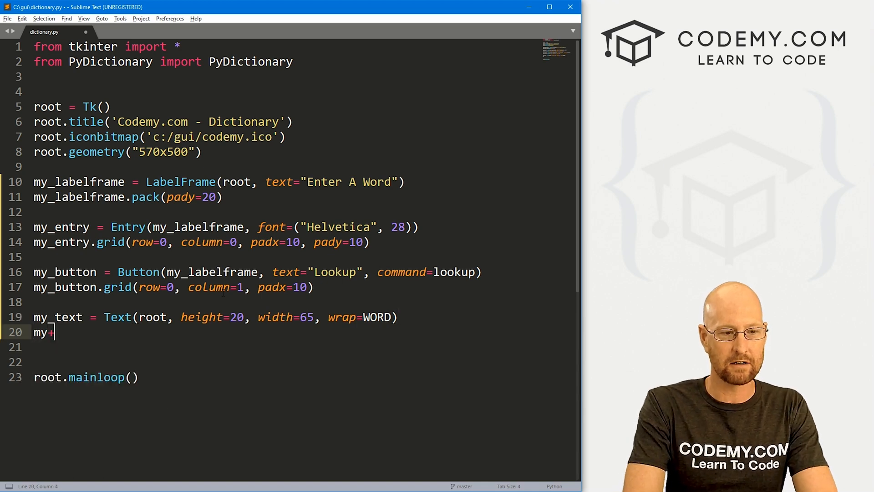
text(_text.pack())
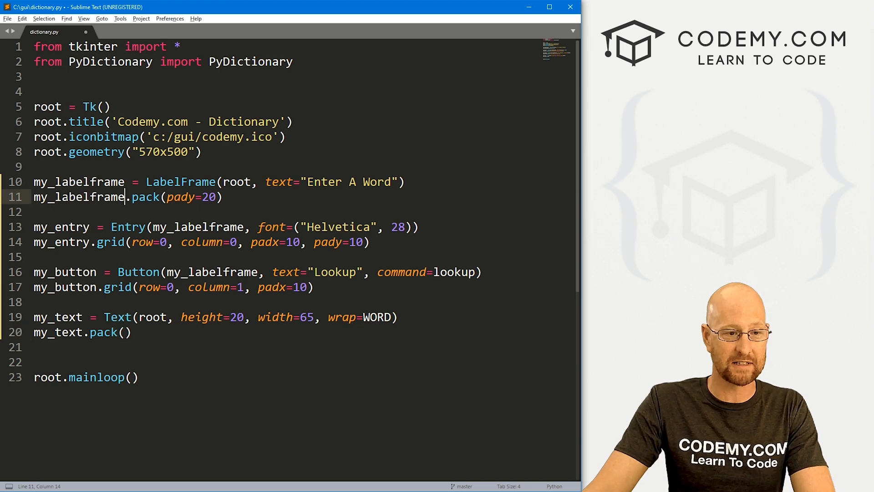
double_click(81, 197)
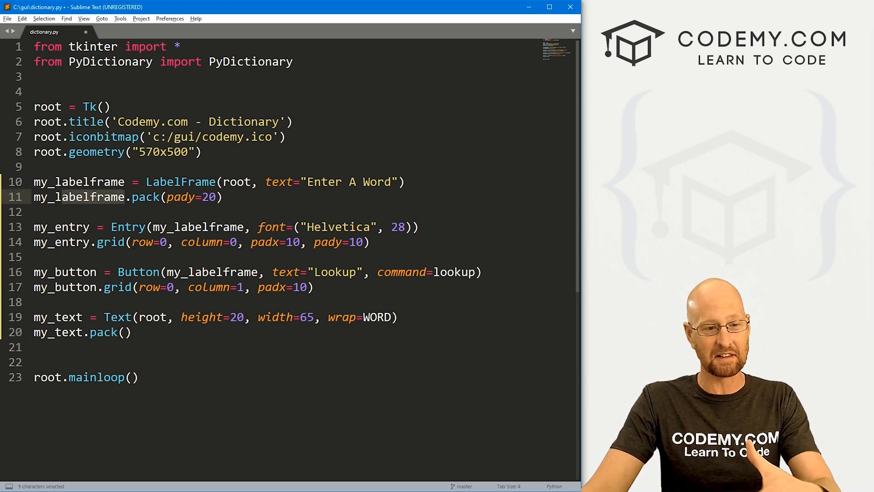
click(132, 332)
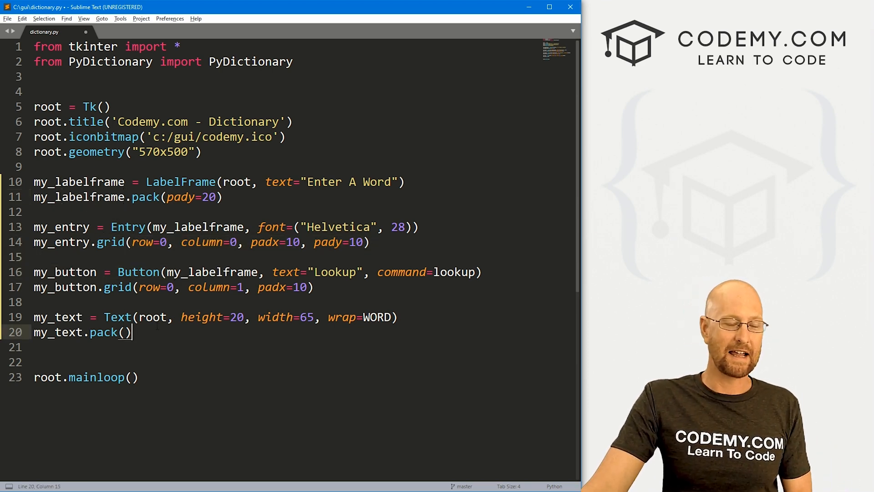
key(Left)
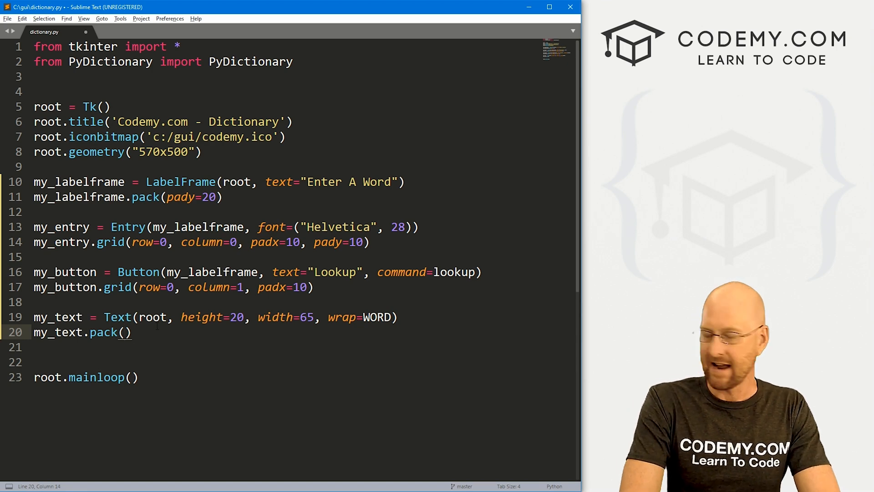
text(pady=10)
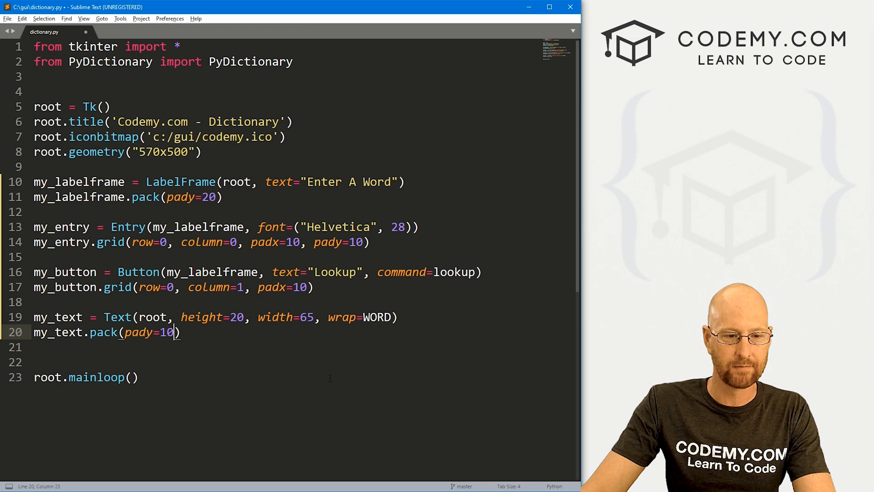
double_click(454, 273)
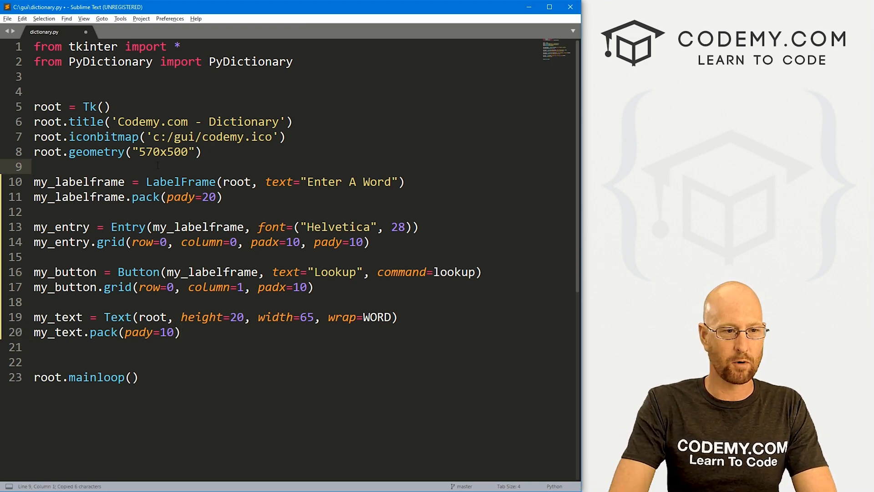
Add a placeholder def lookup(): function with pass, and save the script
text(def lookup()
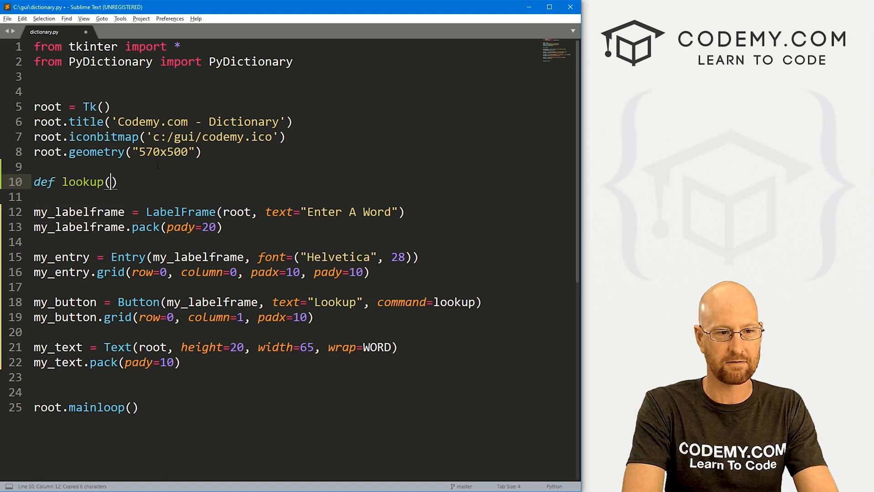
text(:)
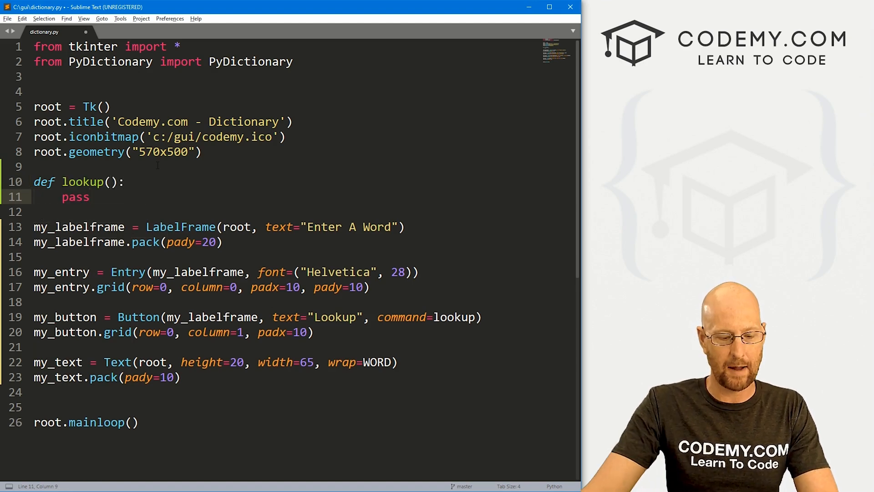
key(ctrl+s)
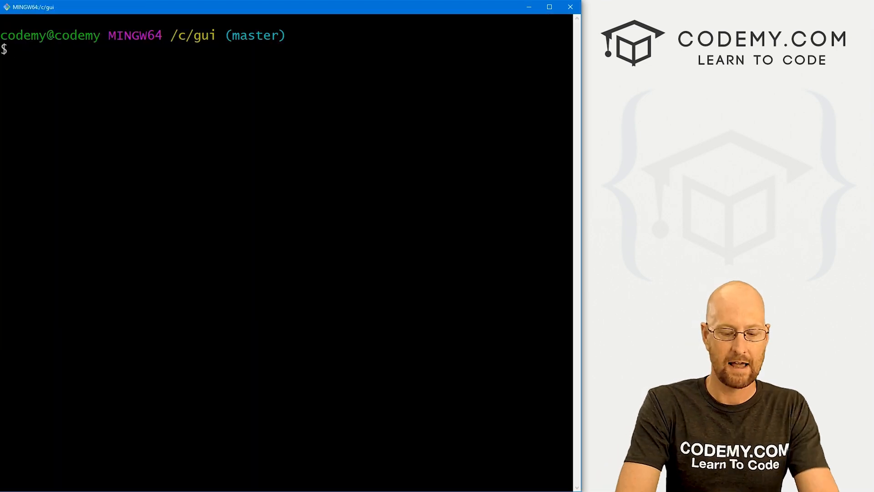
Run python dictionary.py, try looking up 'asdsadsadas', then close the Dictionary window
text(python dictionary)
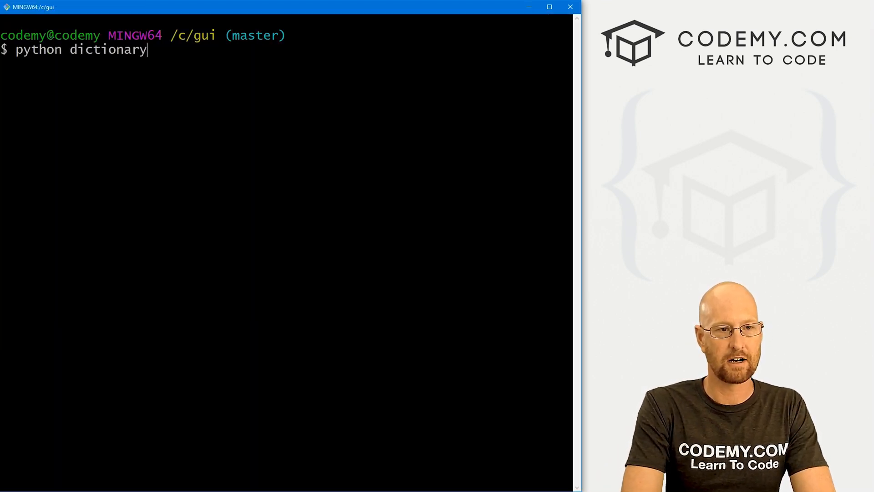
key(Return)
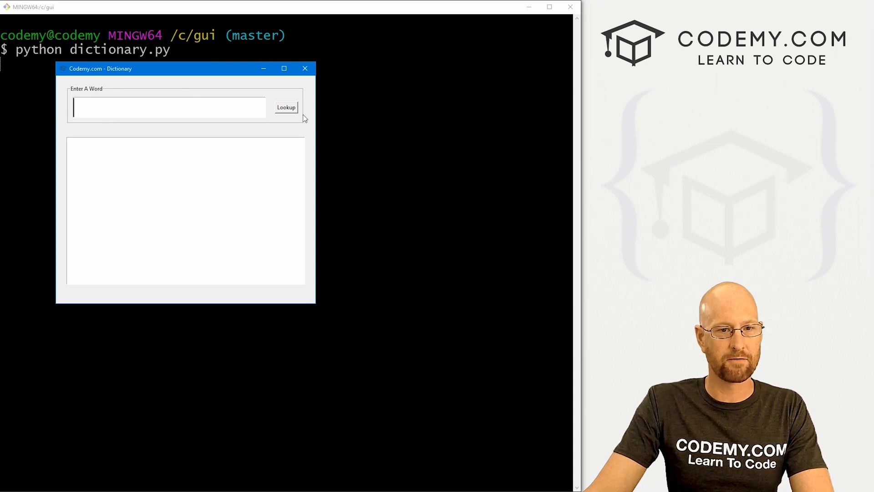
text(asdsadsadas)
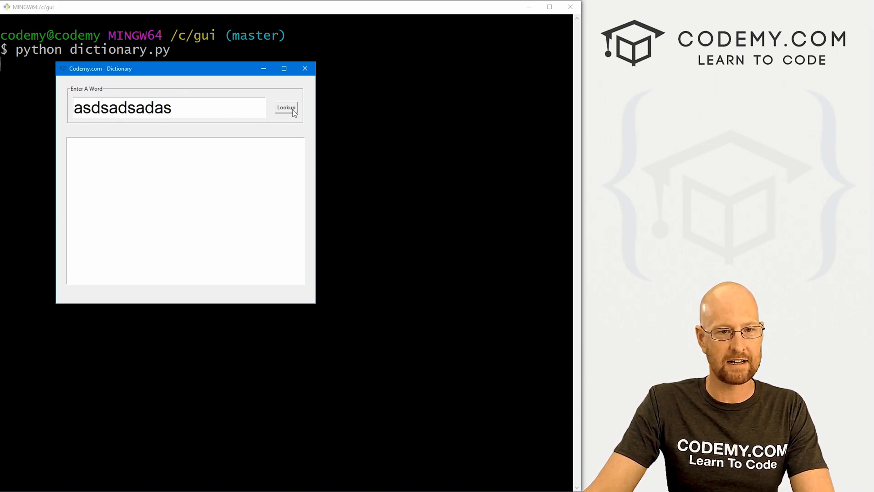
click(286, 108)
text(asdasdada)
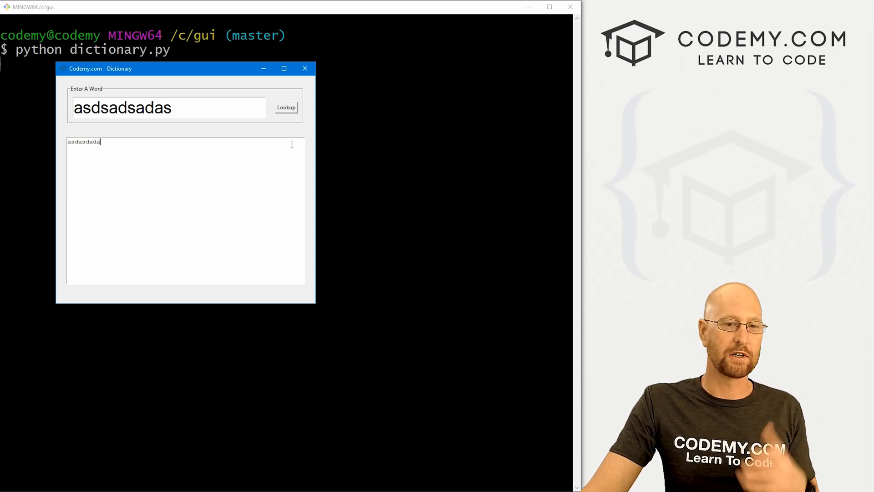
mouse_move(315, 251)
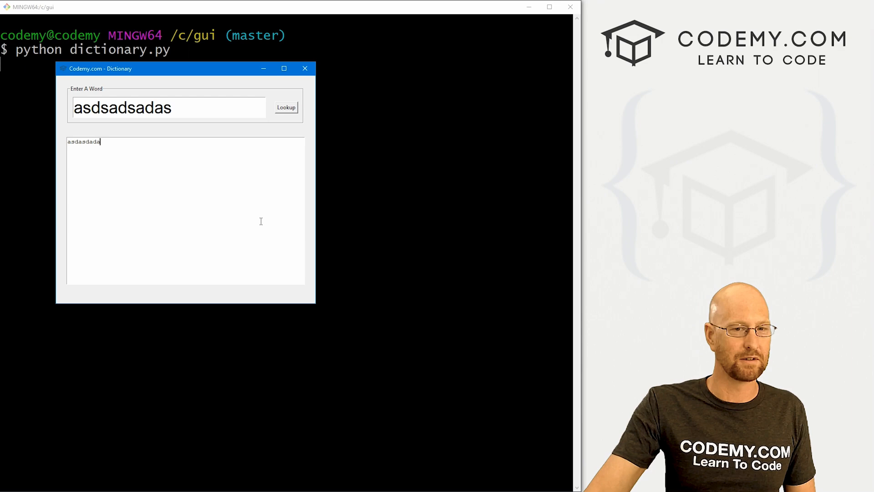
mouse_move(305, 68)
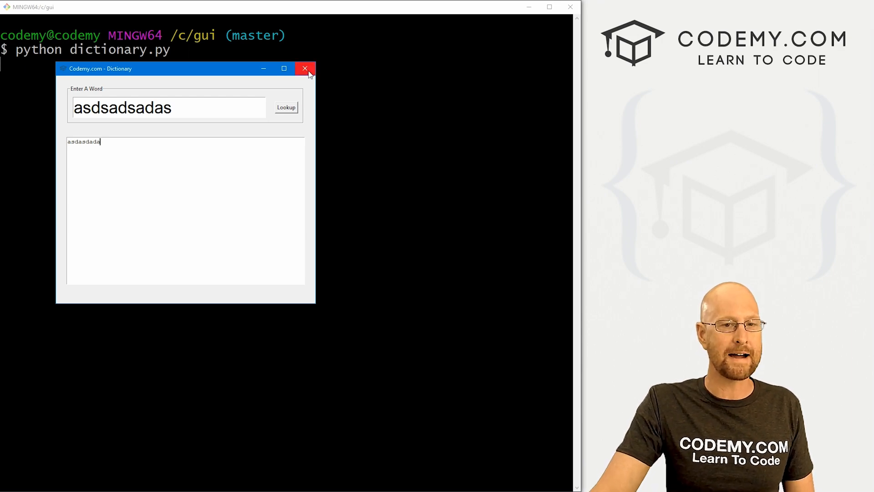
click(305, 68)
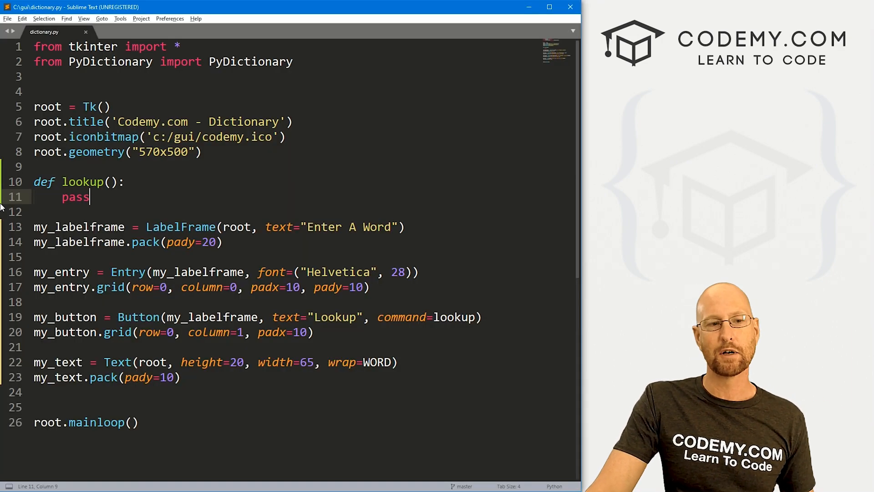
double_click(109, 61)
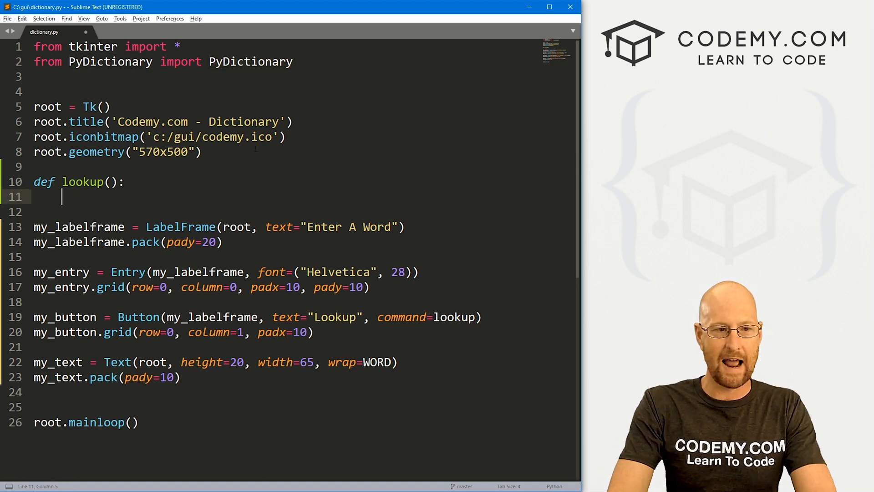
Replace pass with a '# Clear The text' comment and my_text.delete(1.0, END)
text(#)
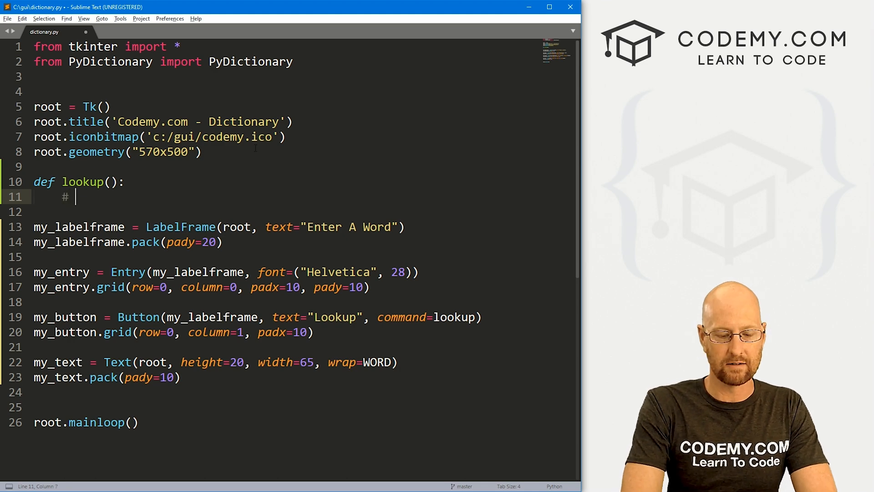
text(Clear The text)
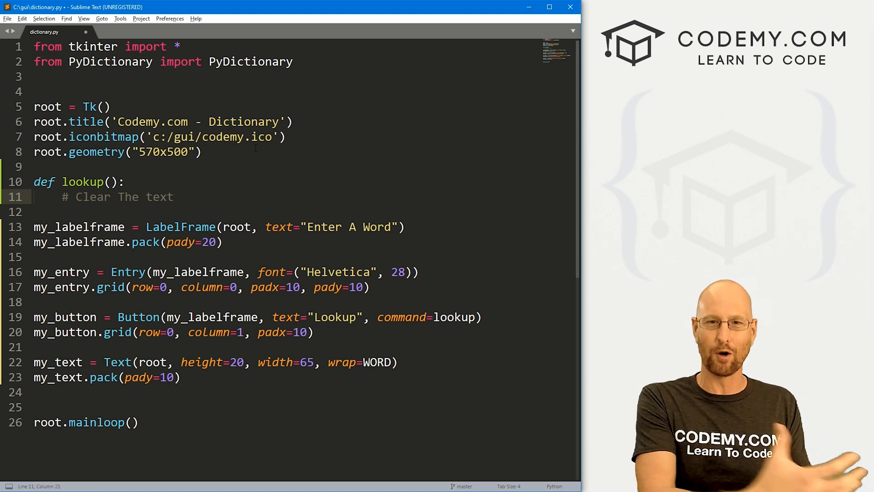
key(enter)
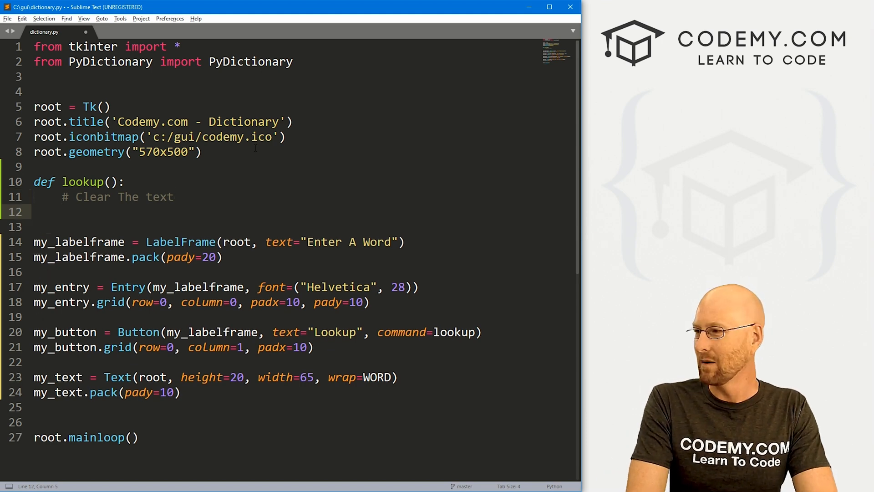
text(my_text.delete(1.)
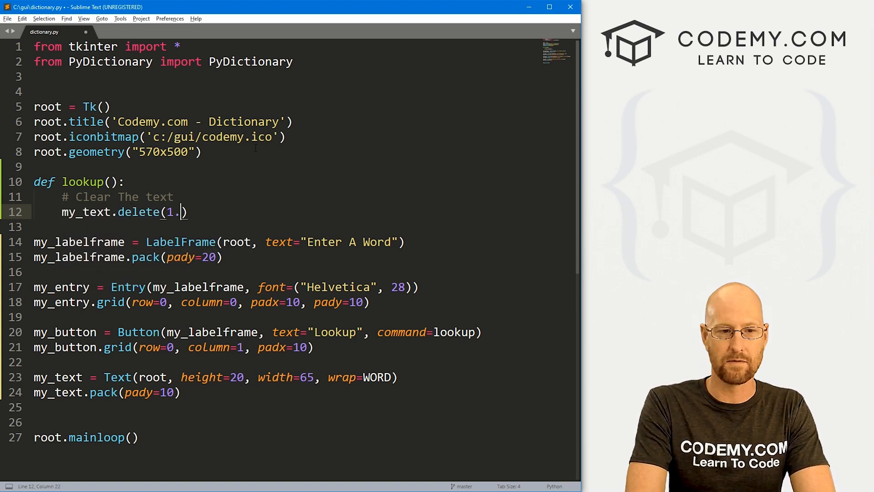
text(0, END)
text(dic)
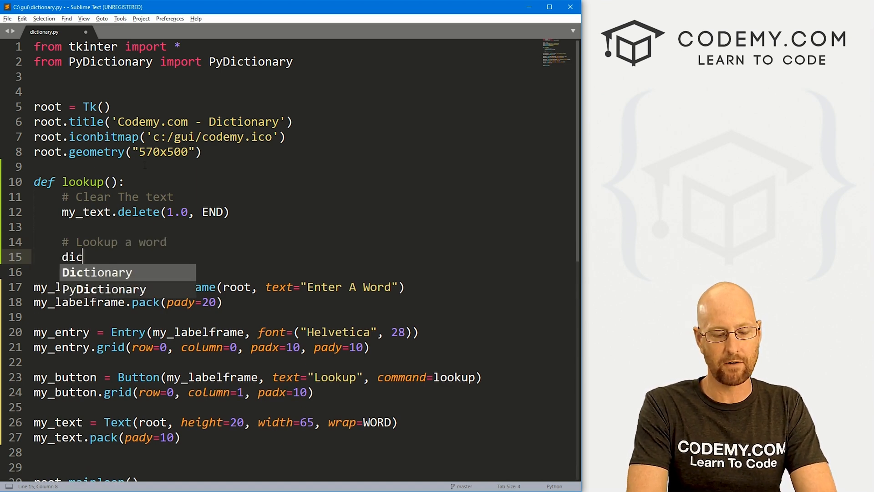
Create a dictionary = PyDictionary() object inside lookup
text(tionary =)
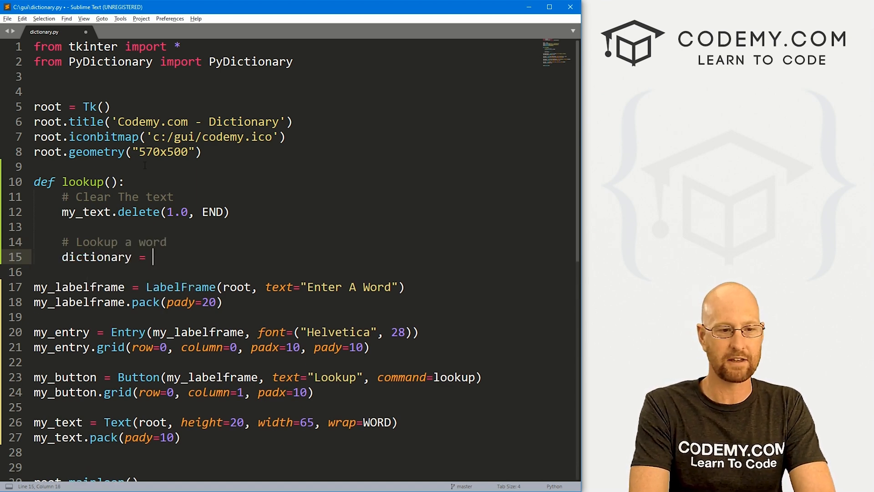
text(P)
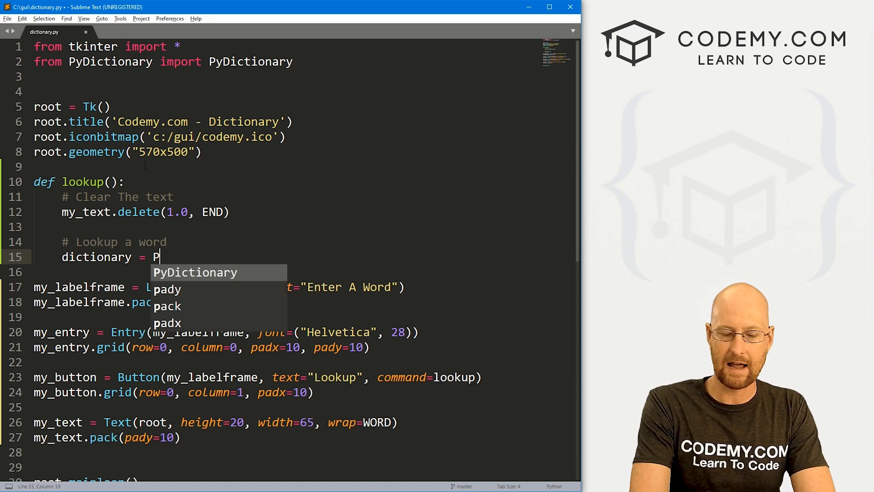
text(yDictionary()
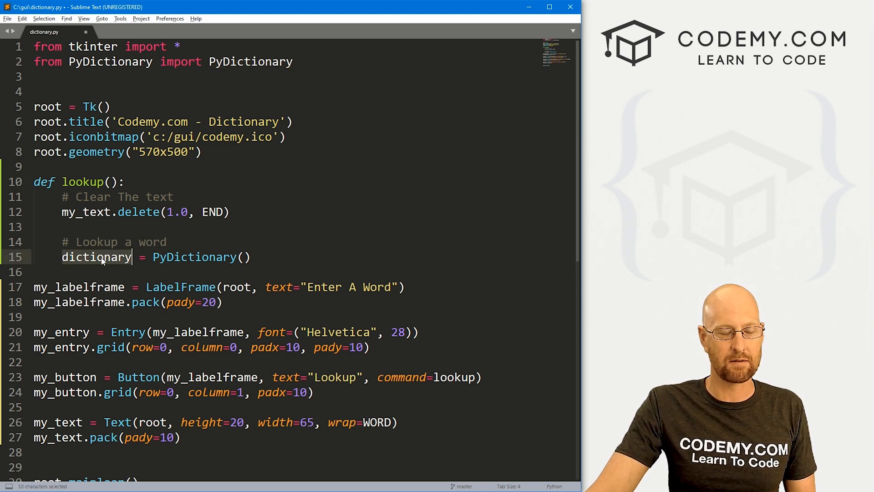
key(enter)
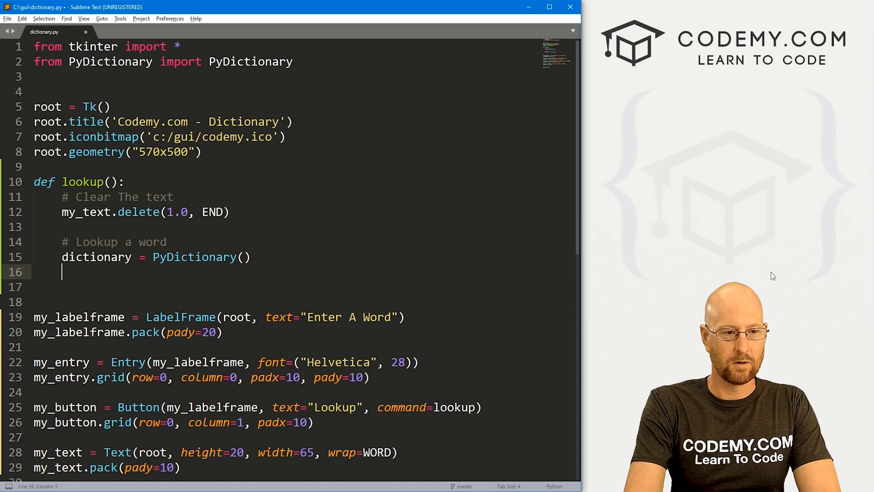
Add defintion = dictionary.meaning(my_entry.get()) to fetch the entered word's meanings
text(defintion)
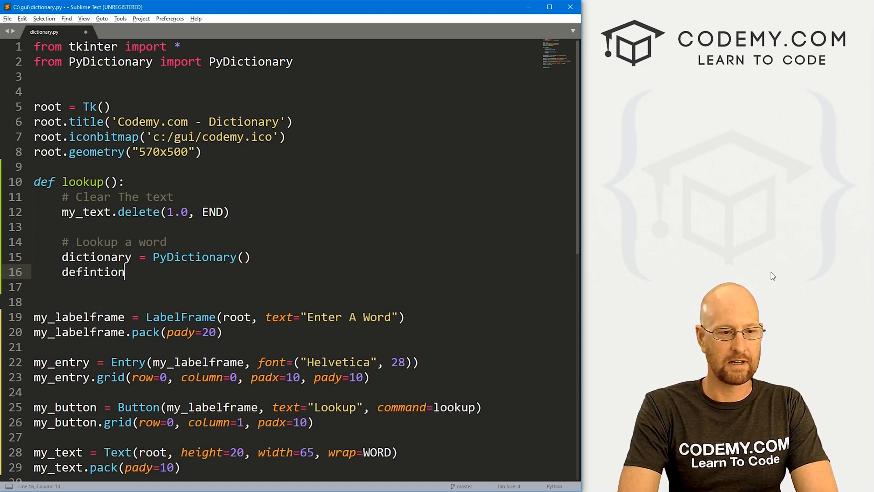
text(=)
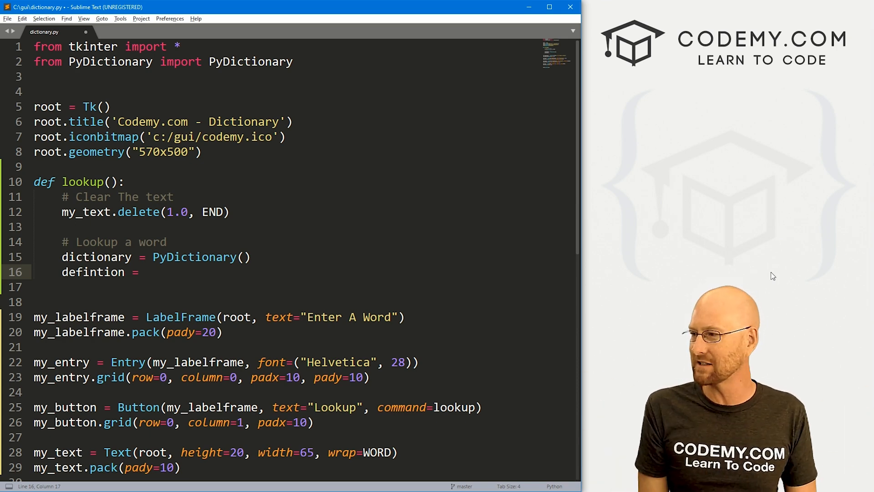
text(d)
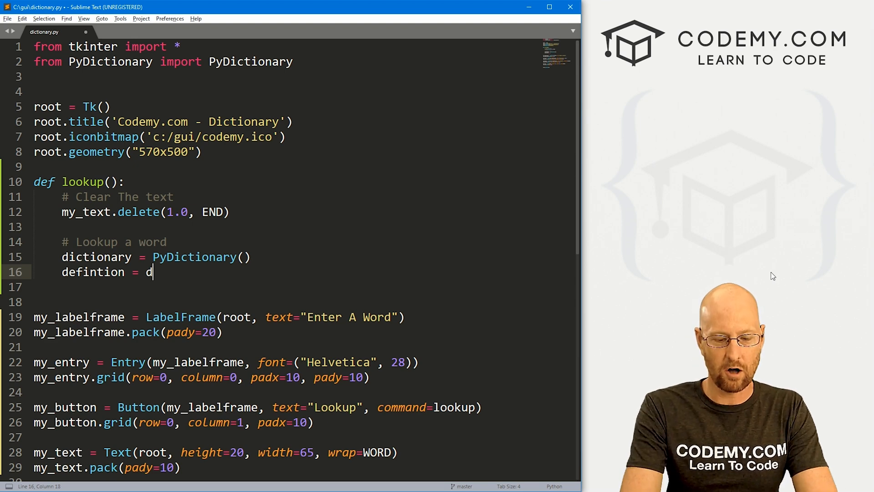
text(ictionary.m)
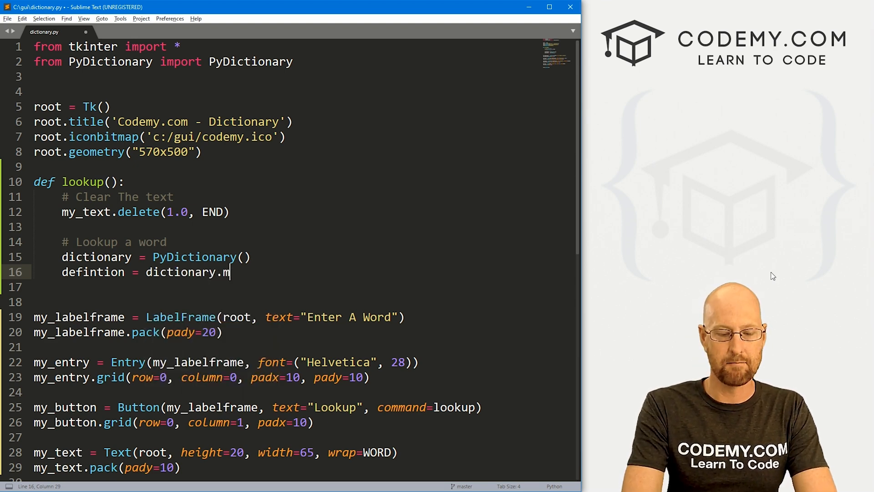
text(eaning())
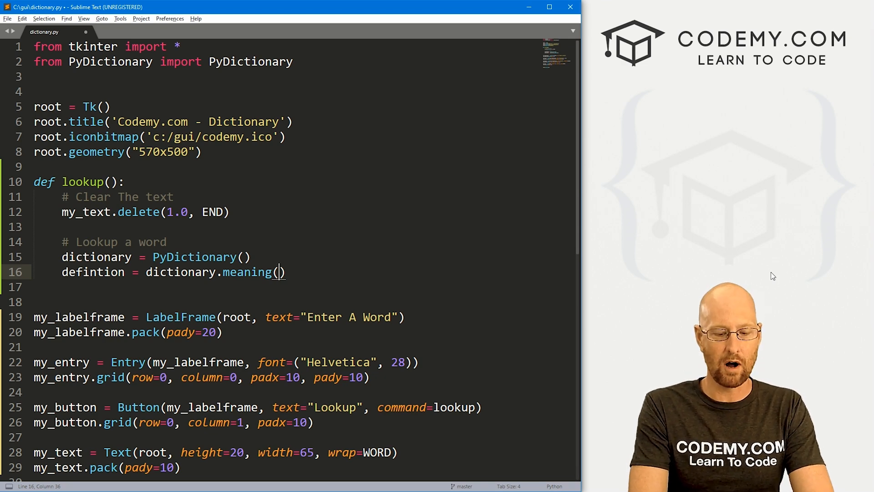
text(my_entr)
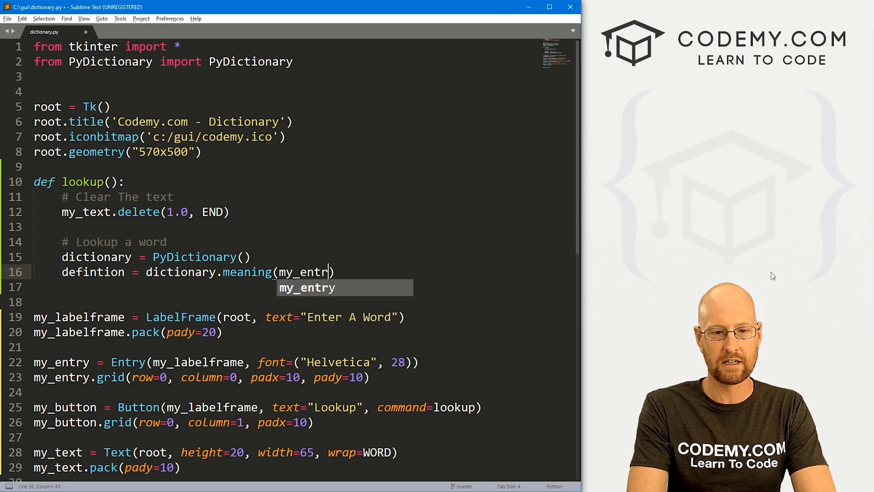
text(y.get())
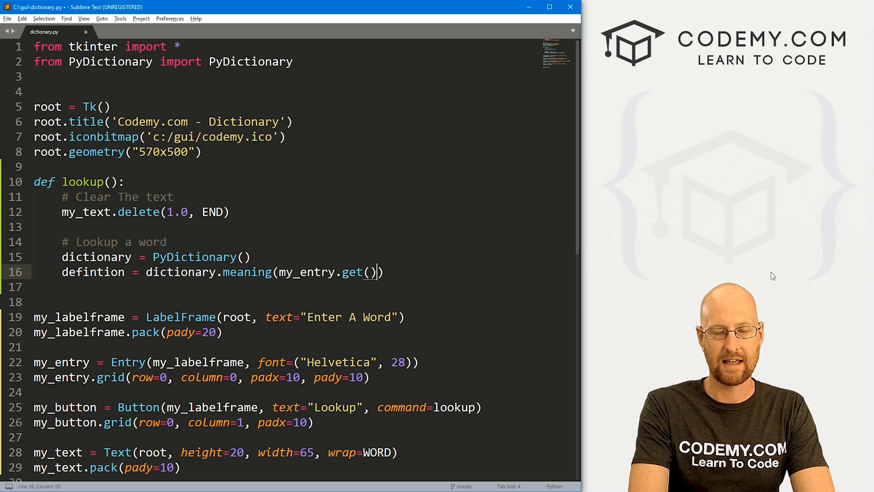
mouse_move(690, 283)
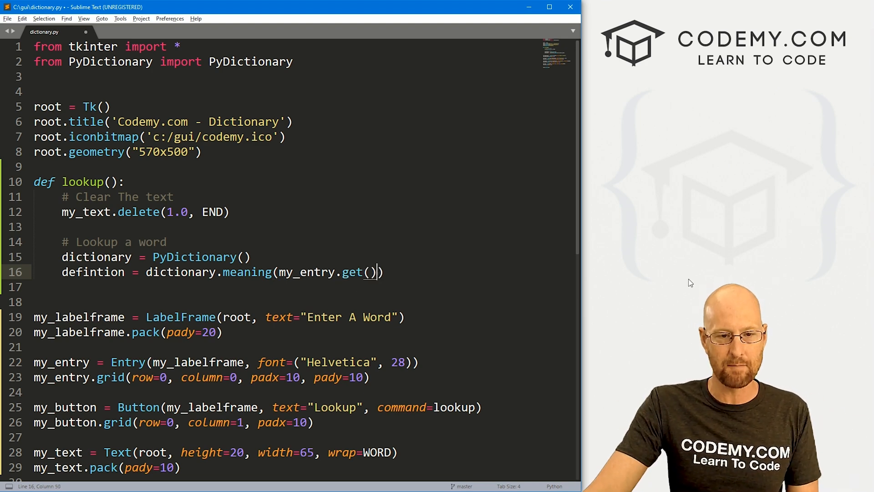
double_click(247, 272)
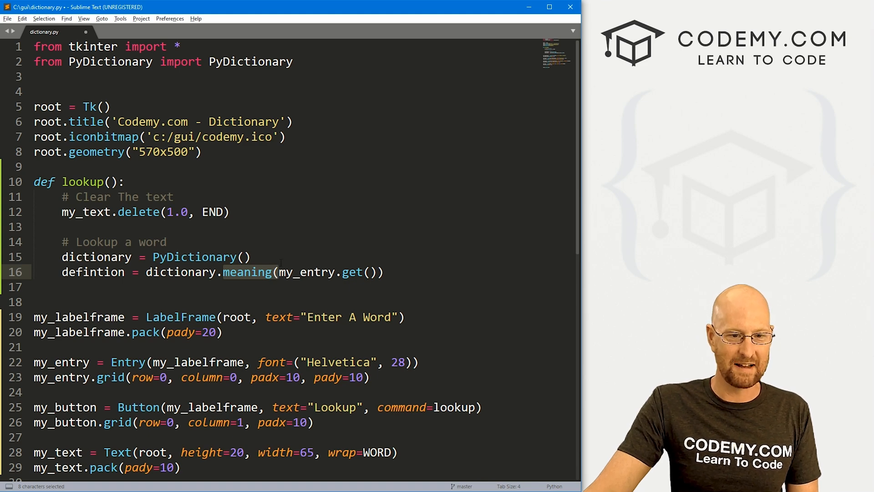
double_click(194, 257)
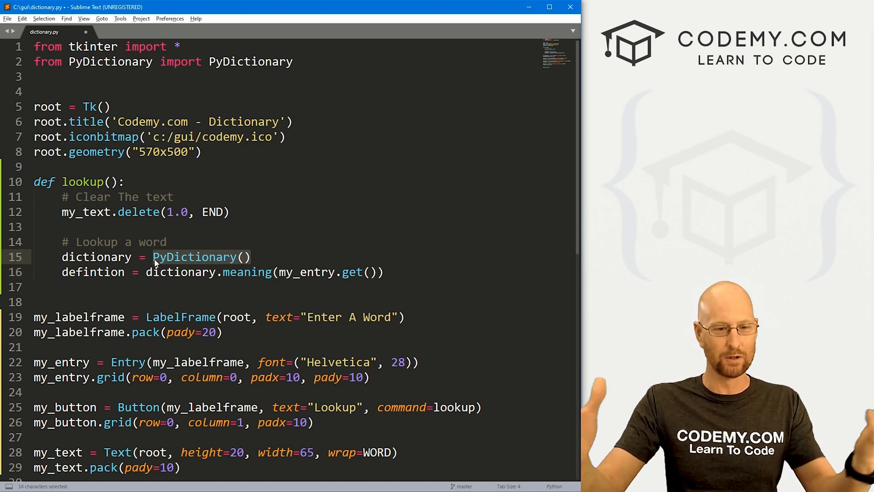
double_click(93, 271)
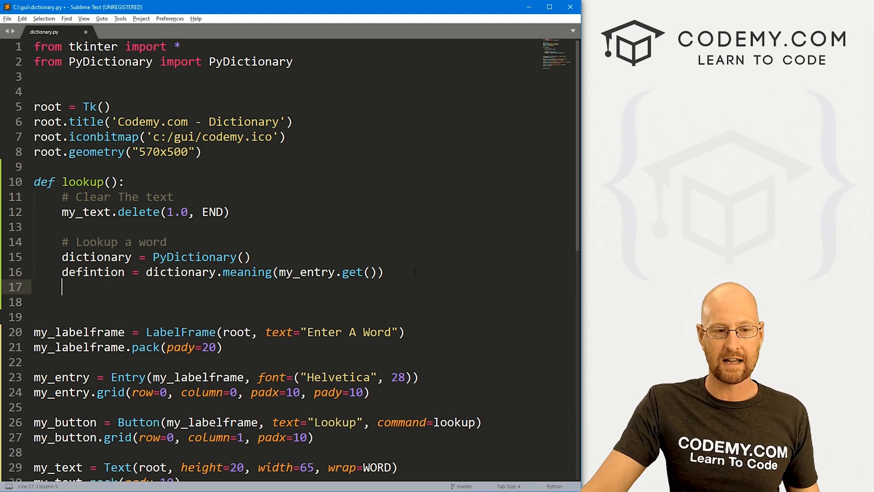
Add a '# Add definition to text box' comment and my_text.insert(END, defintion) line
text(# Add)
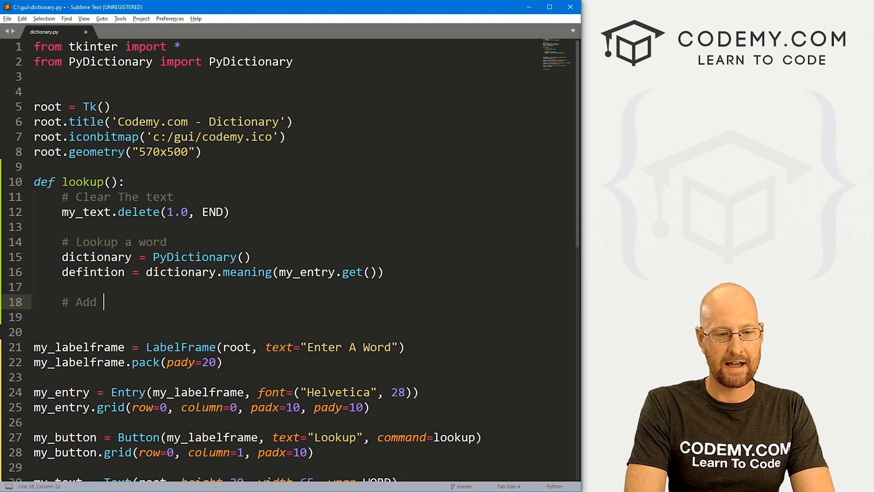
text(definition to)
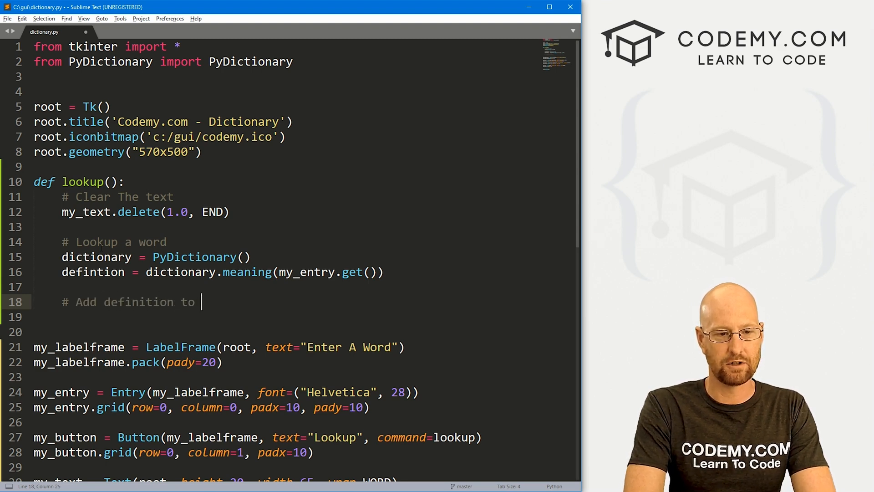
text(text box)
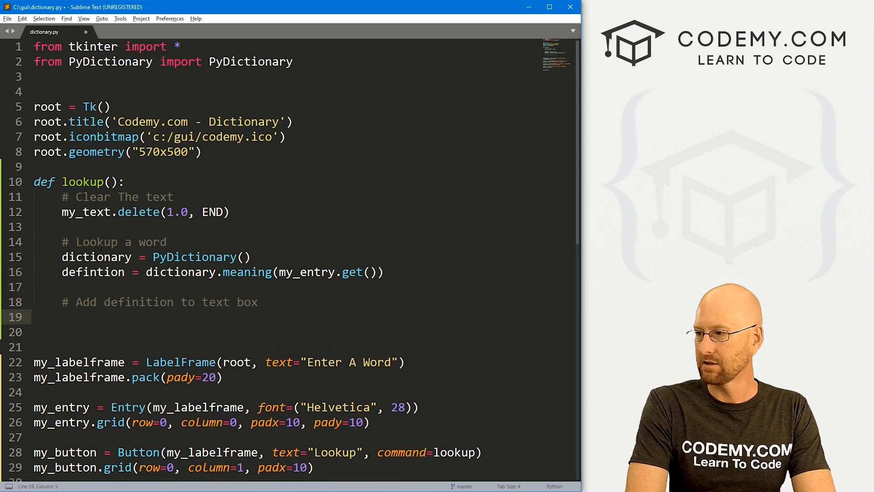
text(my_text)
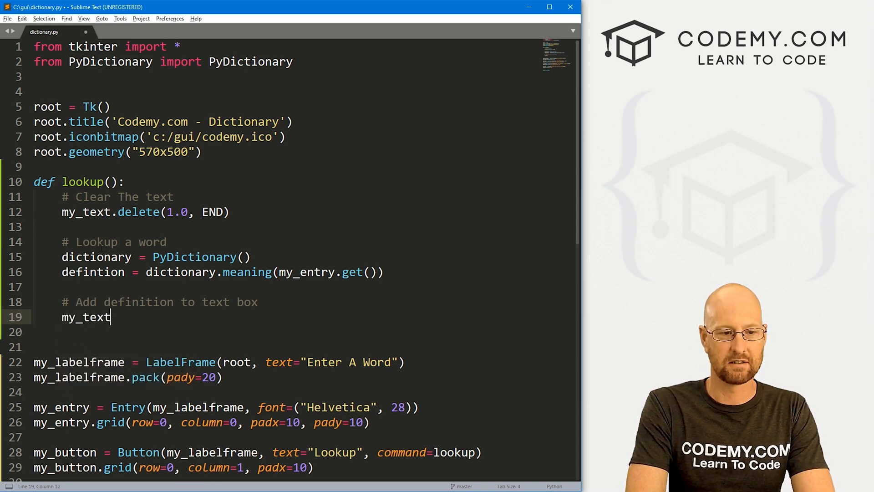
text(.insert())
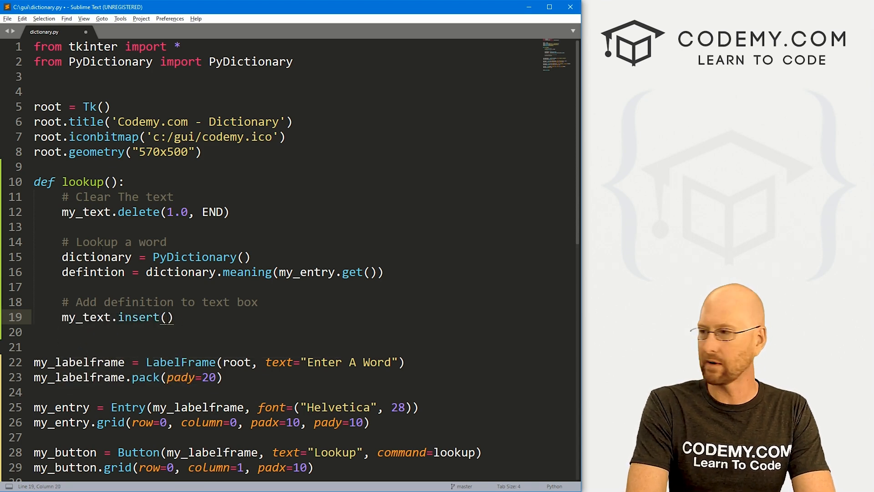
text(END,)
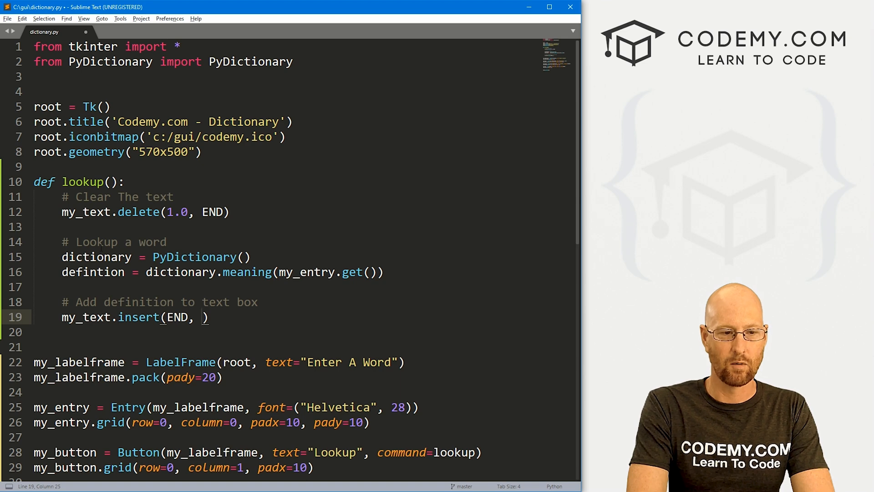
text(defin)
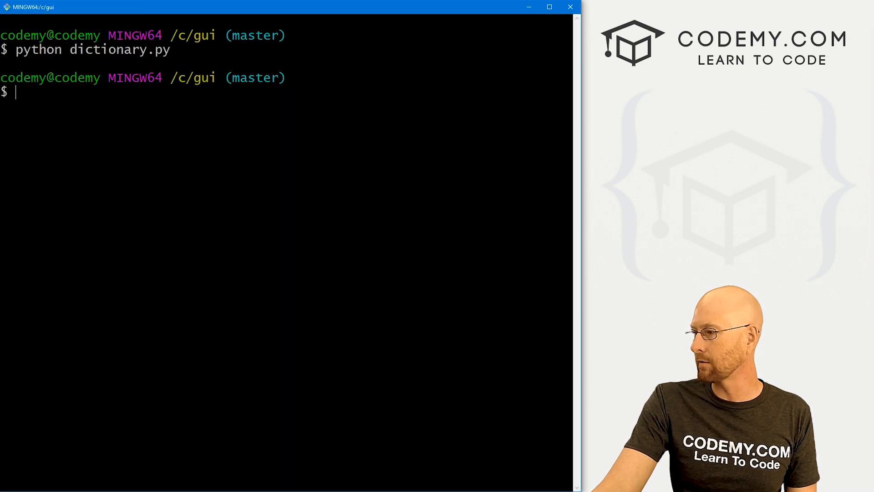
Rerun python dictionary.py and look up 'house' in the app
key(Return)
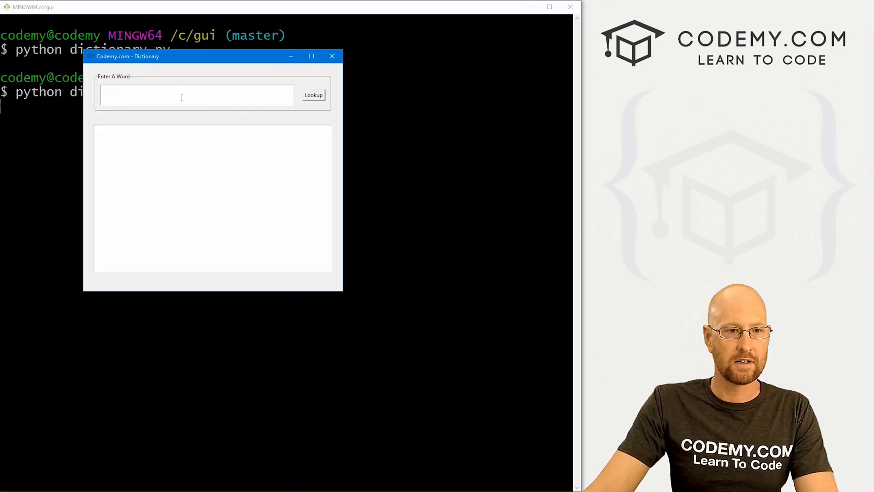
text(house)
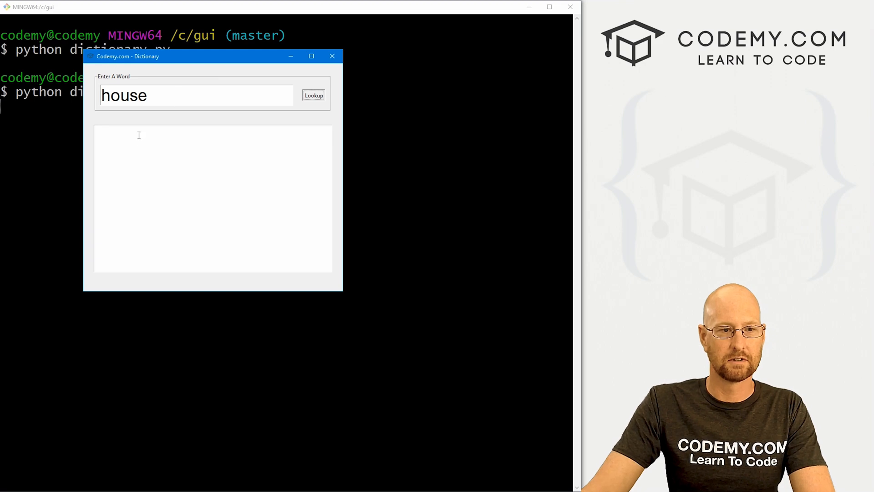
click(313, 95)
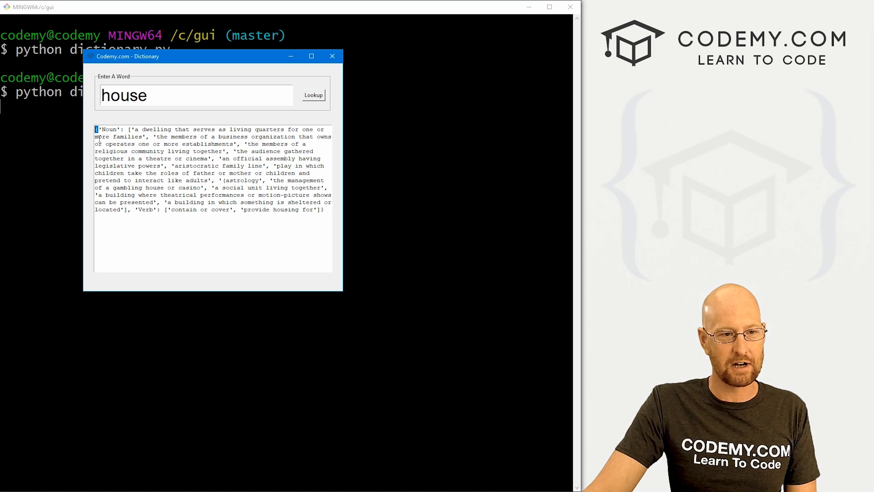
click(323, 209)
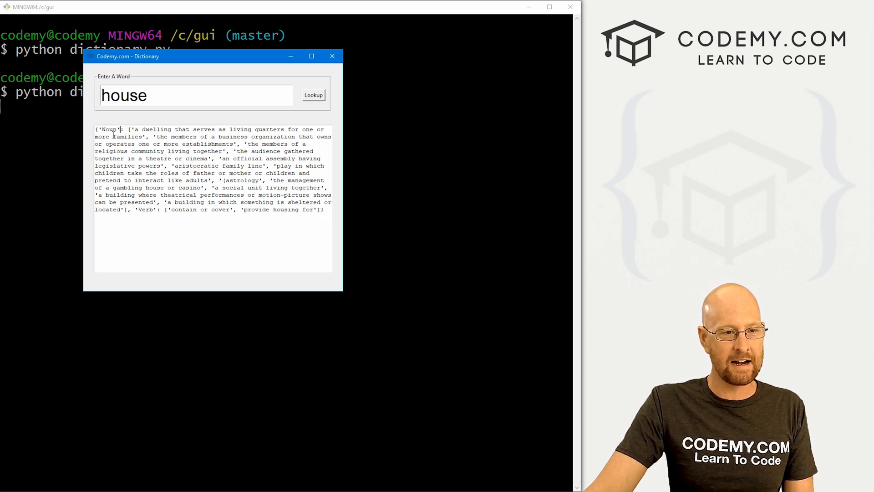
double_click(108, 129)
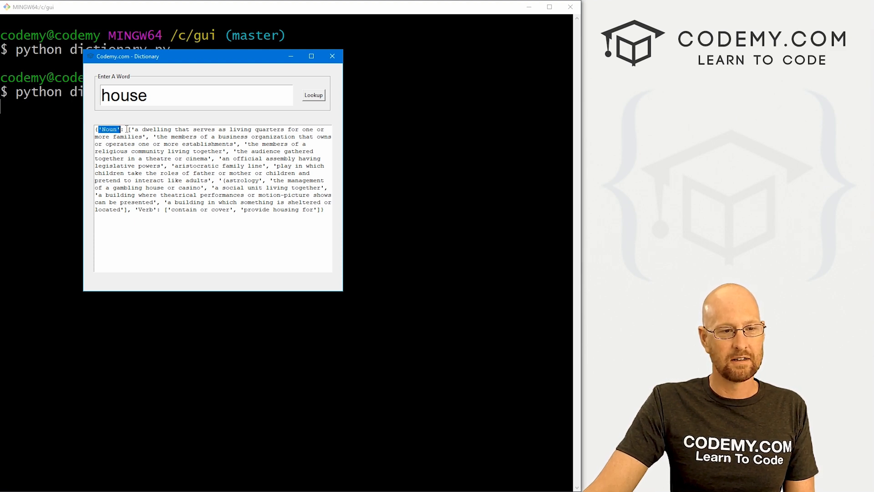
drag(127, 129, 159, 143)
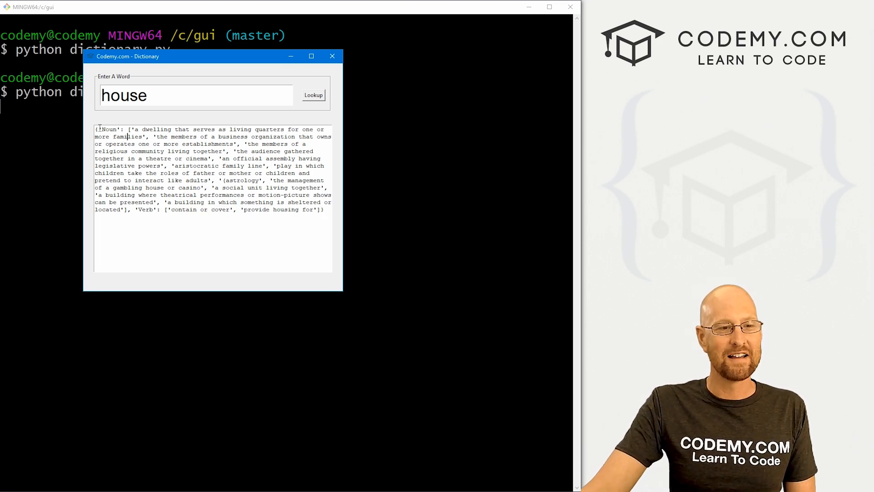
double_click(106, 129)
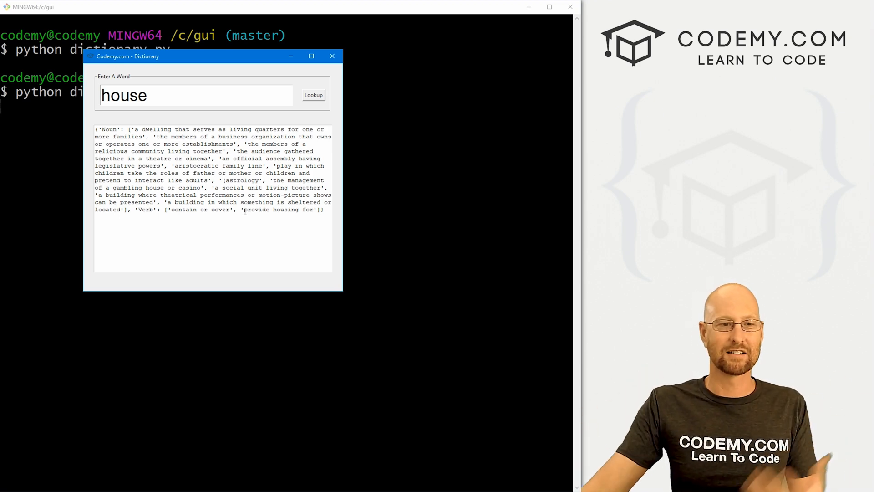
click(332, 55)
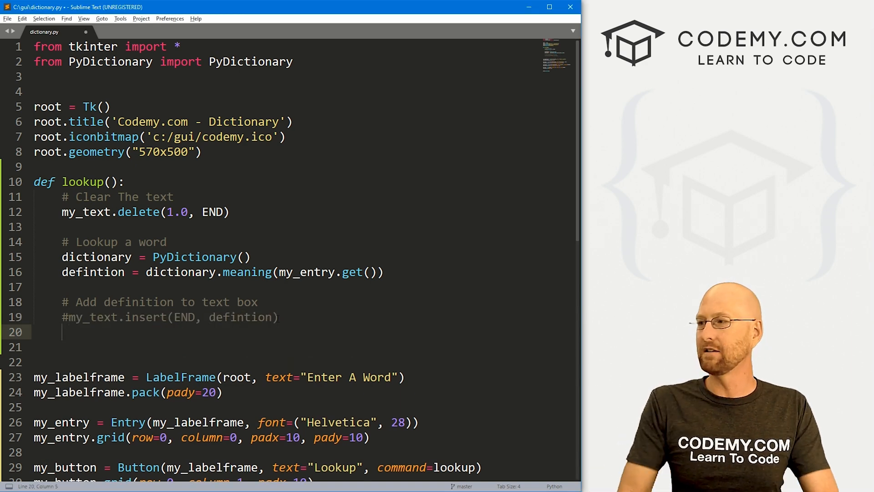
Add '# Find keys and values in definition' and a for key,value in definition.items() loop
text(#)
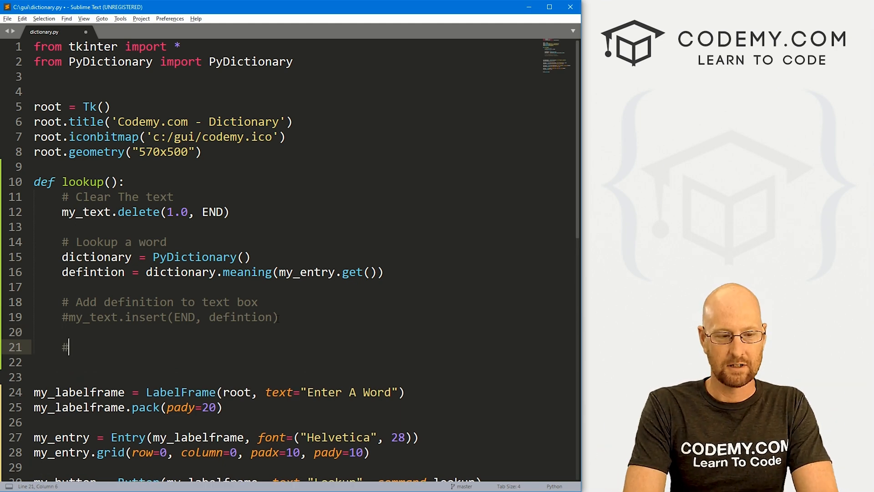
text(Find keys av)
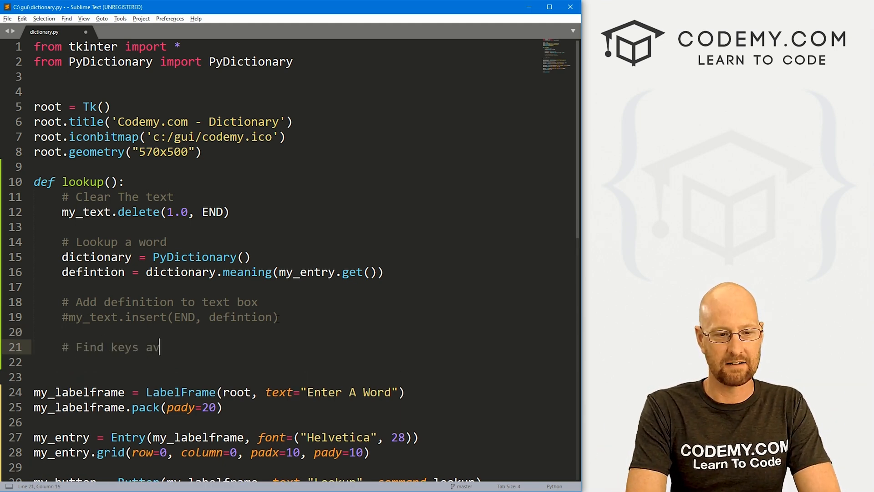
text(nd values in d)
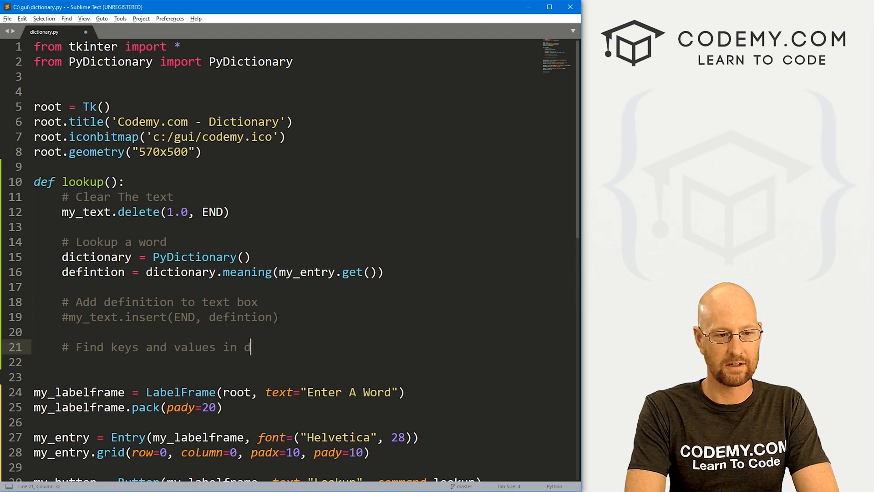
text(efinition)
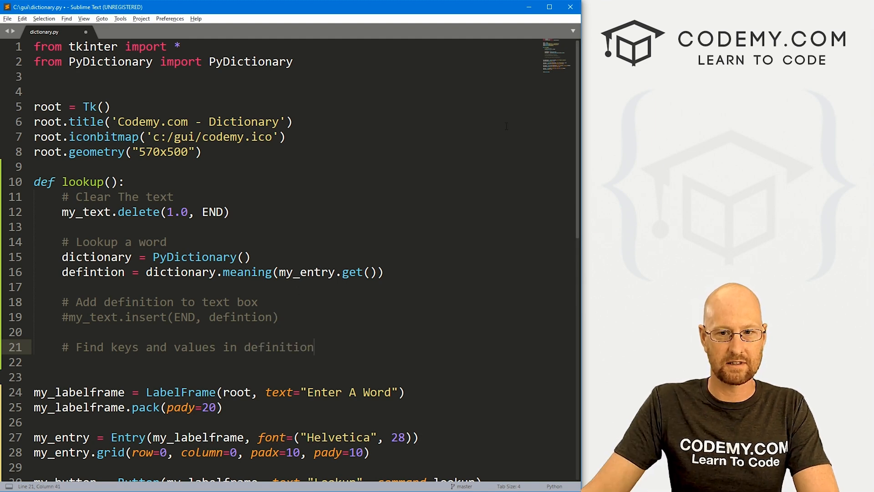
text(f)
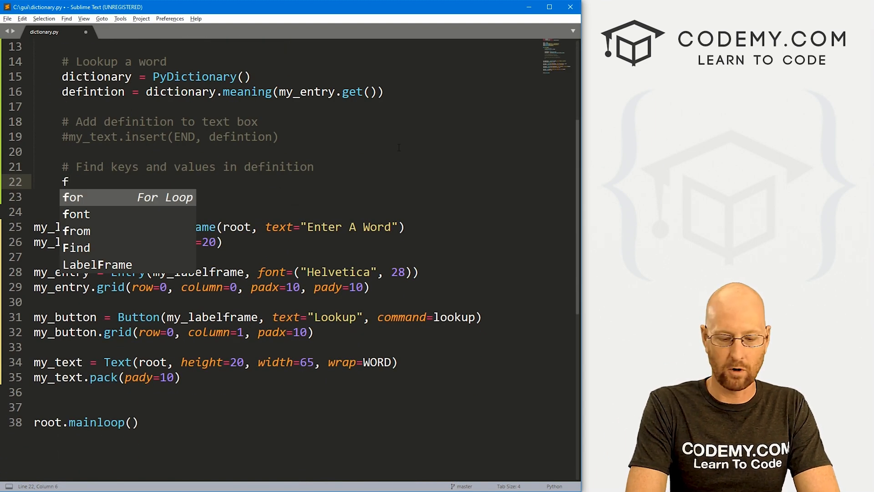
text(or key,value in)
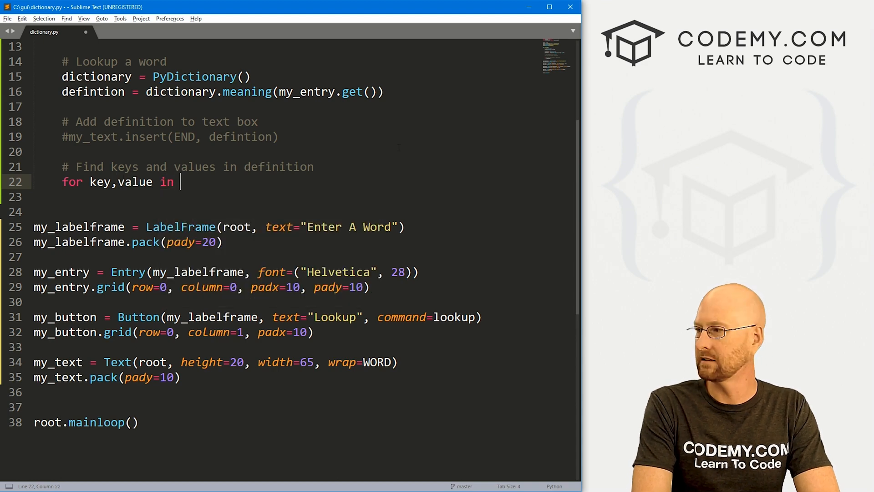
text(definition)
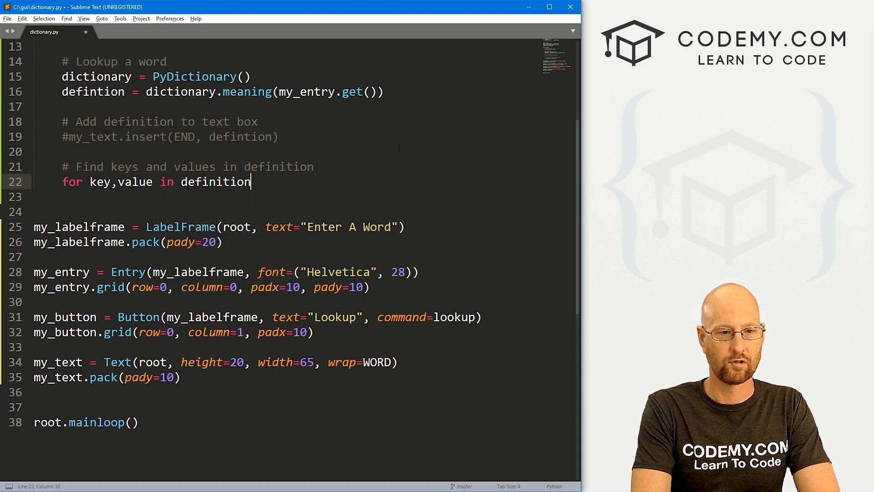
text(.items)
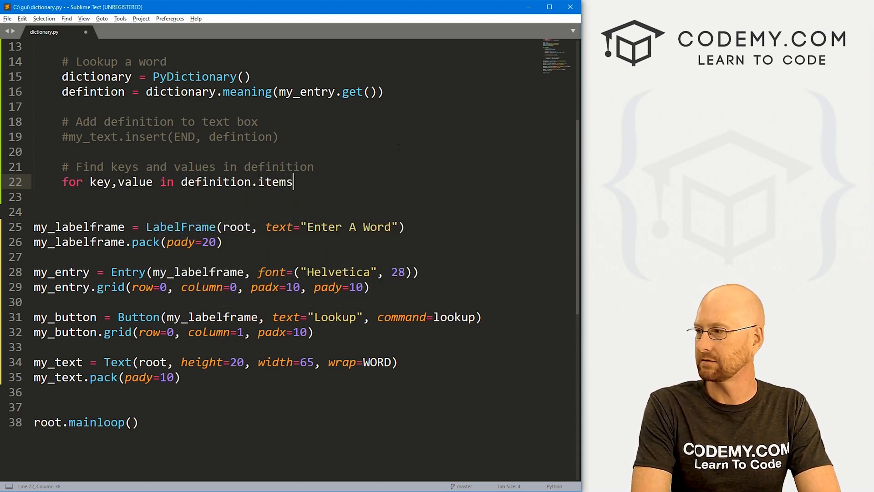
text(():)
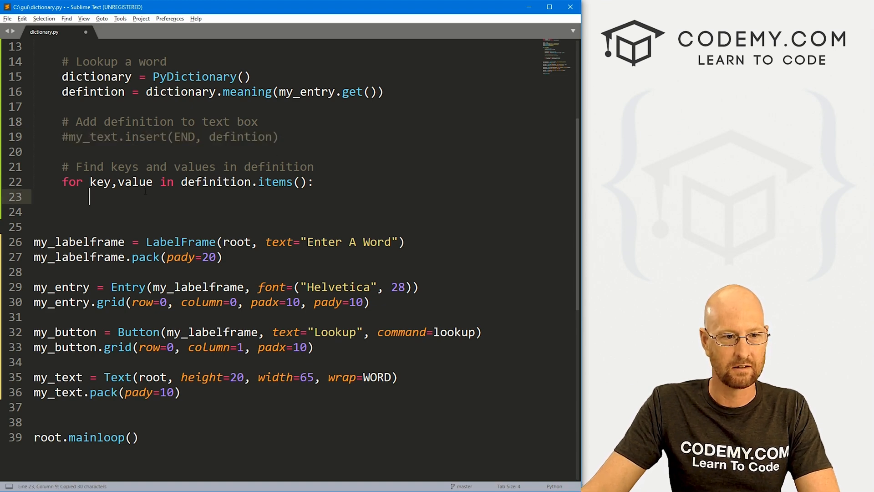
Make the loop insert key + '\n\n' under a '# put the key header' comment
text(my_text.insert(END, defintion))
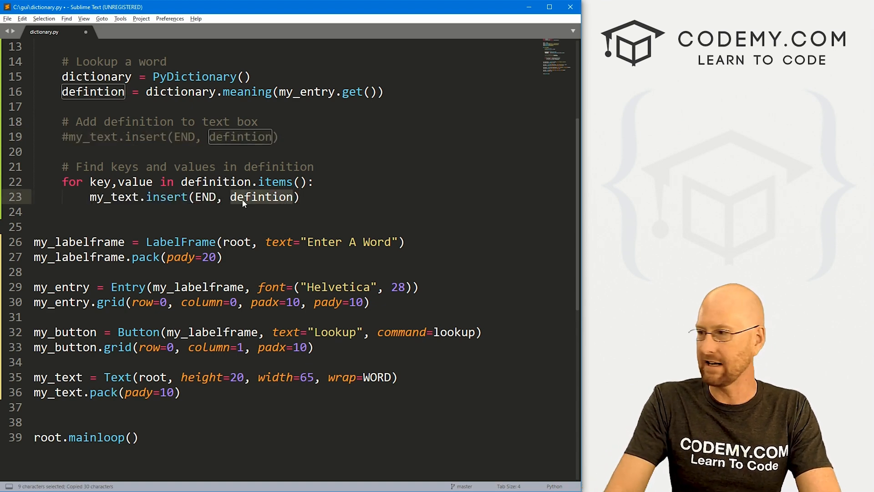
text(k)
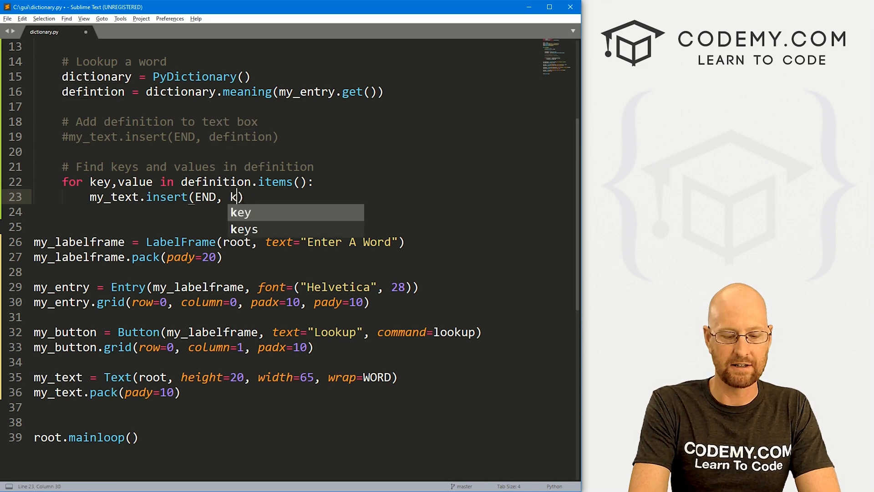
text(ey+)
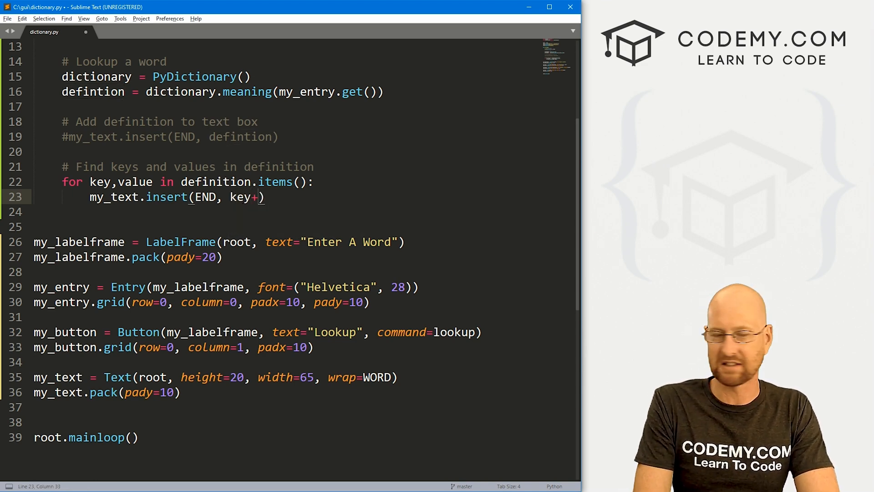
text(" ")
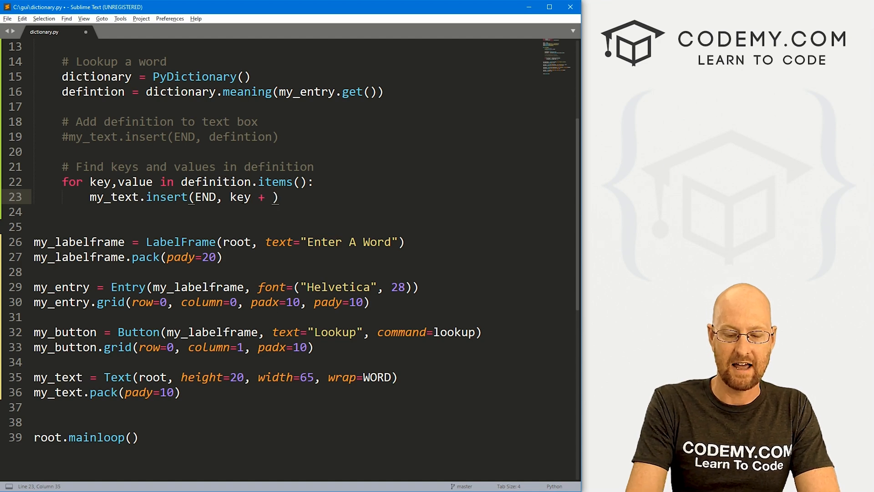
text('\n')
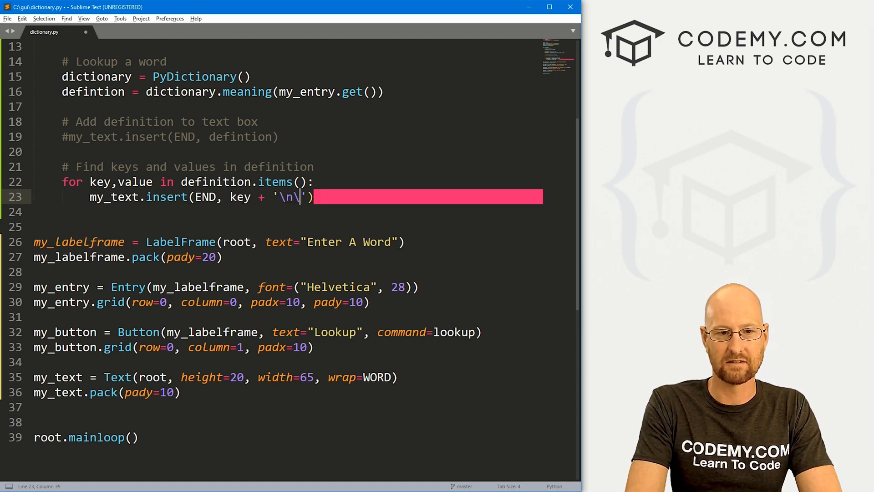
text(\n)
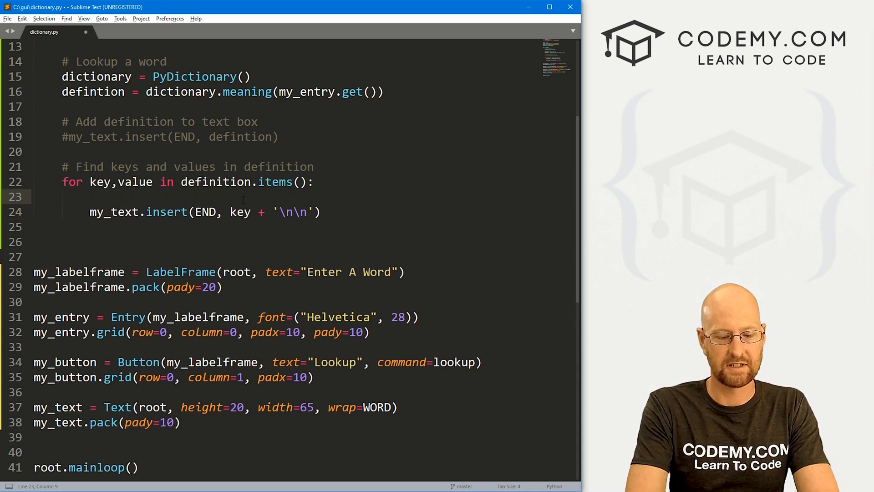
text(# put the key header in textbox)
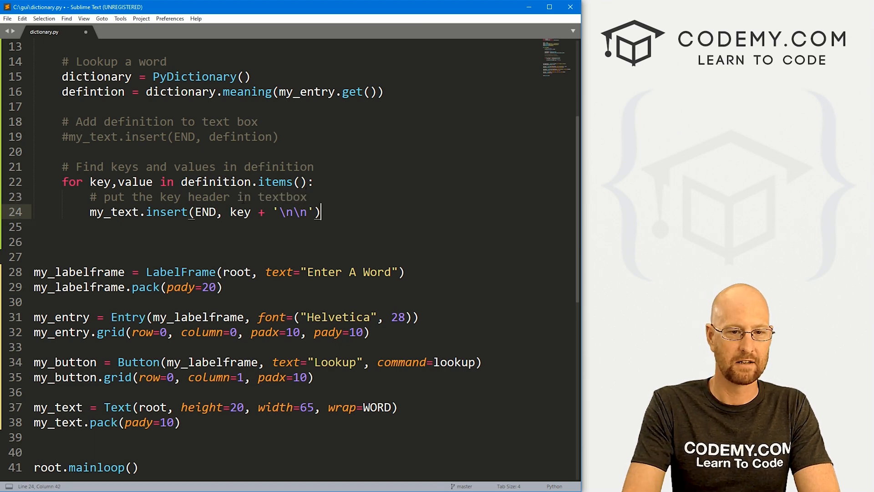
key(enter)
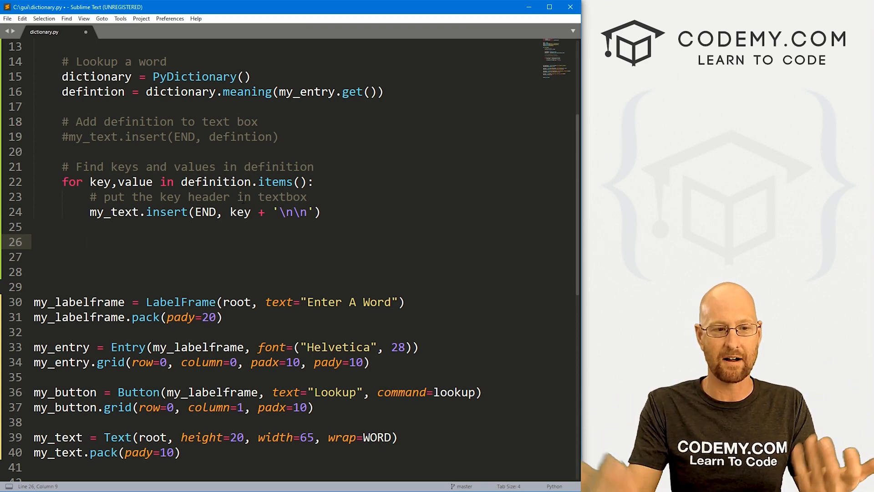
Add an inner 'for values in value:' loop inserting f'- {values}\n\n', then save
text(for)
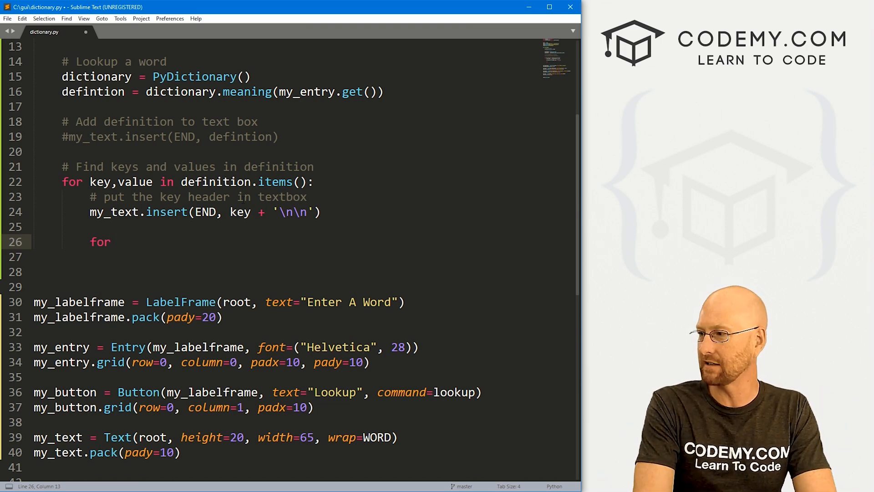
text(values i)
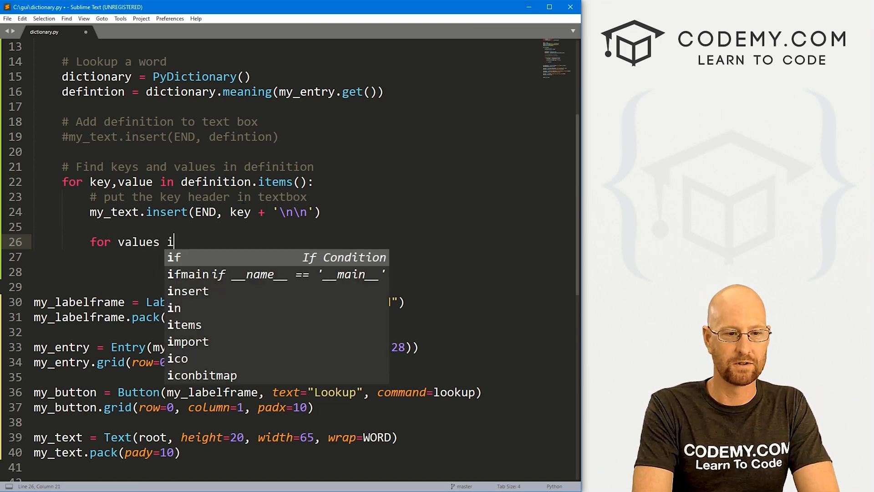
text(n value:)
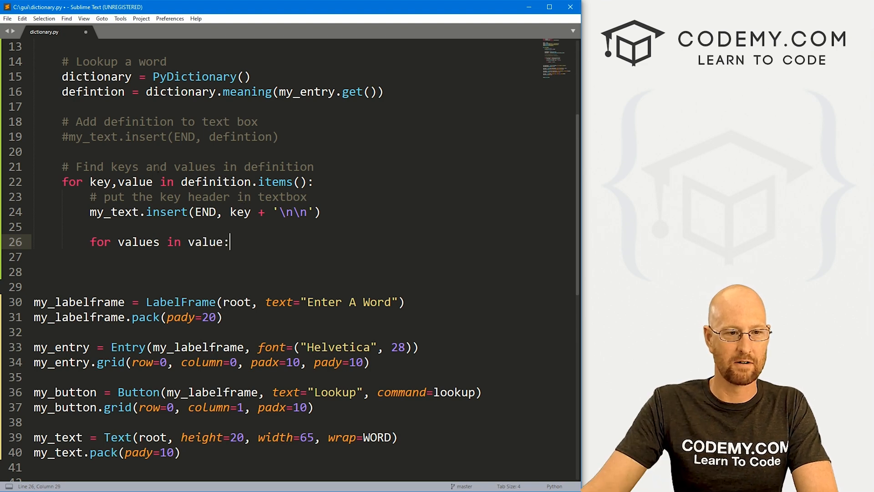
double_click(205, 241)
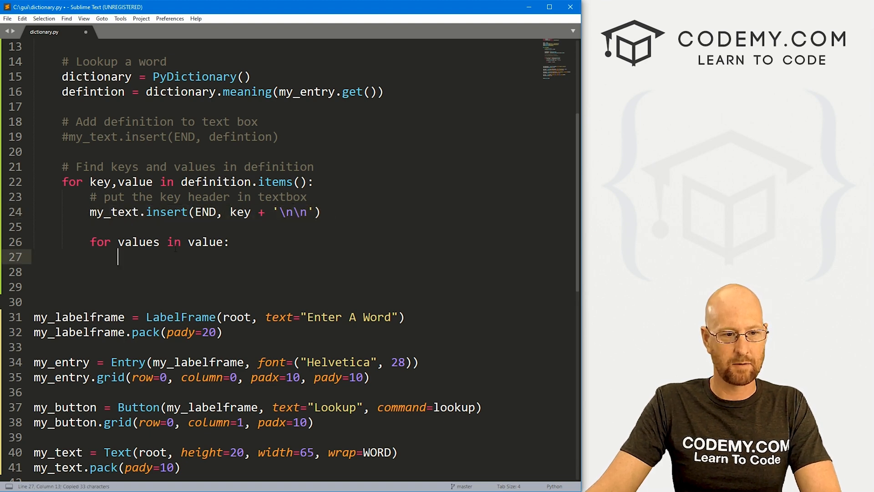
key(ctrl+v)
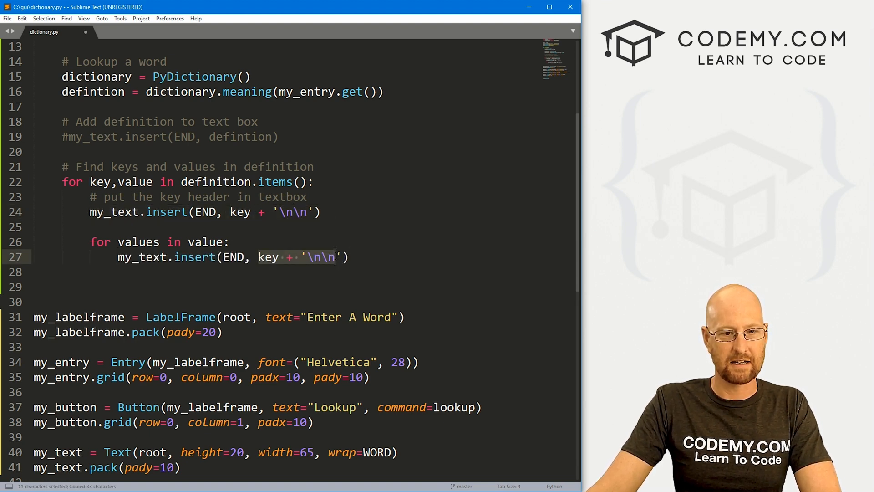
text(f)
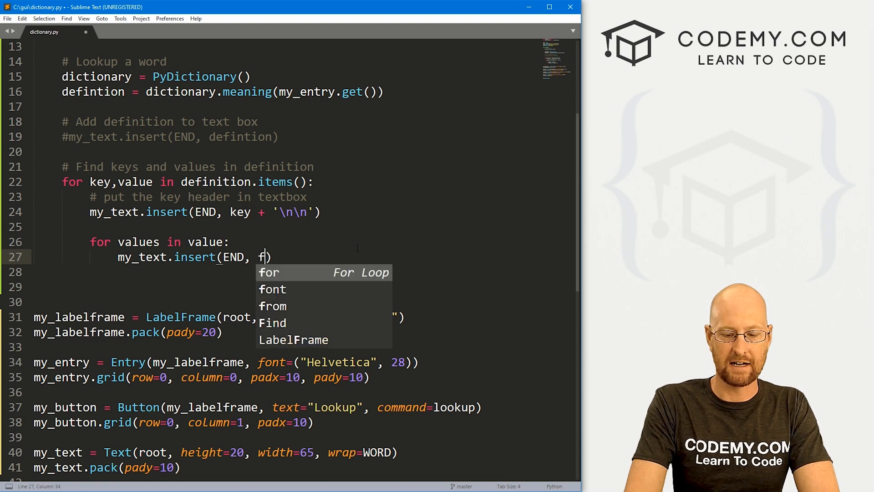
text('')
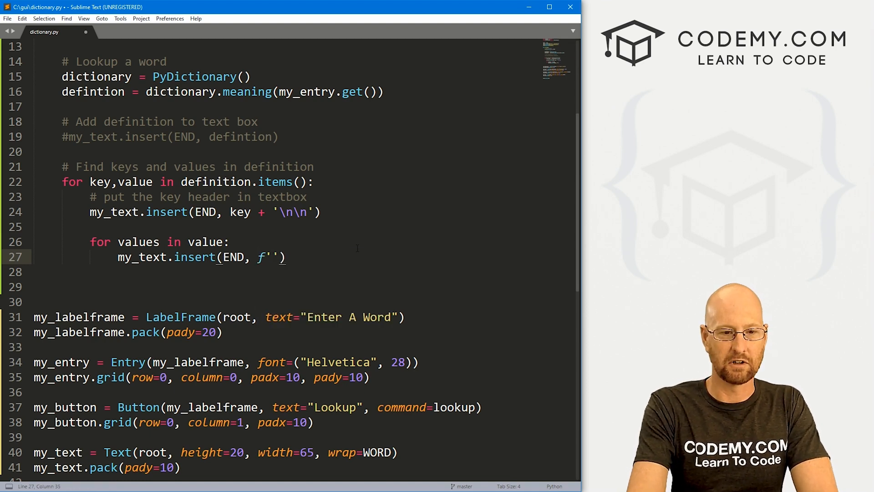
text(-)
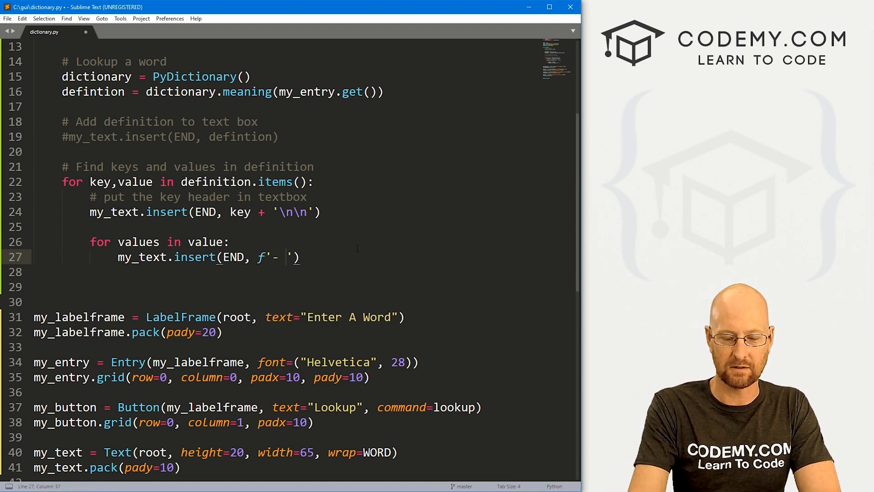
text({})
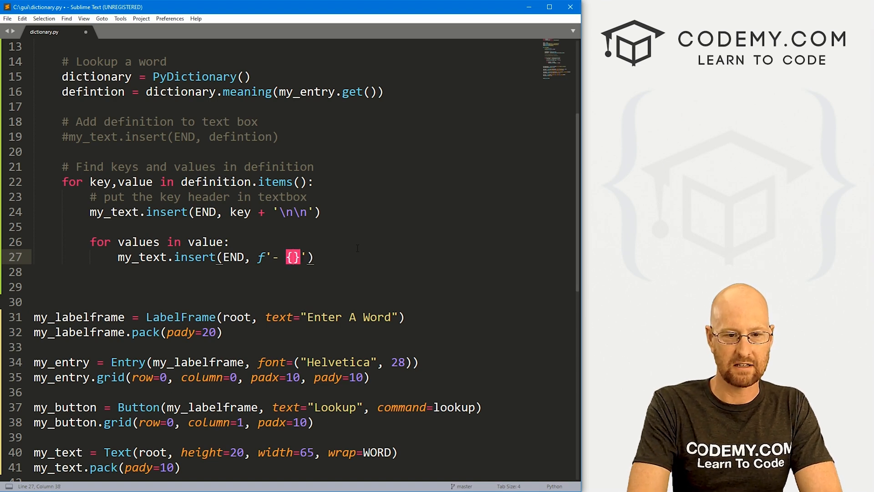
text(values}\n\n)
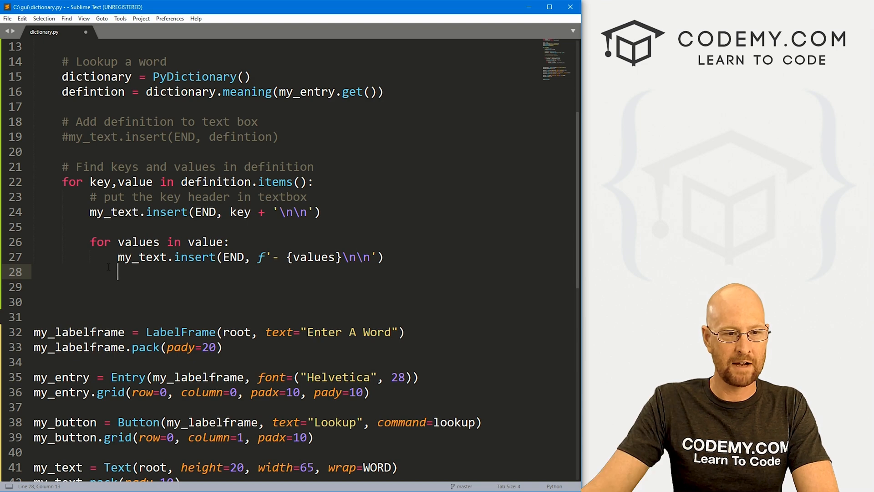
key(ctrl+s)
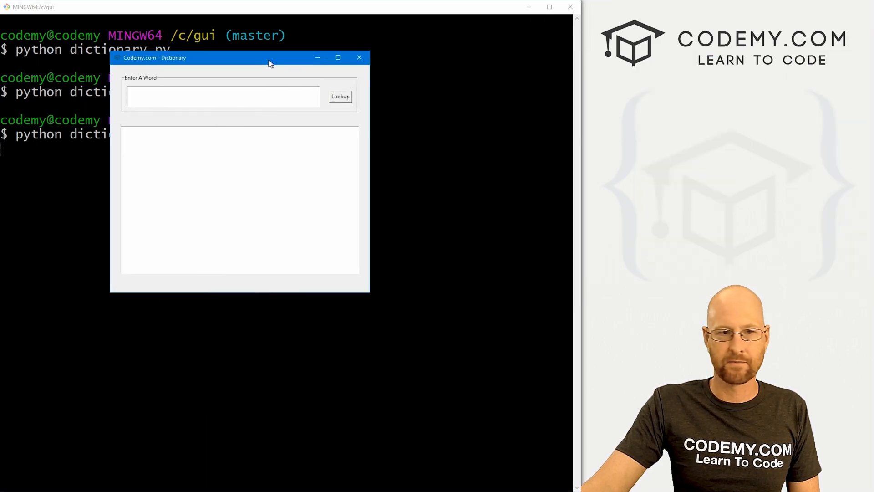
Look up 'house', hit the NameError, then rename 'defintion' to 'definition' and save
text(house)
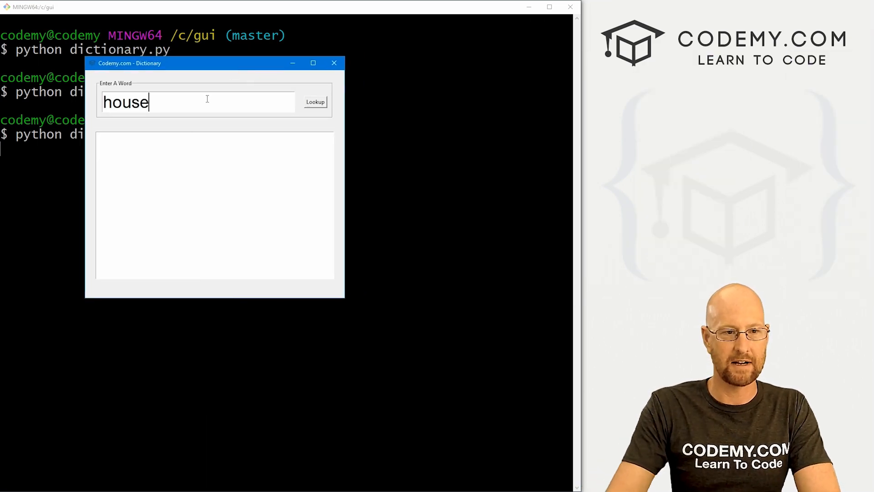
click(316, 102)
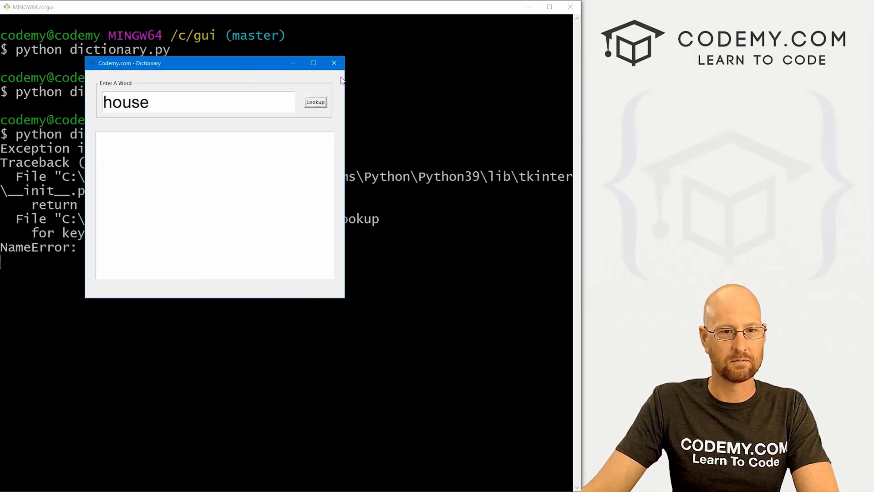
click(334, 62)
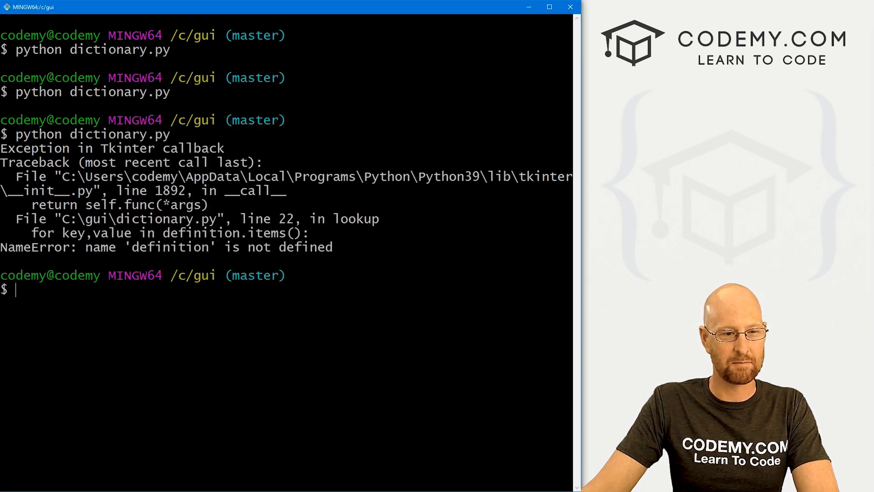
double_click(170, 247)
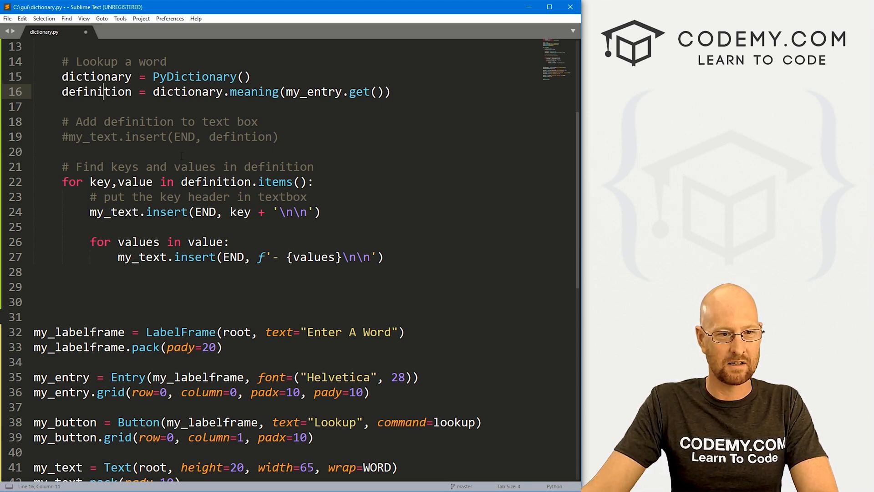
key(ctrl+s)
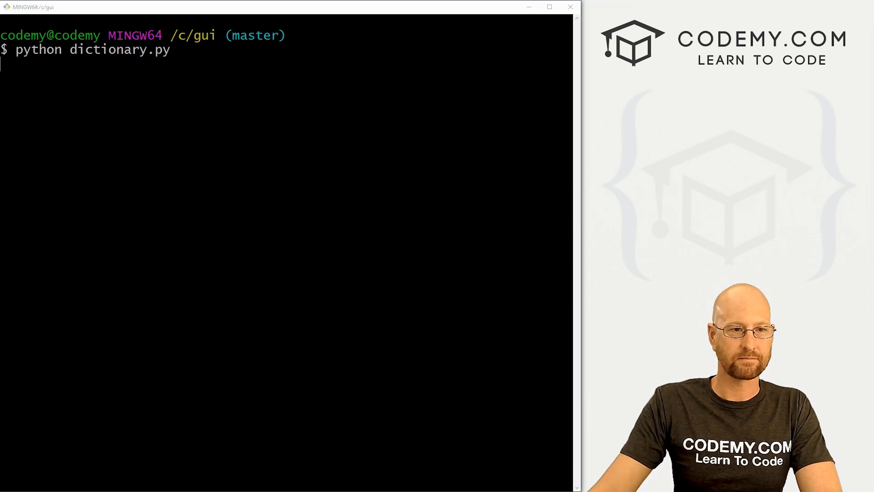
Relaunch the app, look up 'house', and scroll through its Noun definitions
key(Return)
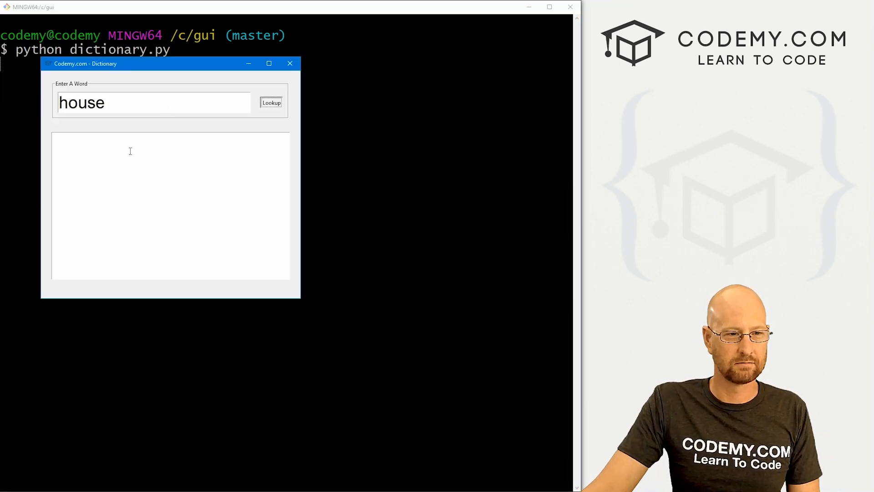
click(271, 102)
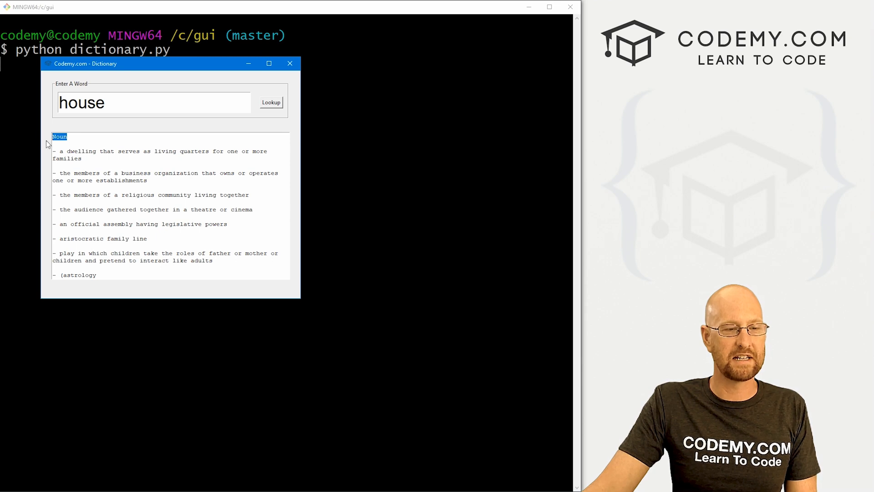
scroll(down, 3)
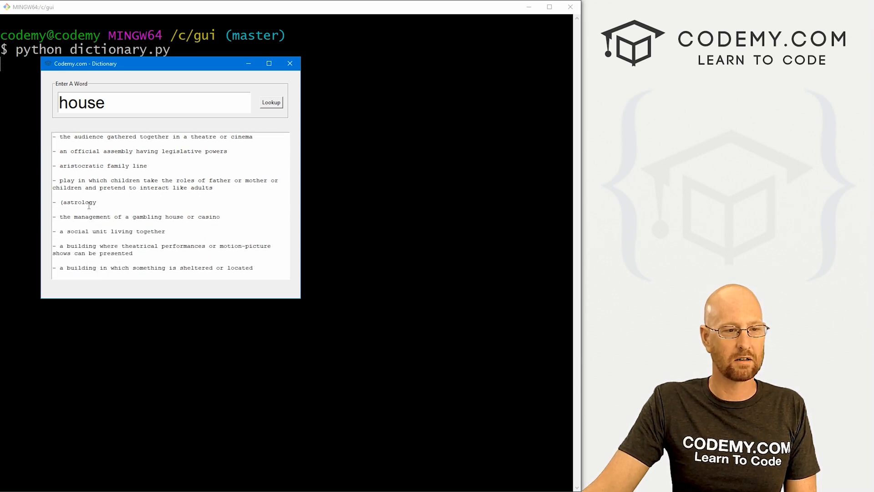
scroll(down, 3)
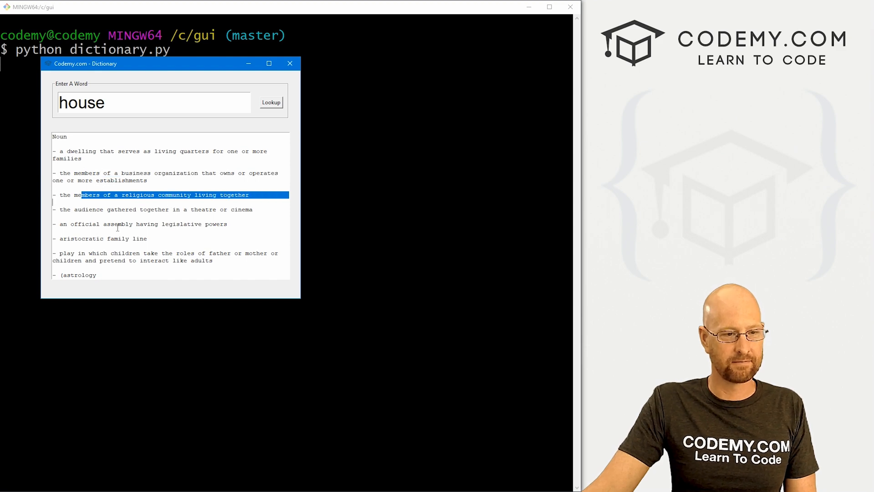
Look up 'blue' and scroll through its Noun, Verb and Adjective sections
triple_click(81, 102)
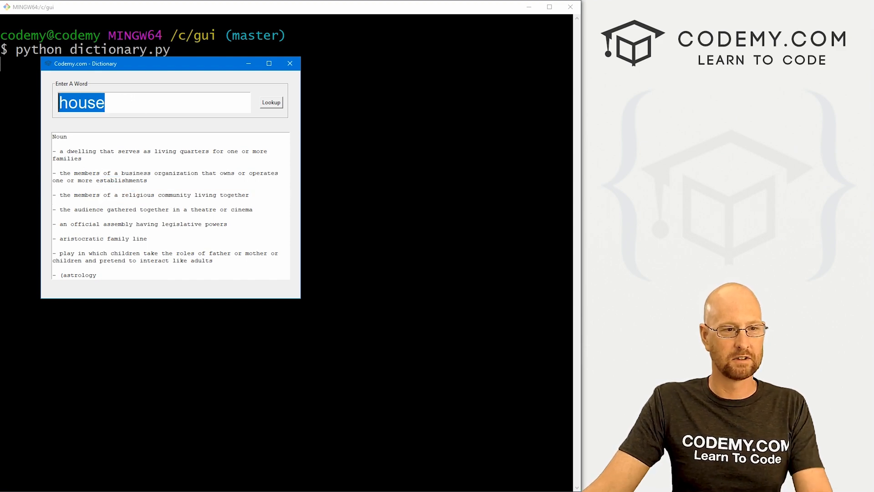
text(blue)
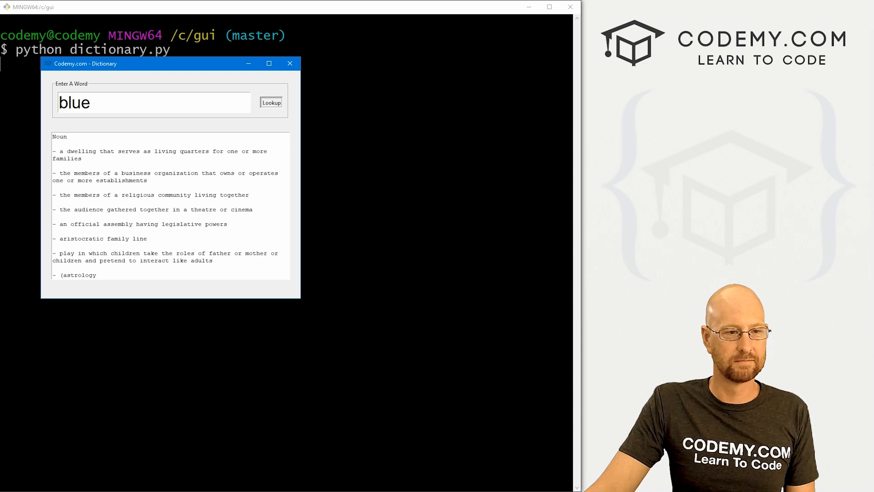
click(271, 102)
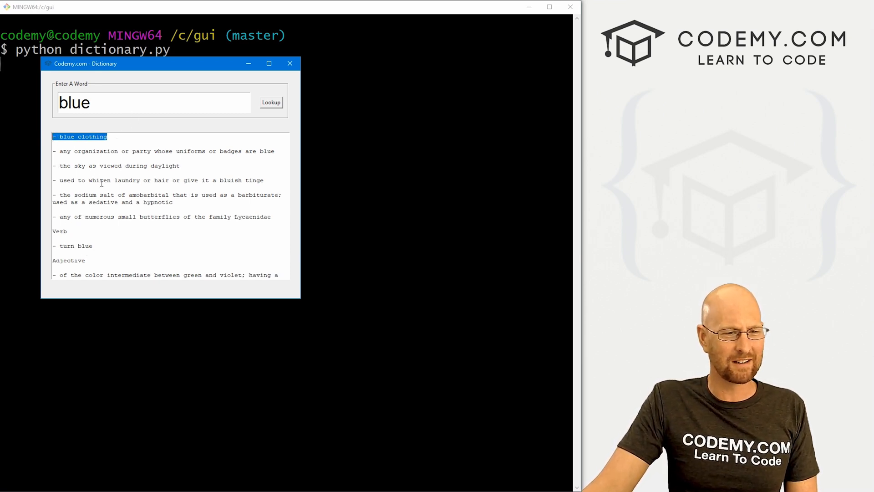
scroll(down, 3)
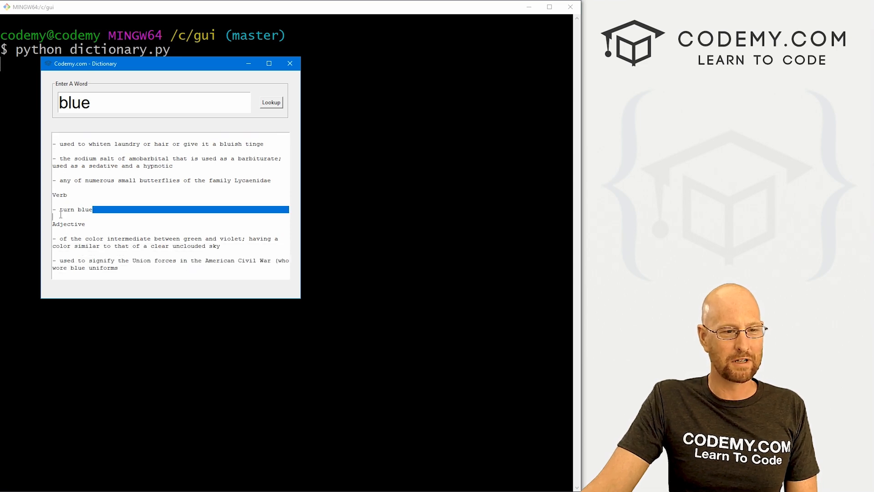
scroll(down, 3)
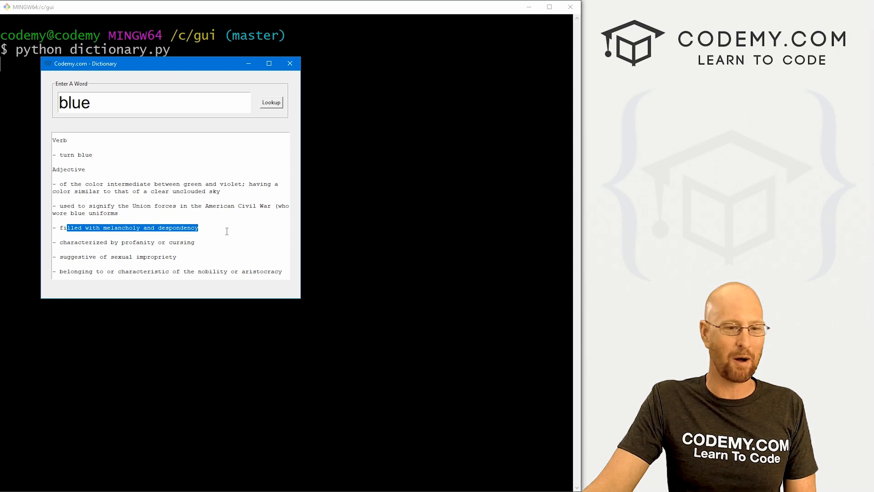
scroll(up, 3)
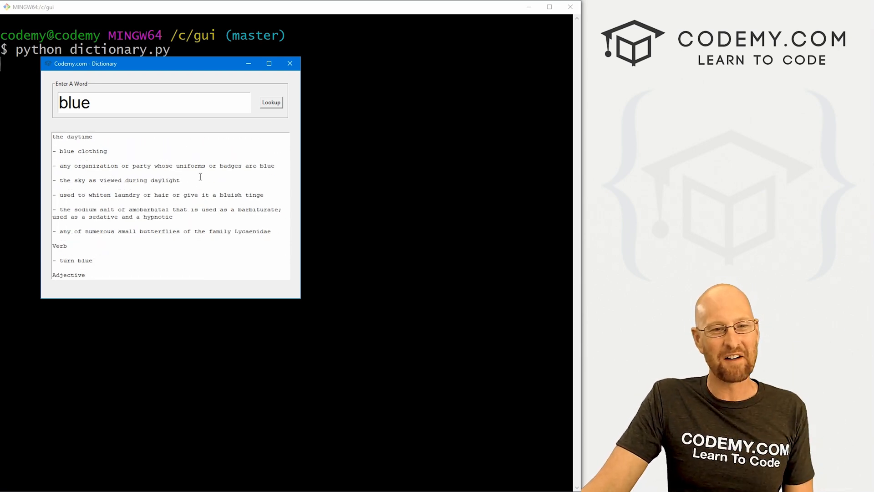